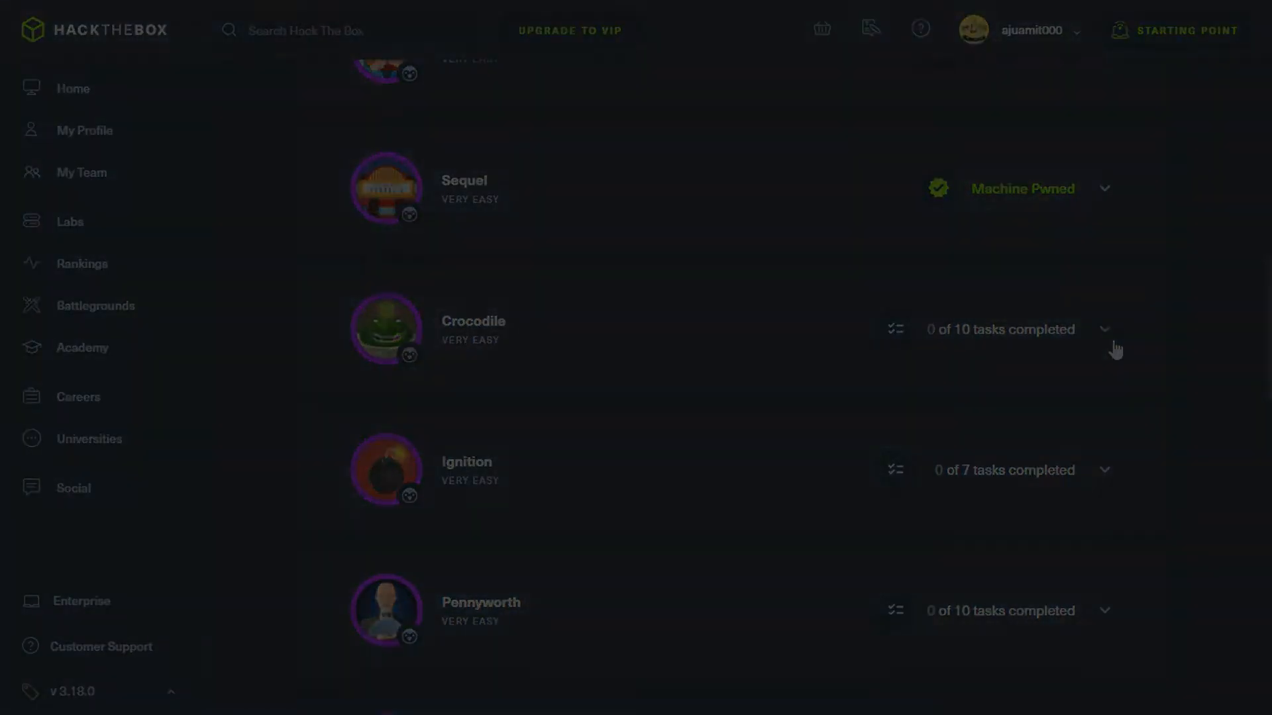
Expand the Crocodile machine entry to show its online status and target IP.
{"action": "left_click", "coordinate": [1102, 328]}
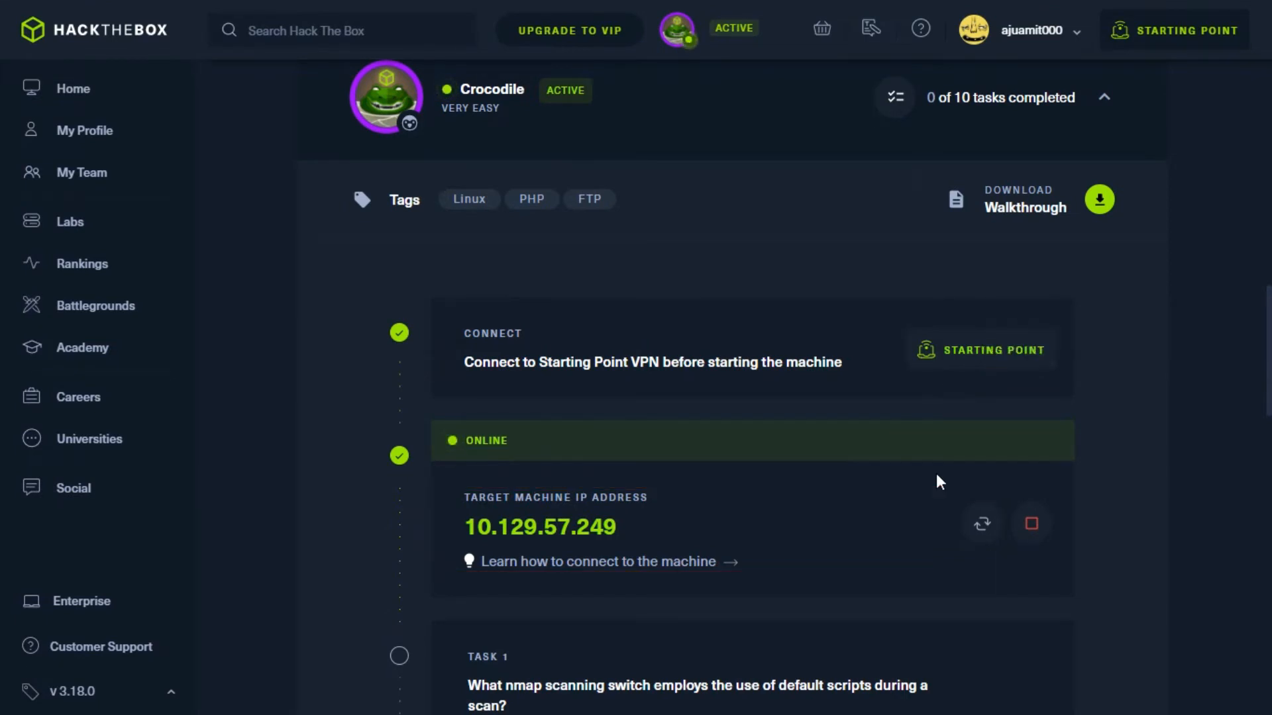
{"action": "left_click", "coordinate": [15, 701]}
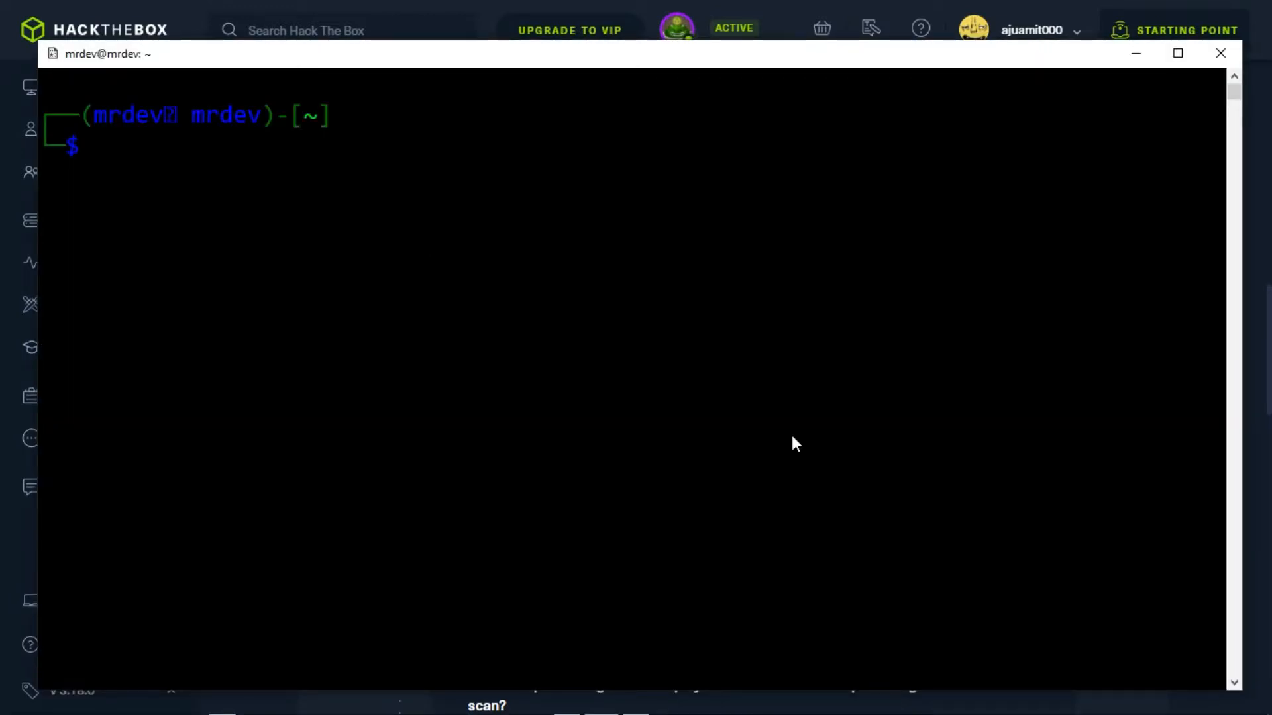
Run nmap -sC -sV against 10.129.57.249 to enumerate its services.
{"action": "type", "text": "nmap -sC -S"}
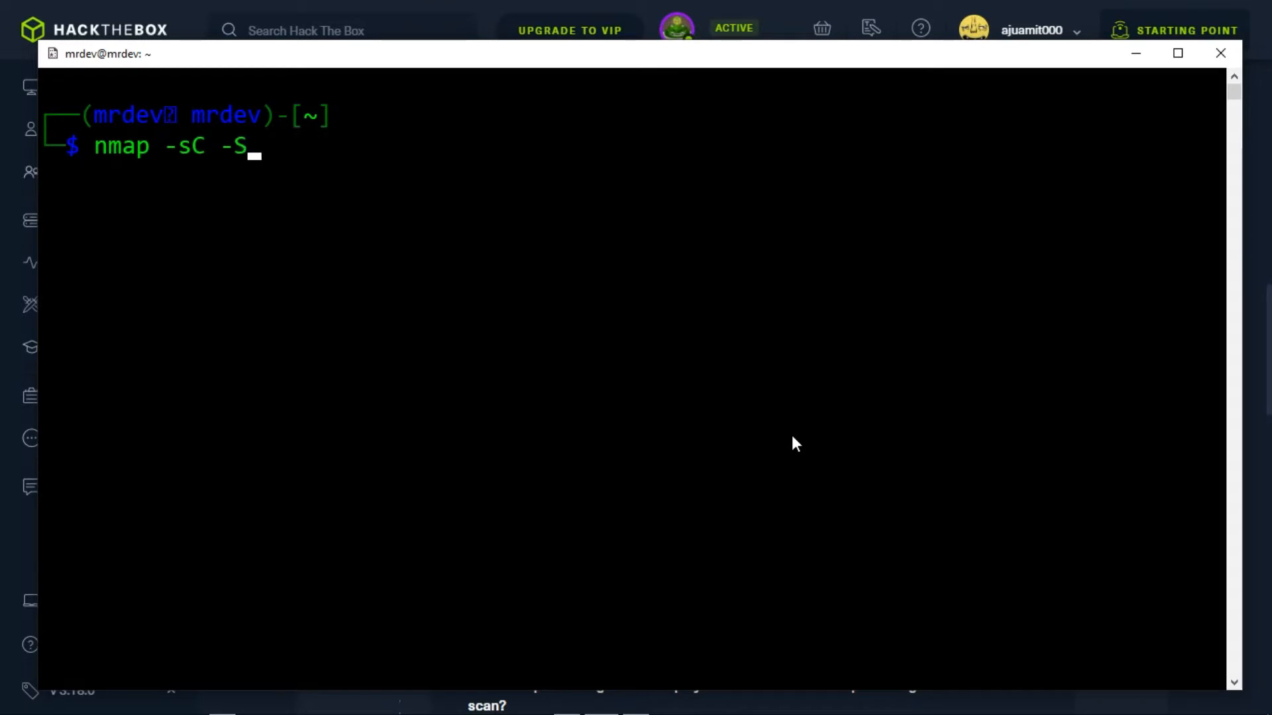
{"action": "type", "text": "V 10.129."}
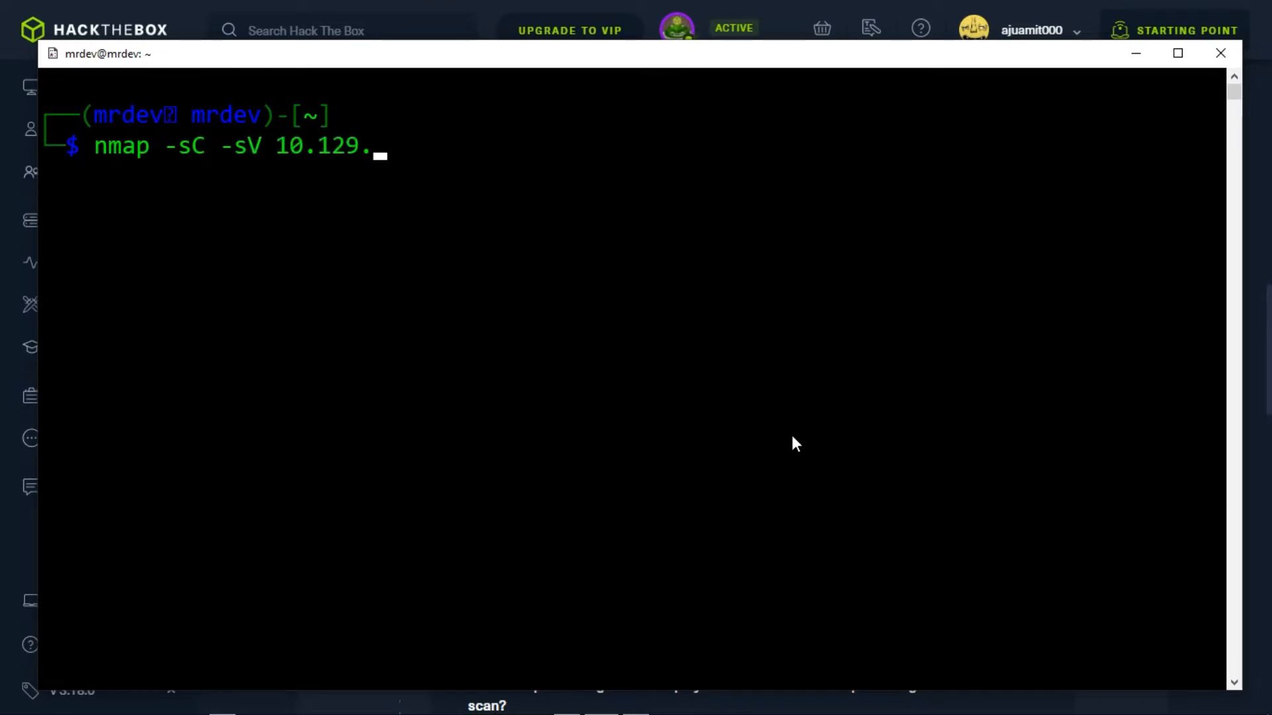
{"action": "key", "text": "Return"}
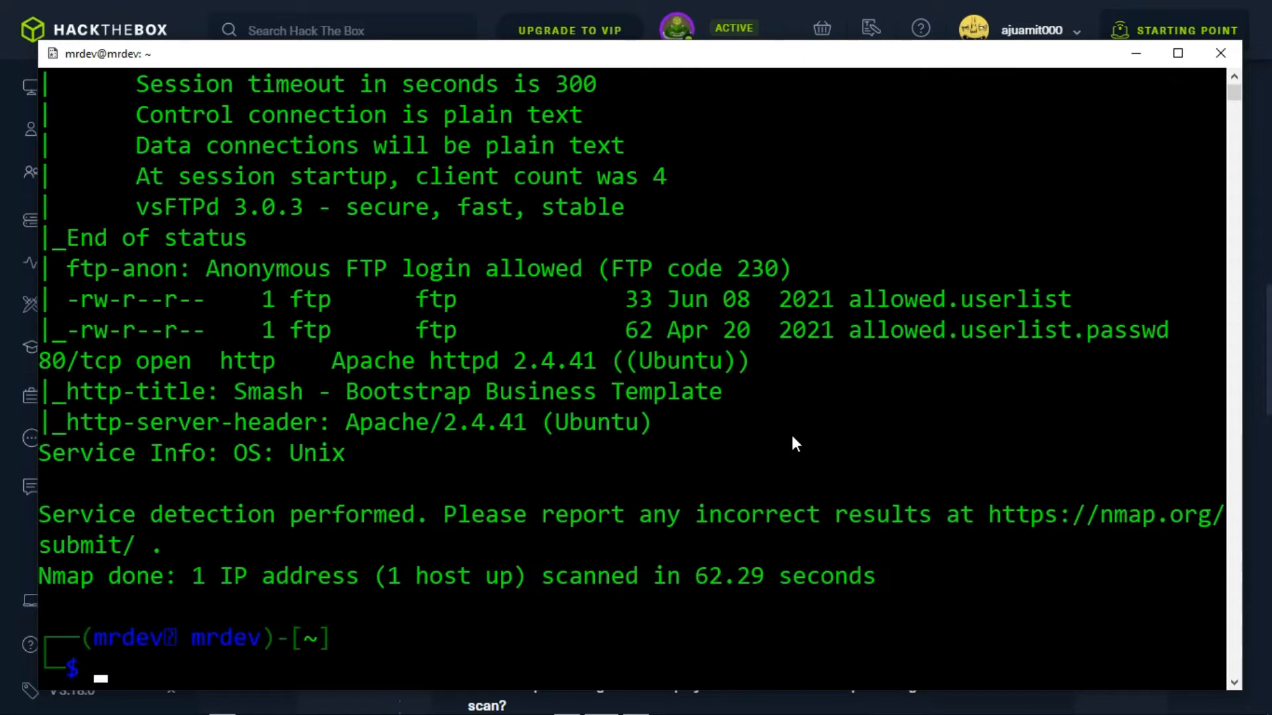
Review the nmap output and highlight the anonymous FTP login finding.
{"action": "scroll", "scroll_direction": "up", "scroll_amount": 3}
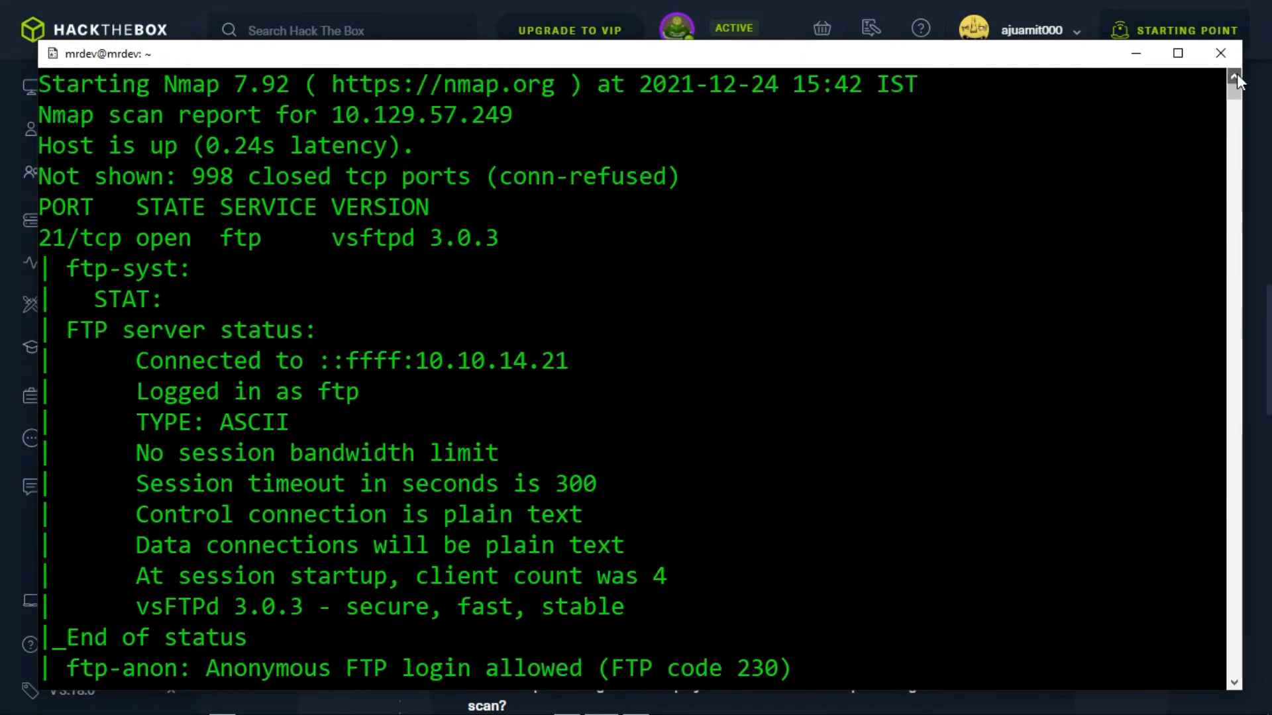
{"action": "mouse_move", "coordinate": [61, 247]}
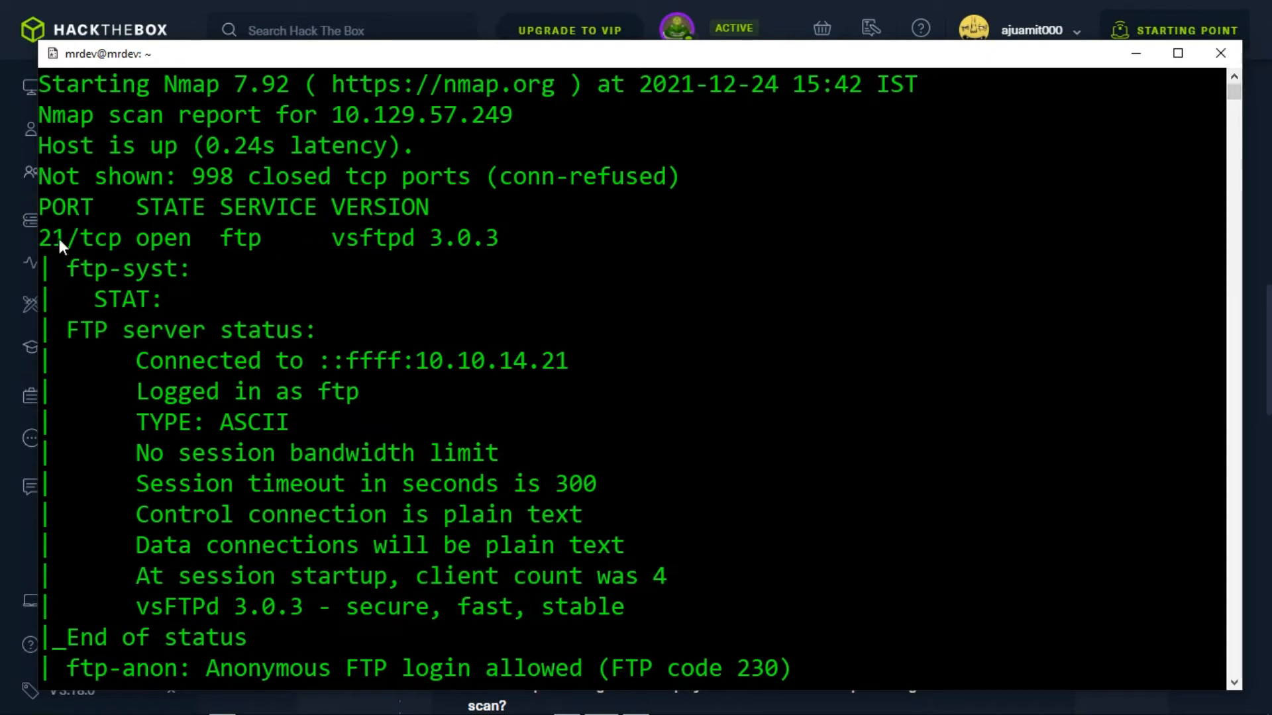
{"action": "left_click_drag", "start_coordinate": [38, 237], "coordinate": [202, 237]}
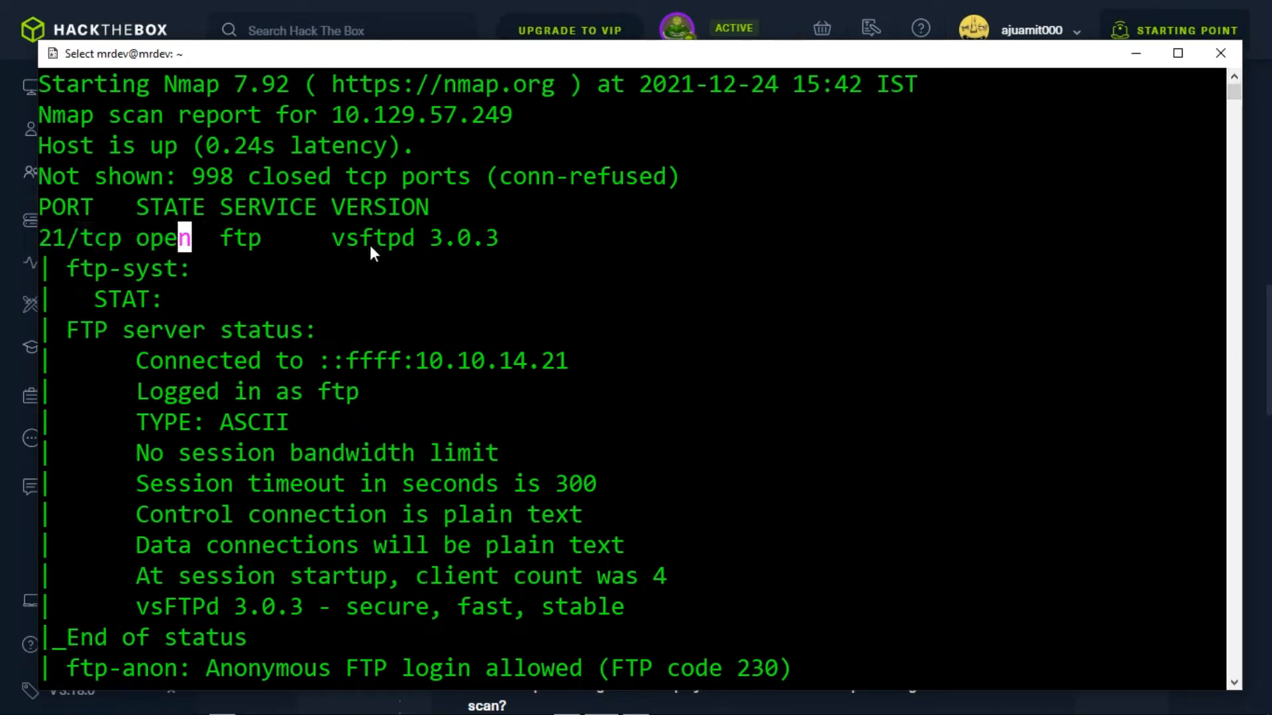
{"action": "scroll", "scroll_direction": "down", "scroll_amount": 3}
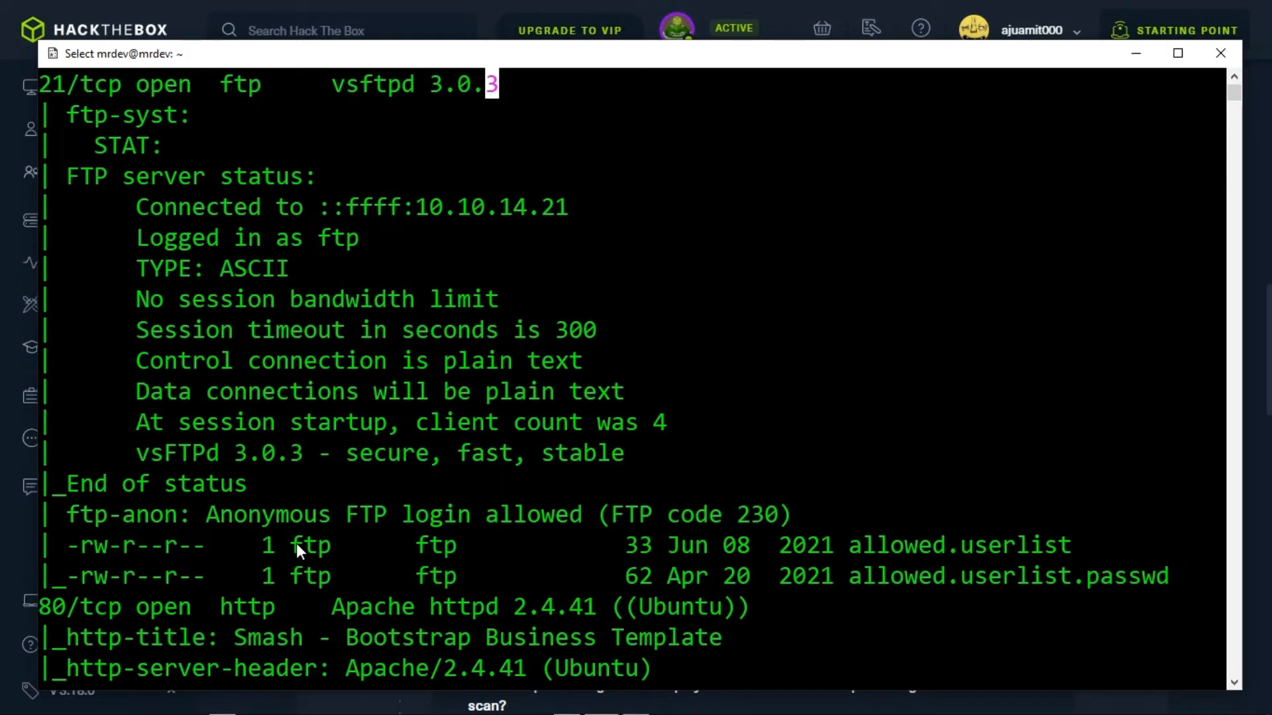
{"action": "mouse_move", "coordinate": [102, 523]}
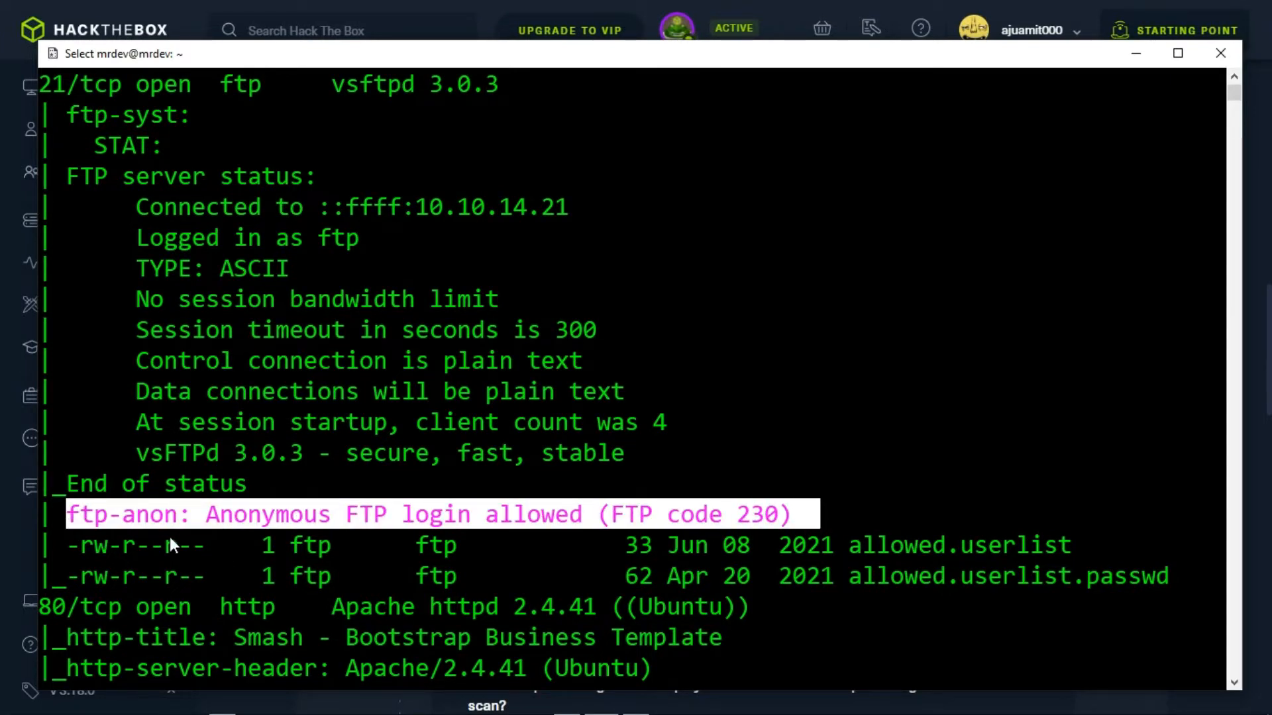
{"action": "mouse_move", "coordinate": [823, 526]}
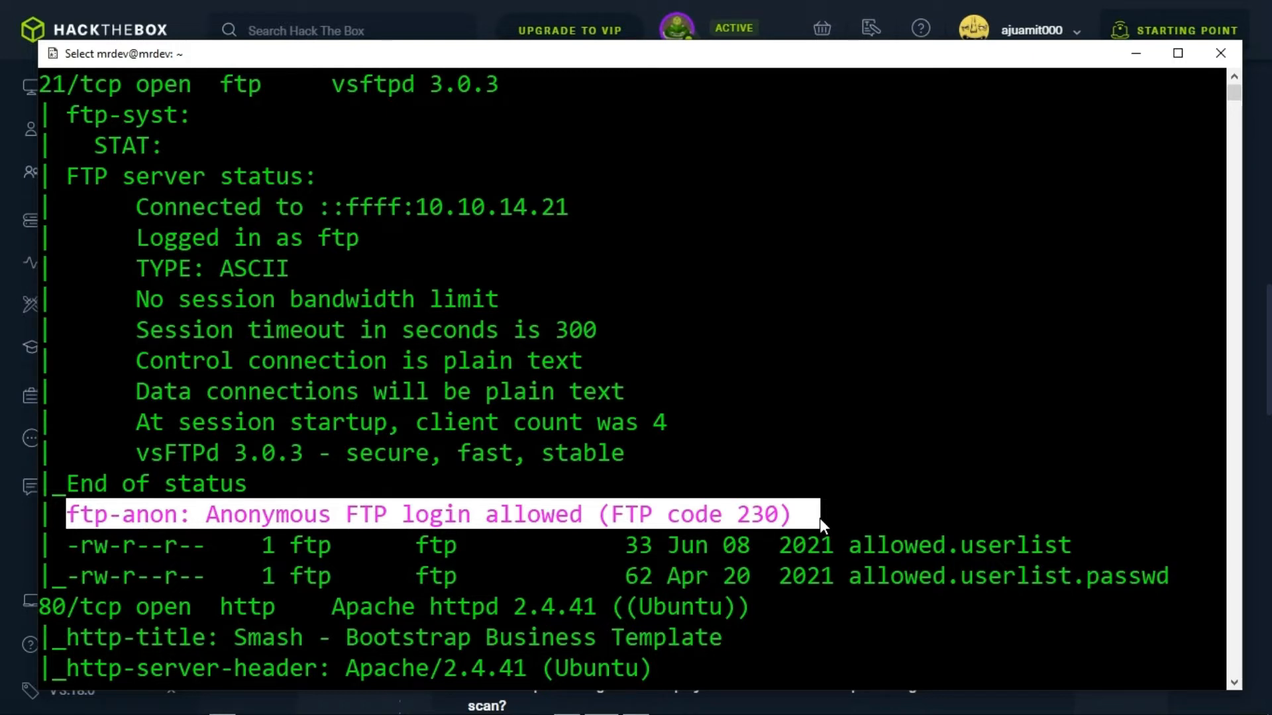
{"action": "scroll", "scroll_direction": "down", "scroll_amount": 3}
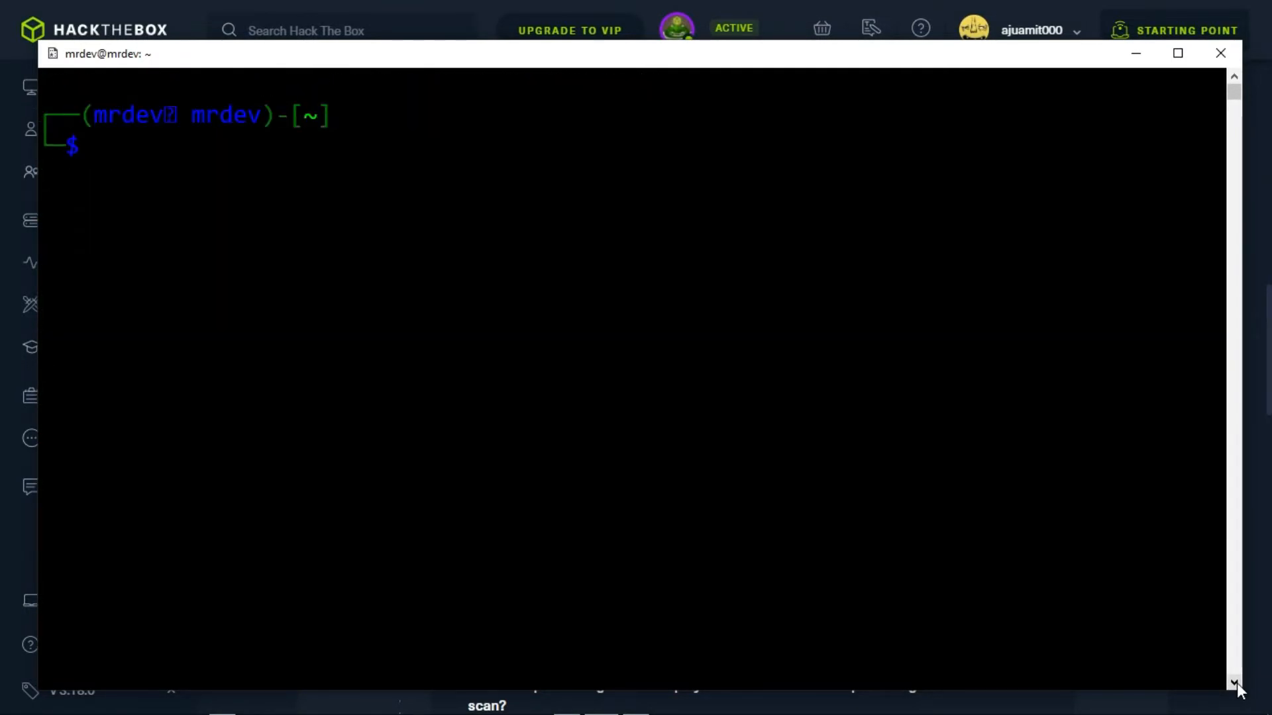
Connect to 10.129.57.249 over FTP and log in as anonymous.
{"action": "type", "text": "ftp"}
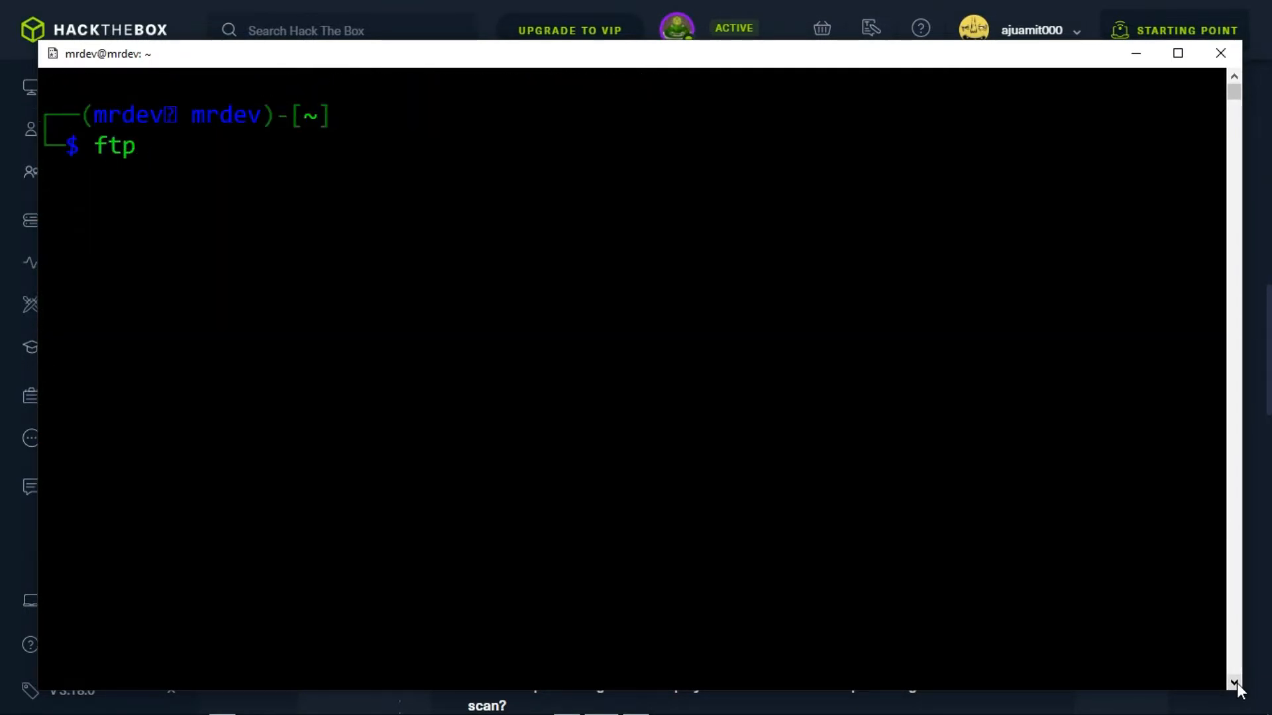
{"action": "type", "text": "10.129."}
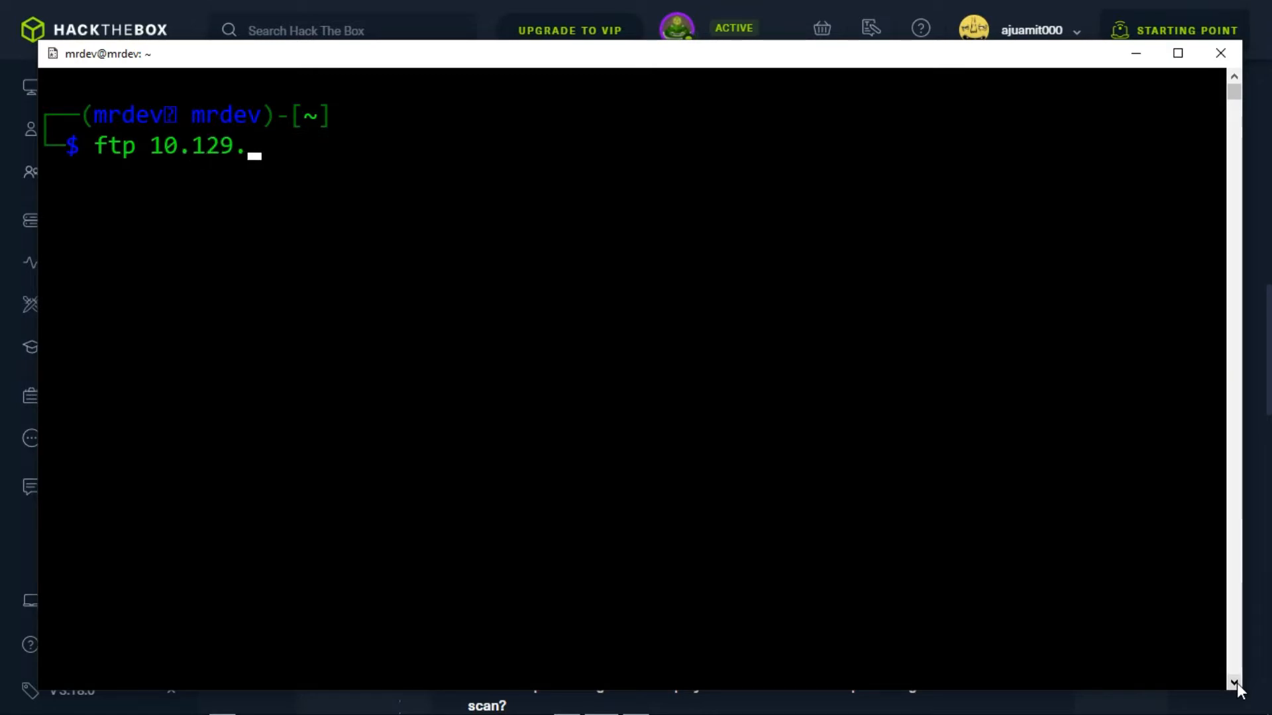
{"action": "type", "text": "57.249"}
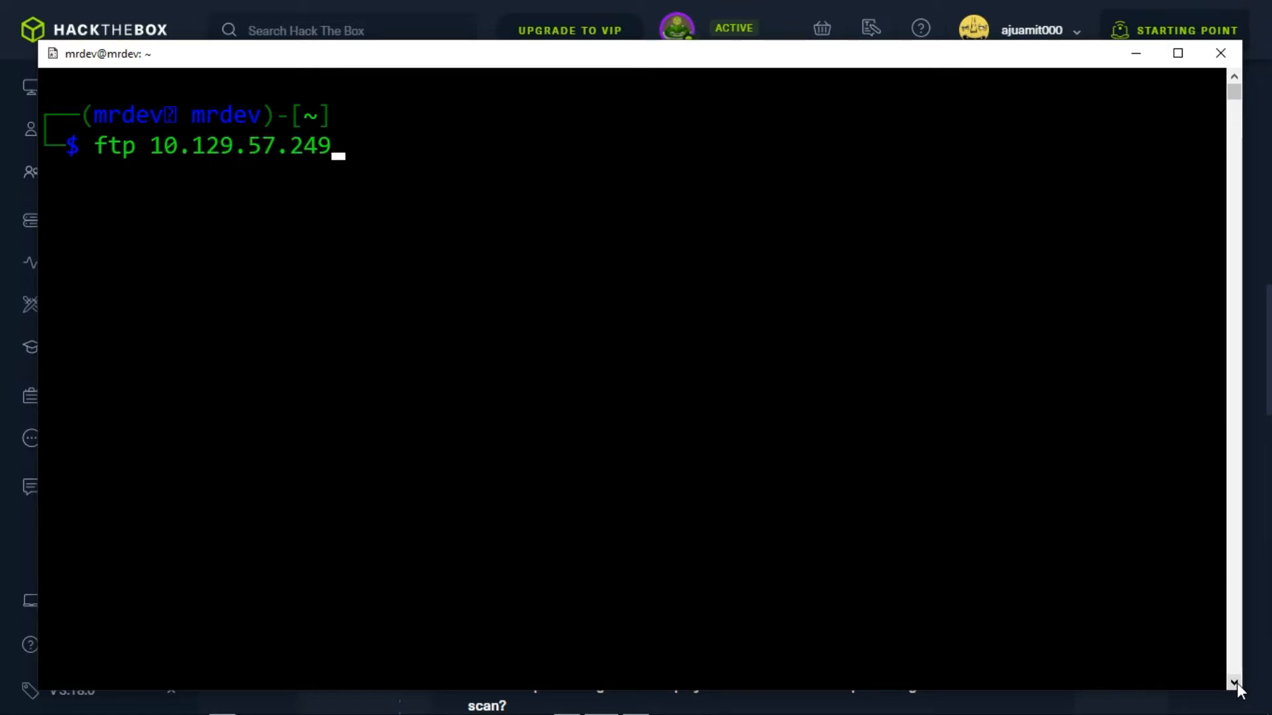
{"action": "key", "text": "Return"}
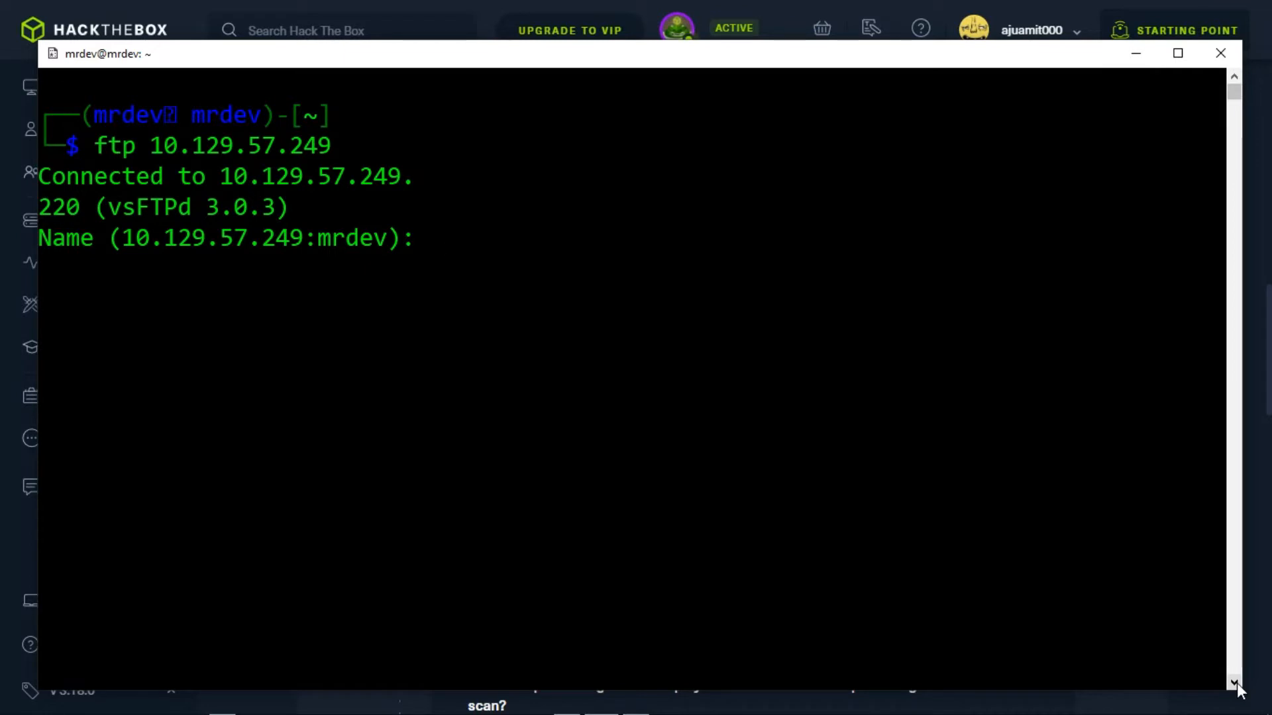
{"action": "type", "text": "anonymous"}
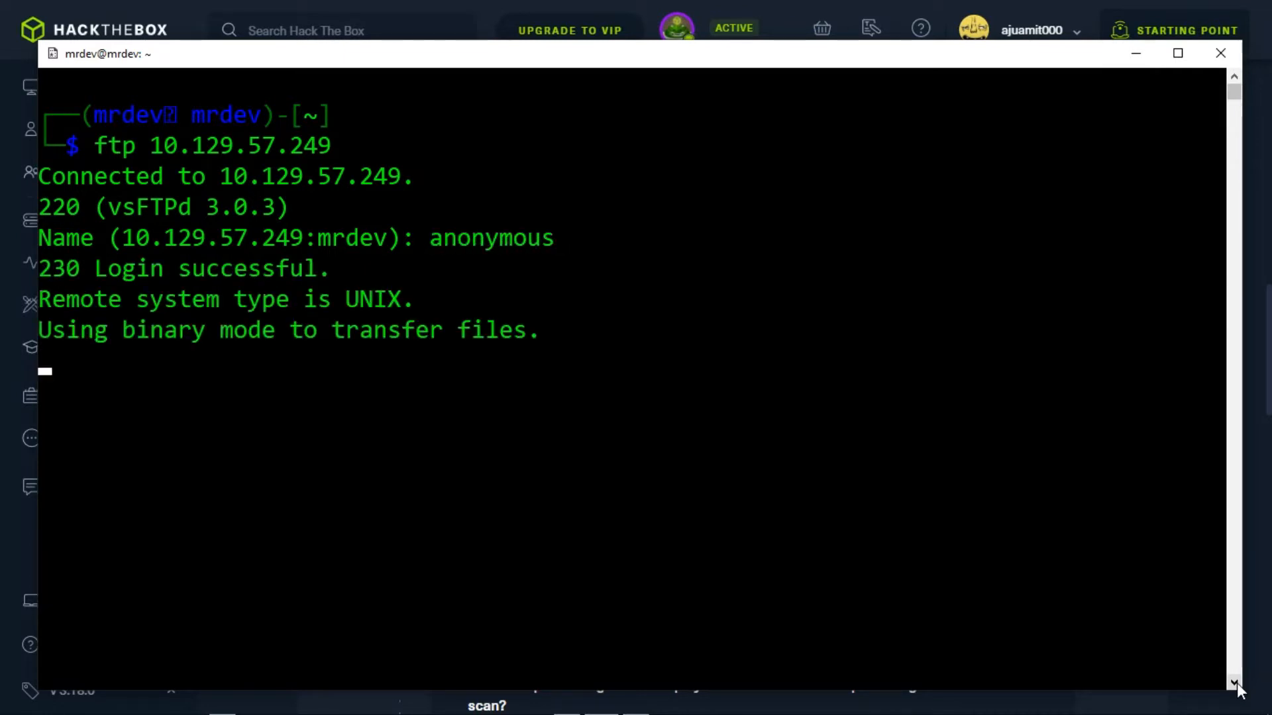
{"action": "key", "text": "Return"}
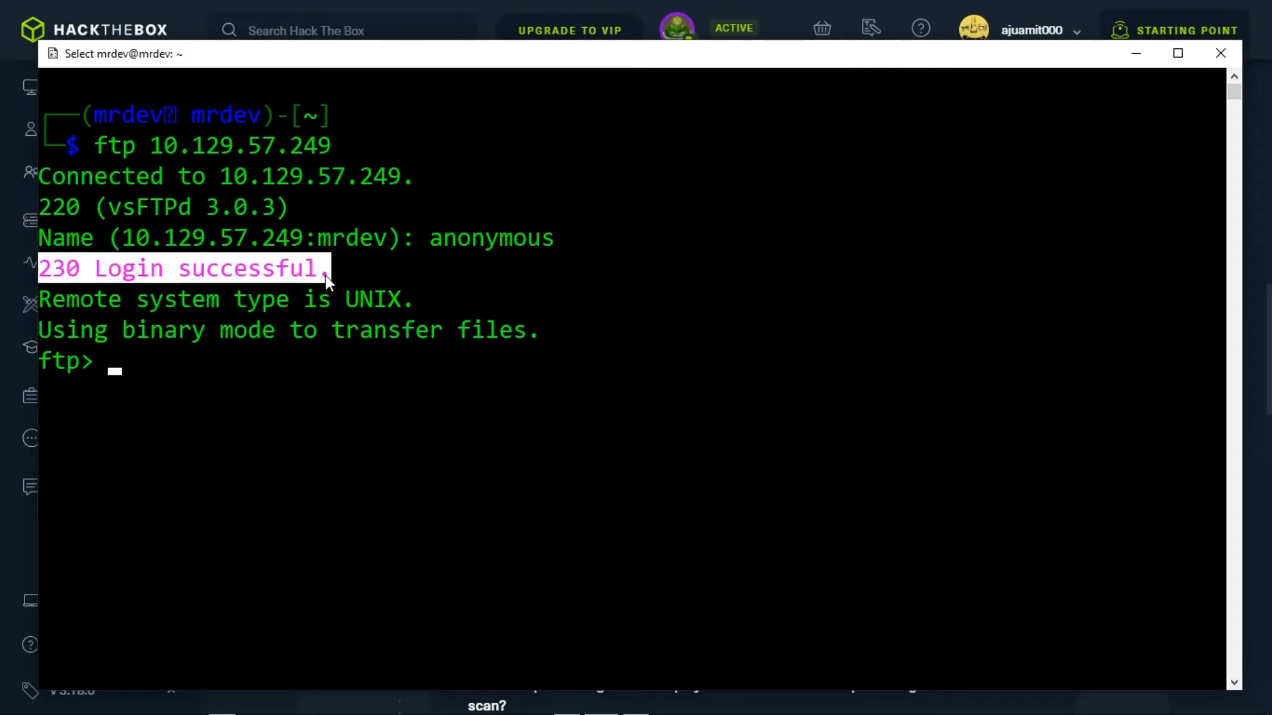
View the FTP help and list the server's files, revealing allowed.userlist and allowed.userlist.passwd.
{"action": "type", "text": "h"}
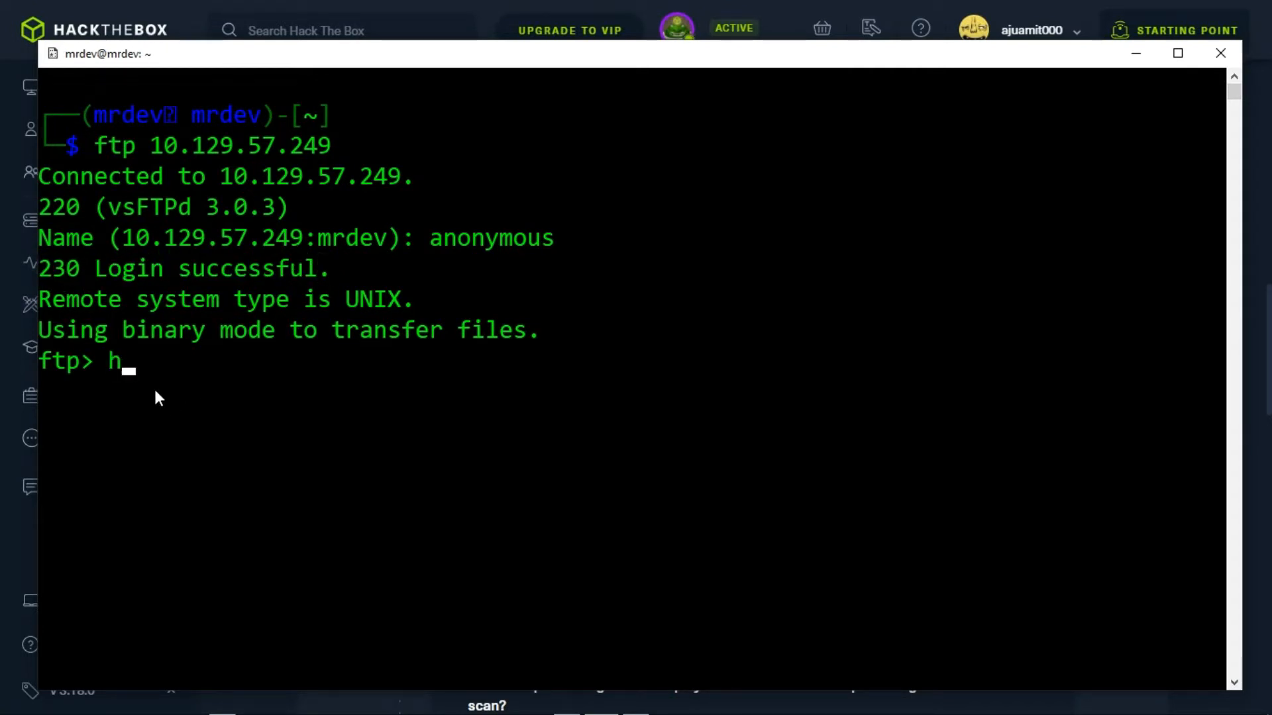
{"action": "type", "text": "elp"}
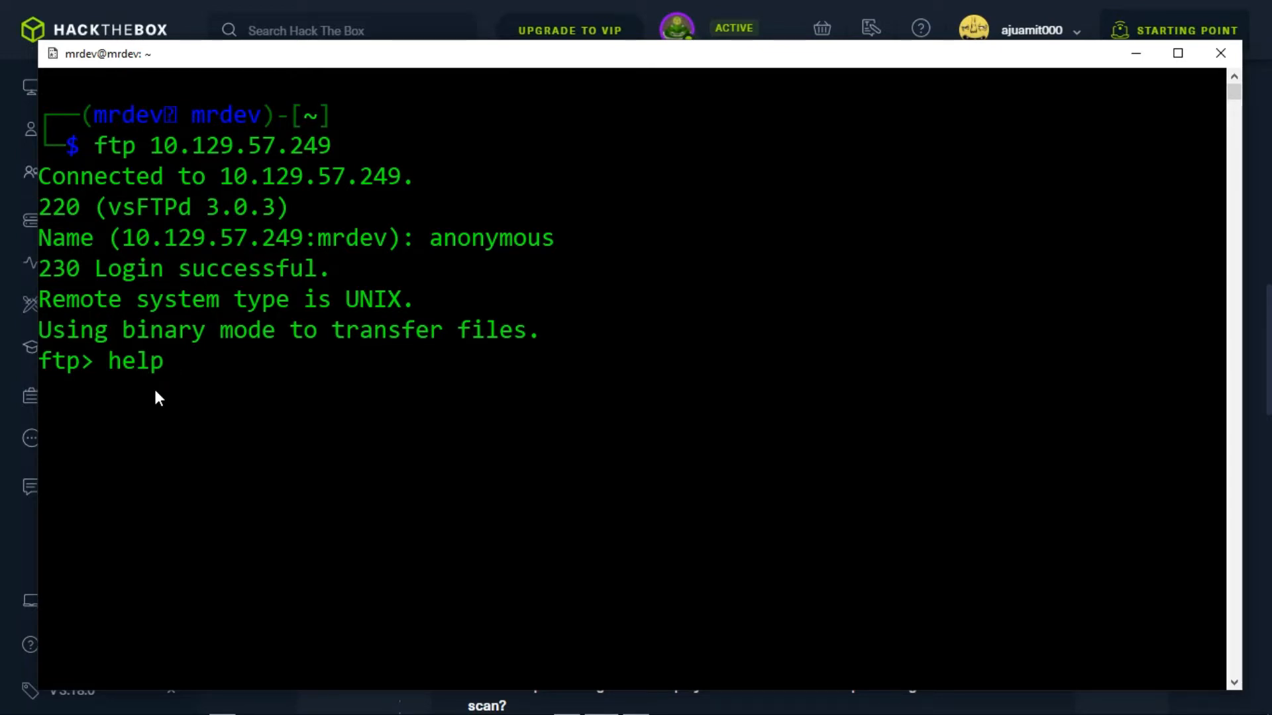
{"action": "key", "text": "Backspace"}
{"action": "type", "text": "l"}
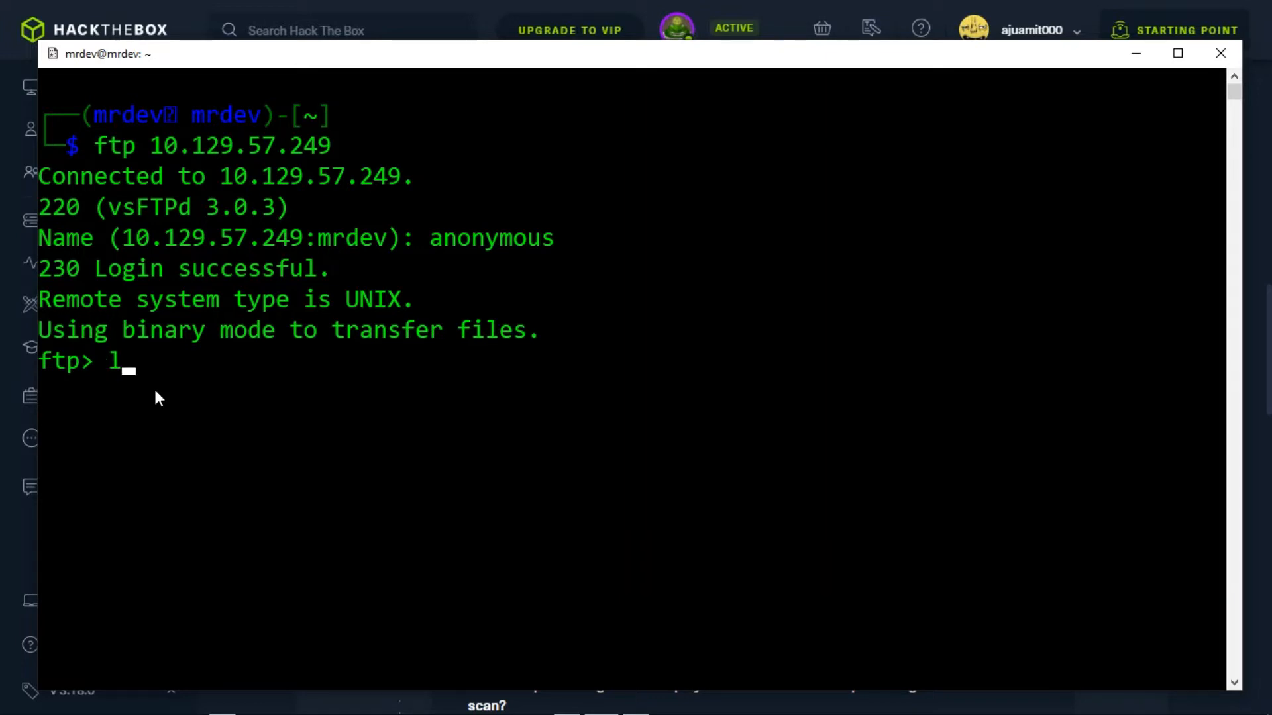
{"action": "type", "text": "s"}
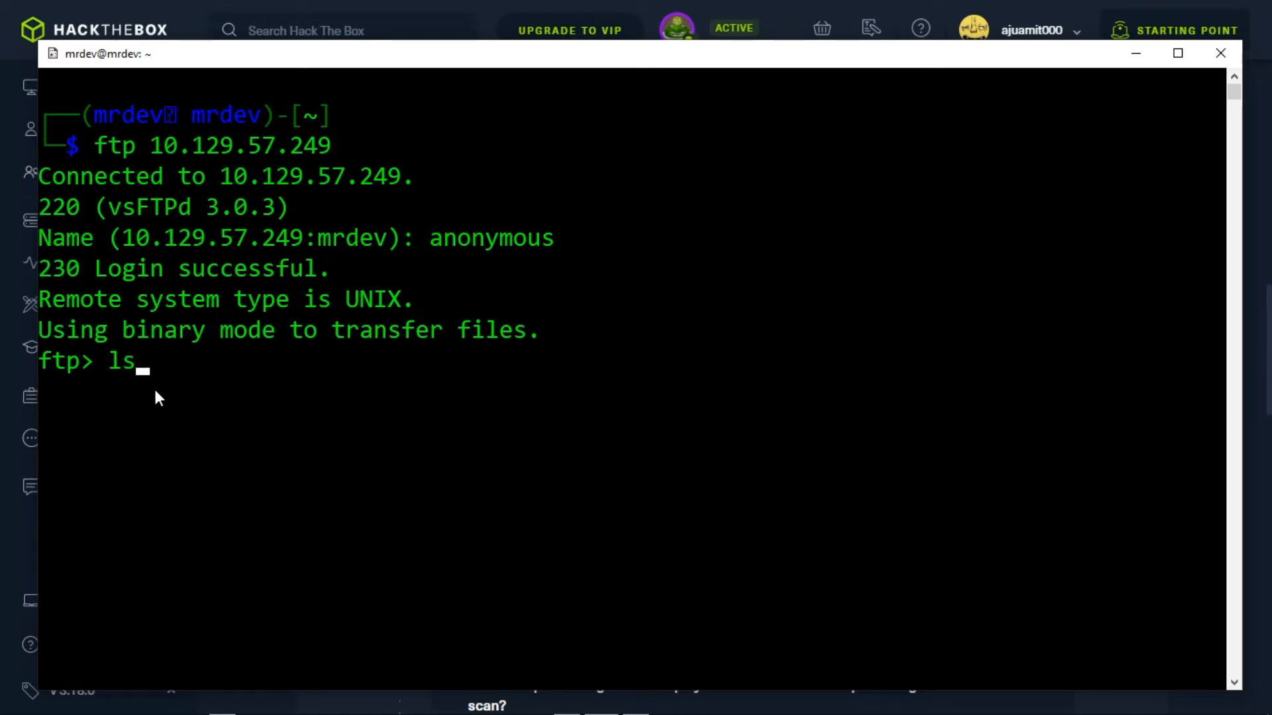
{"action": "key", "text": "Return"}
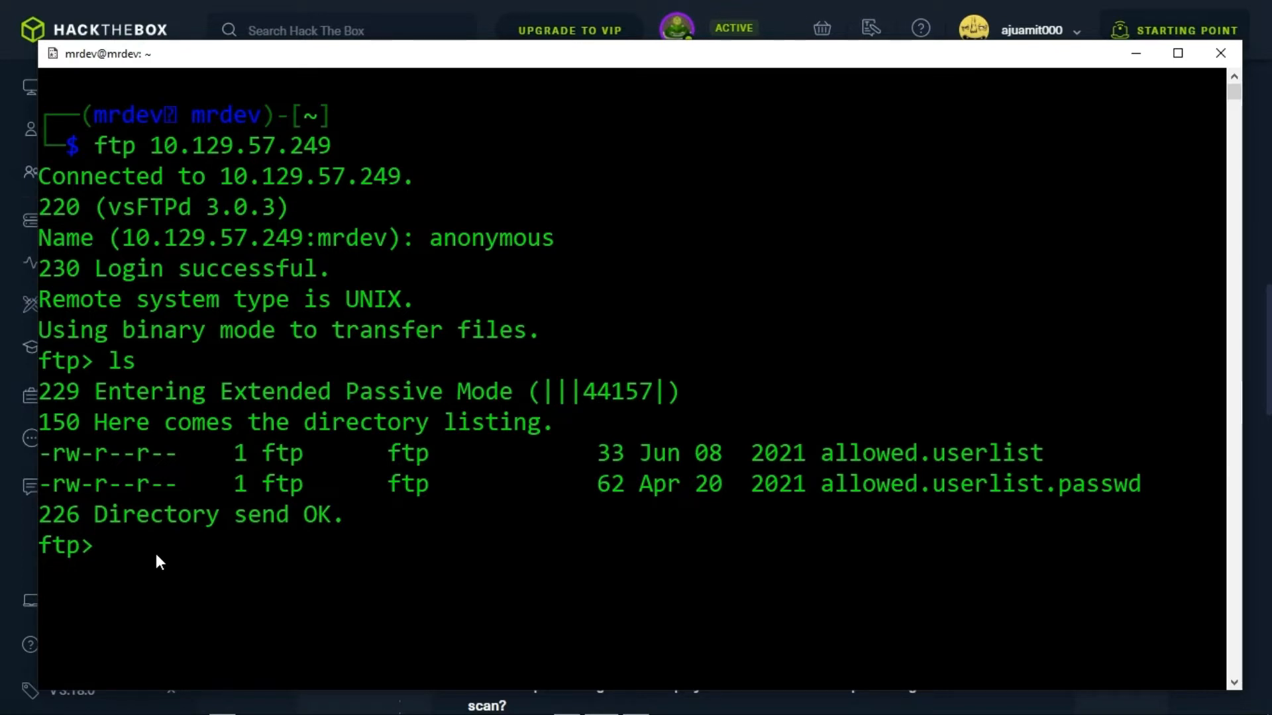
Download allowed.userlist and allowed.userlist.passwd, then leave the FTP session with bye.
{"action": "type", "text": "get all"}
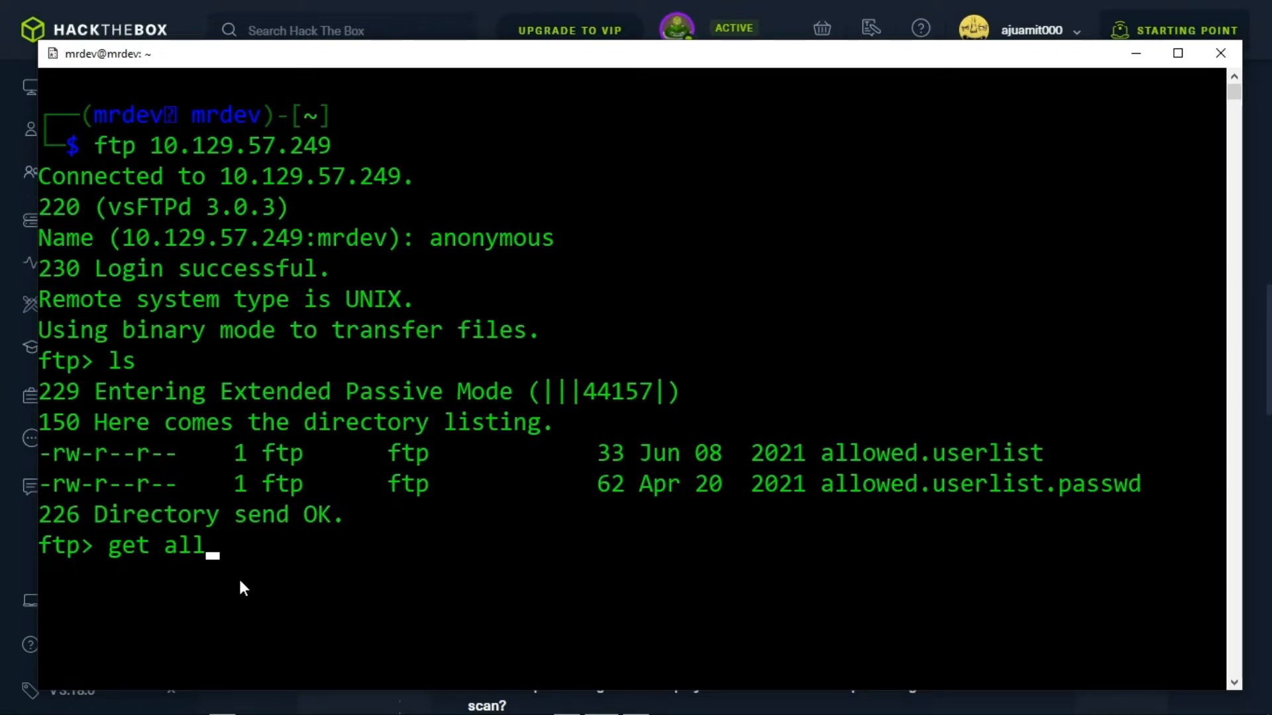
{"action": "type", "text": "owed.userlist"}
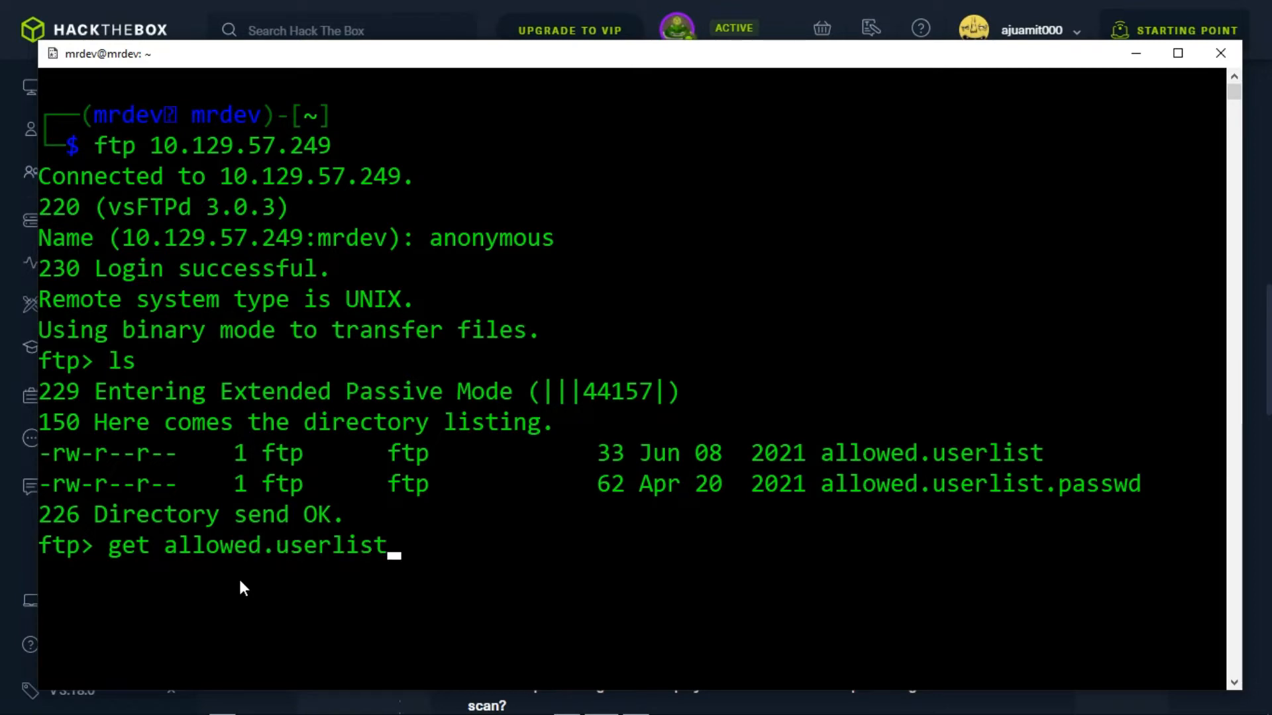
{"action": "key", "text": "Return"}
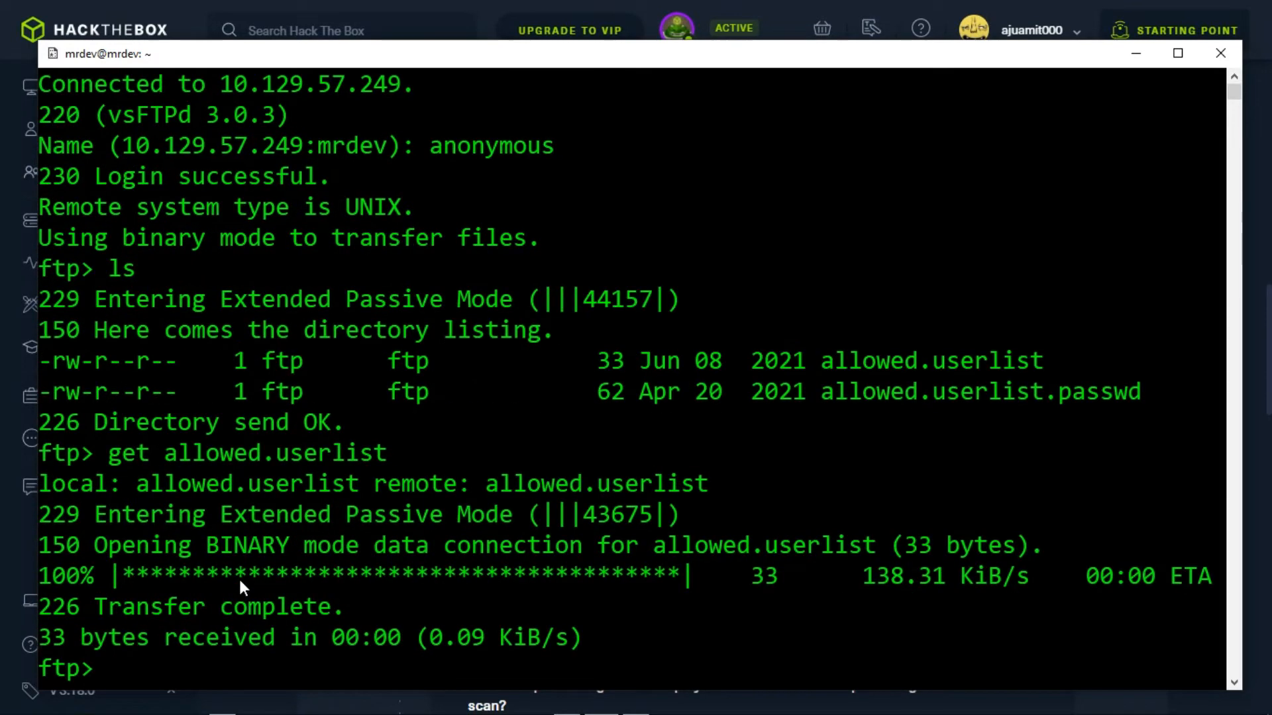
{"action": "type", "text": "get"}
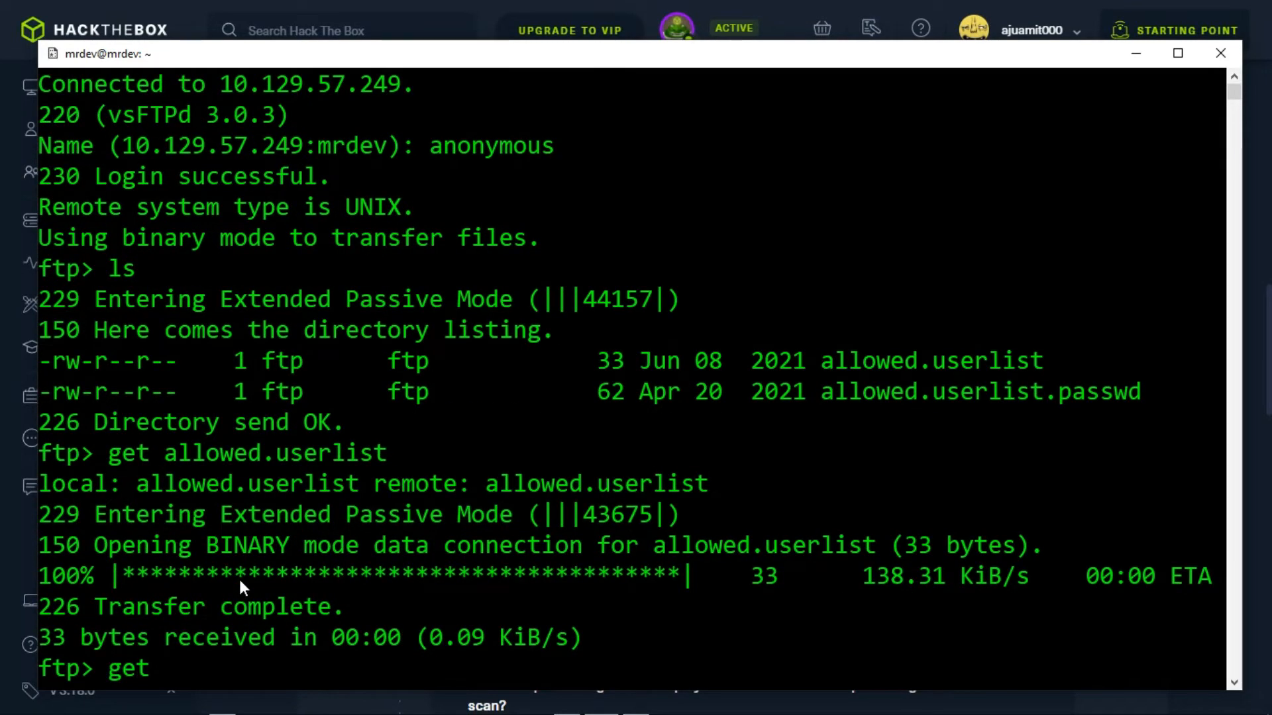
{"action": "type", "text": "allowed.userlist.passwd"}
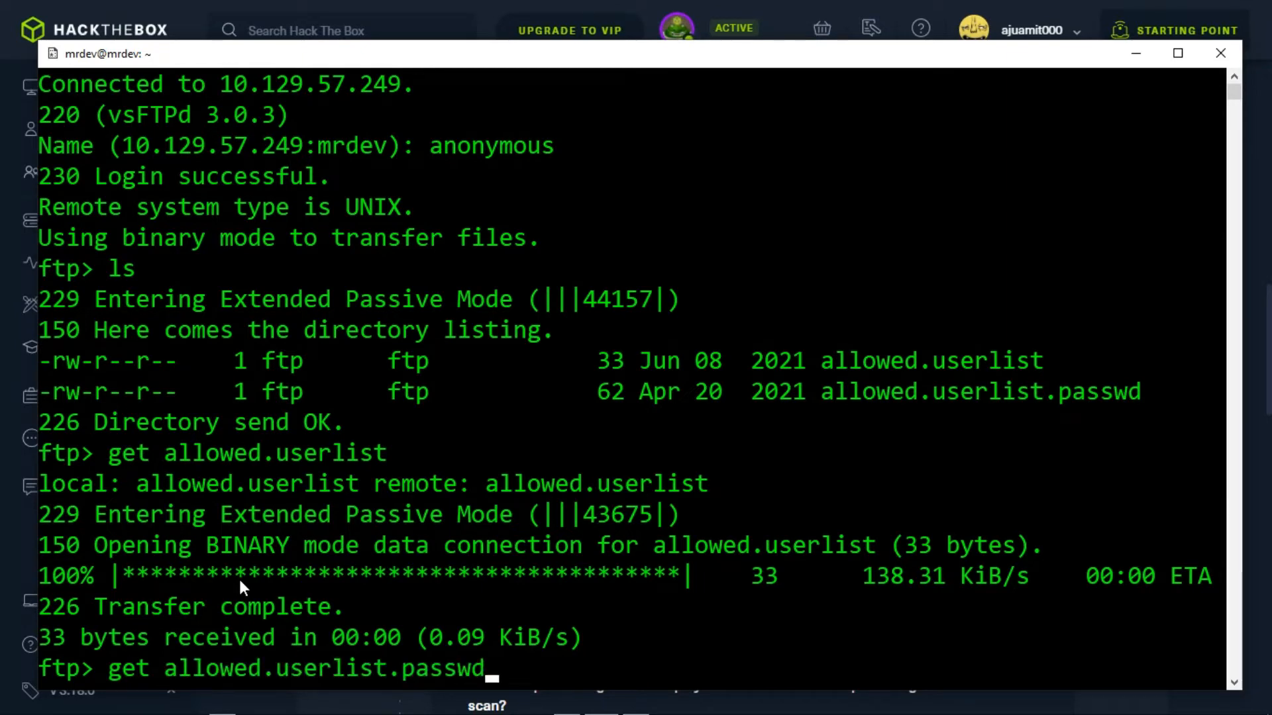
{"action": "key", "text": "Return"}
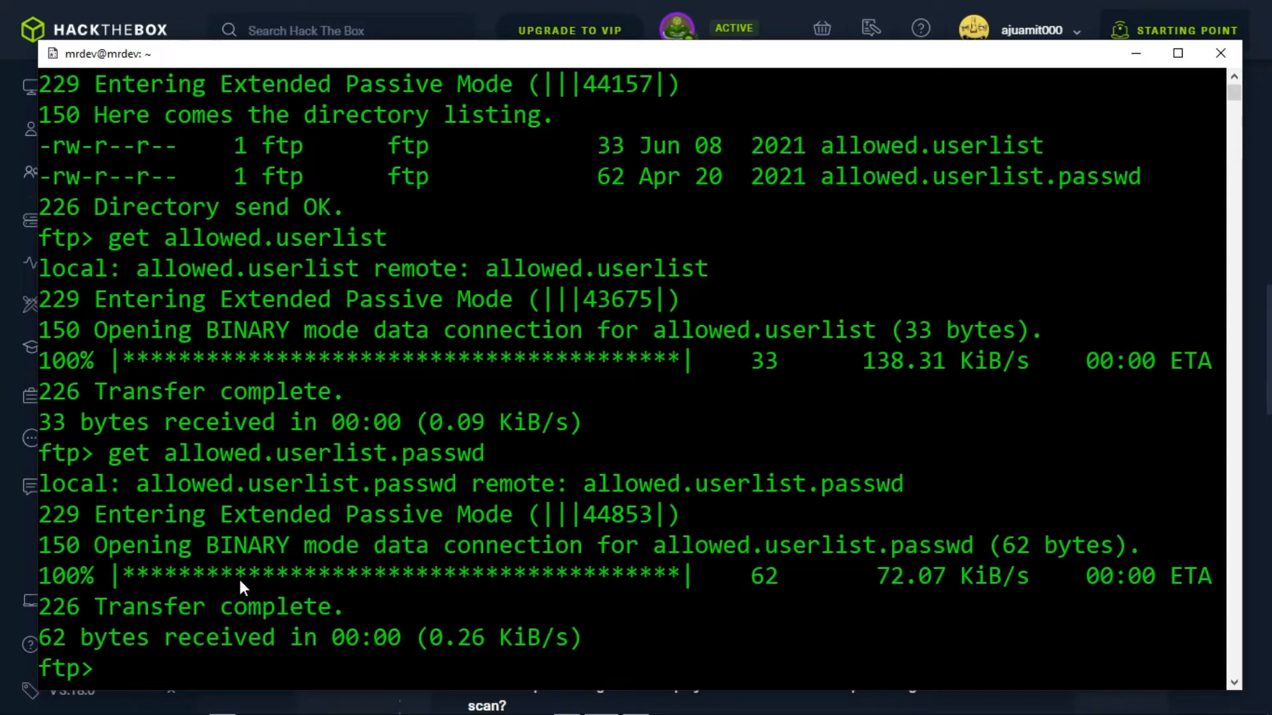
{"action": "type", "text": "bye"}
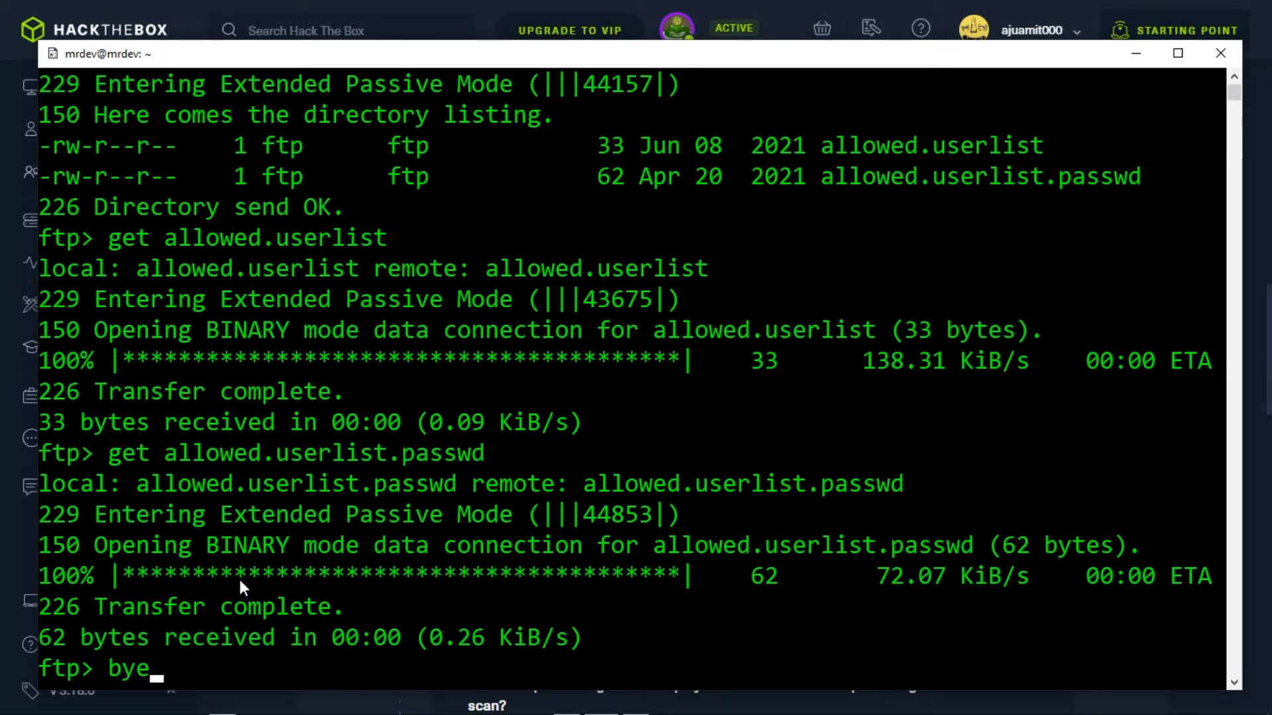
{"action": "key", "text": "Return"}
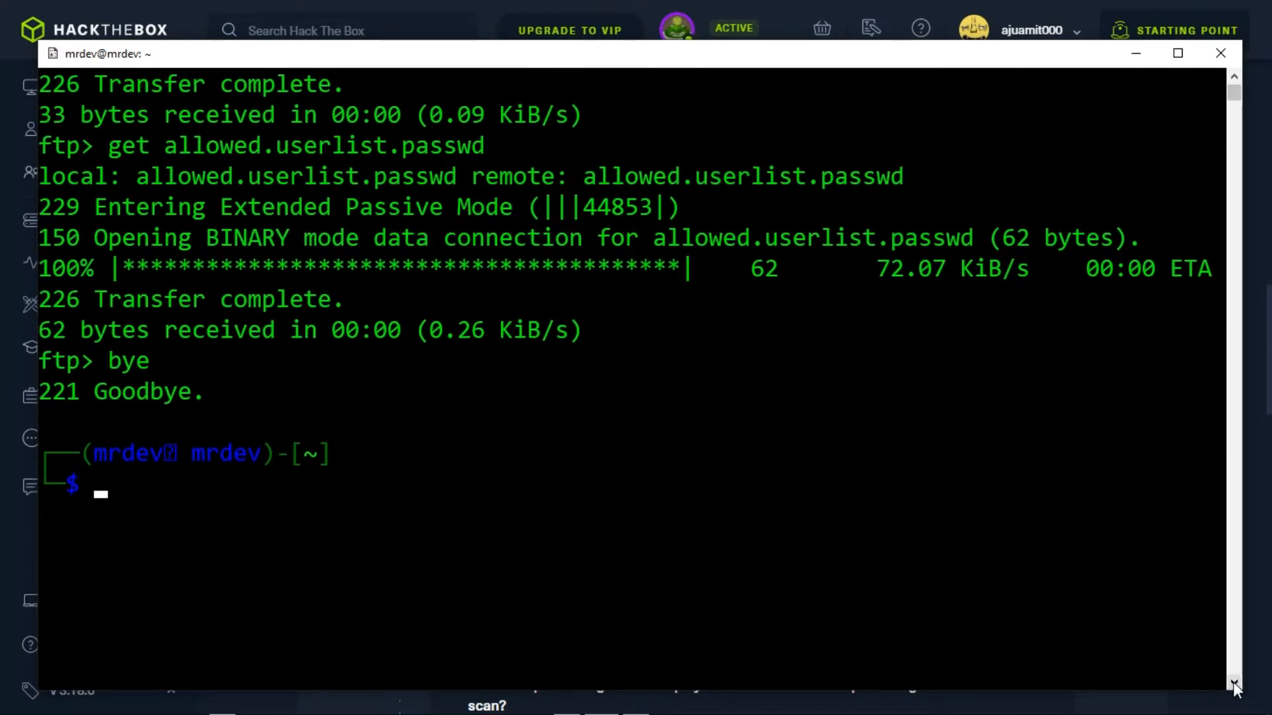
List the home folder and cat allowed.userlist to show the four usernames.
{"action": "type", "text": "ls"}
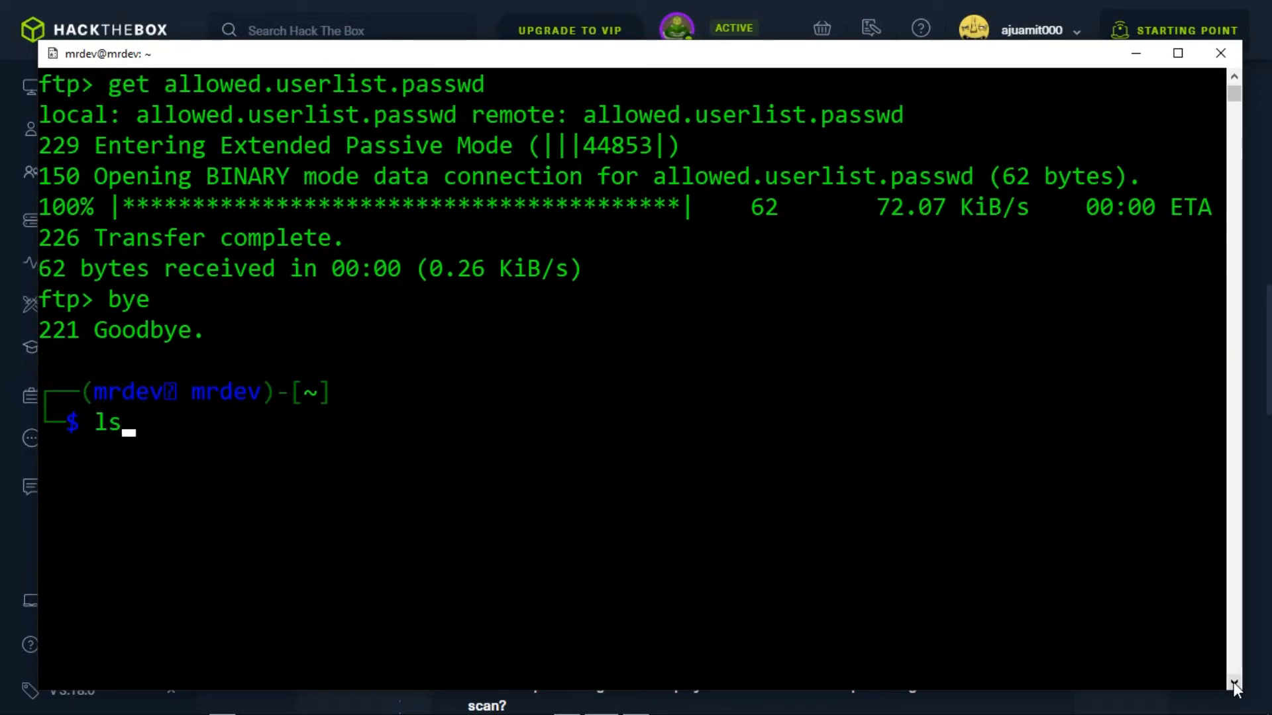
{"action": "key", "text": "Return"}
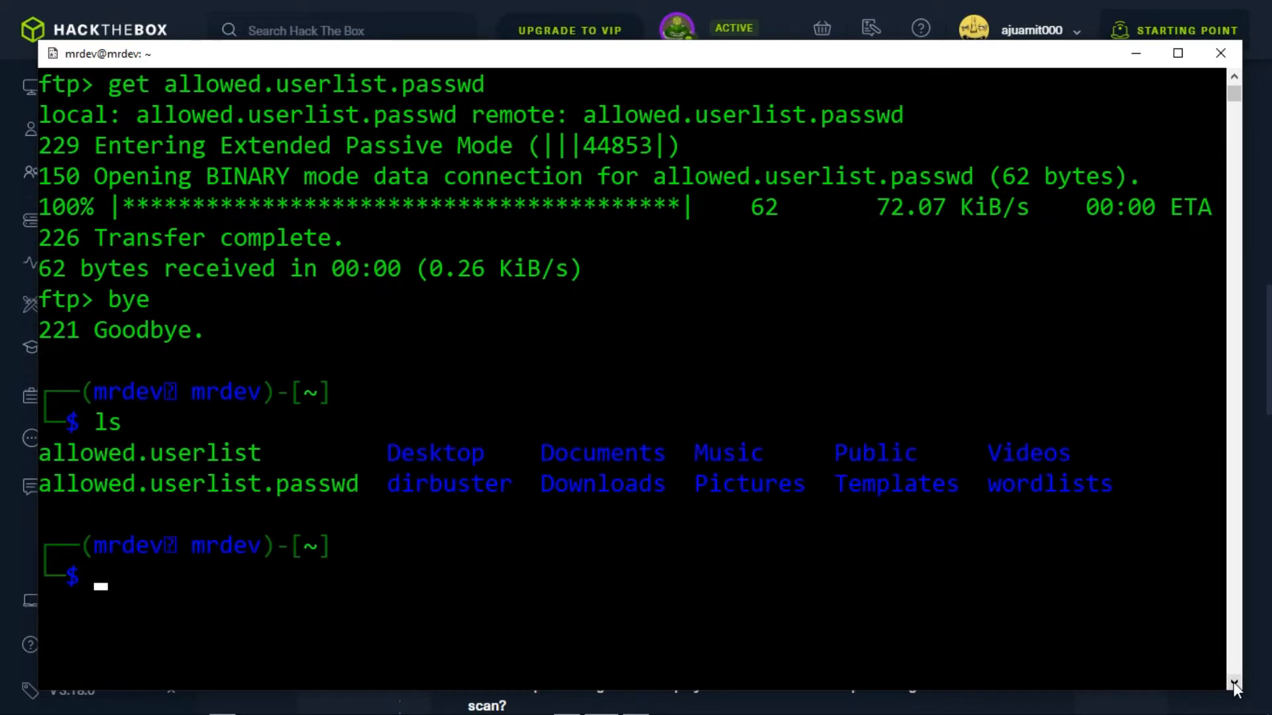
{"action": "mouse_move", "coordinate": [275, 463]}
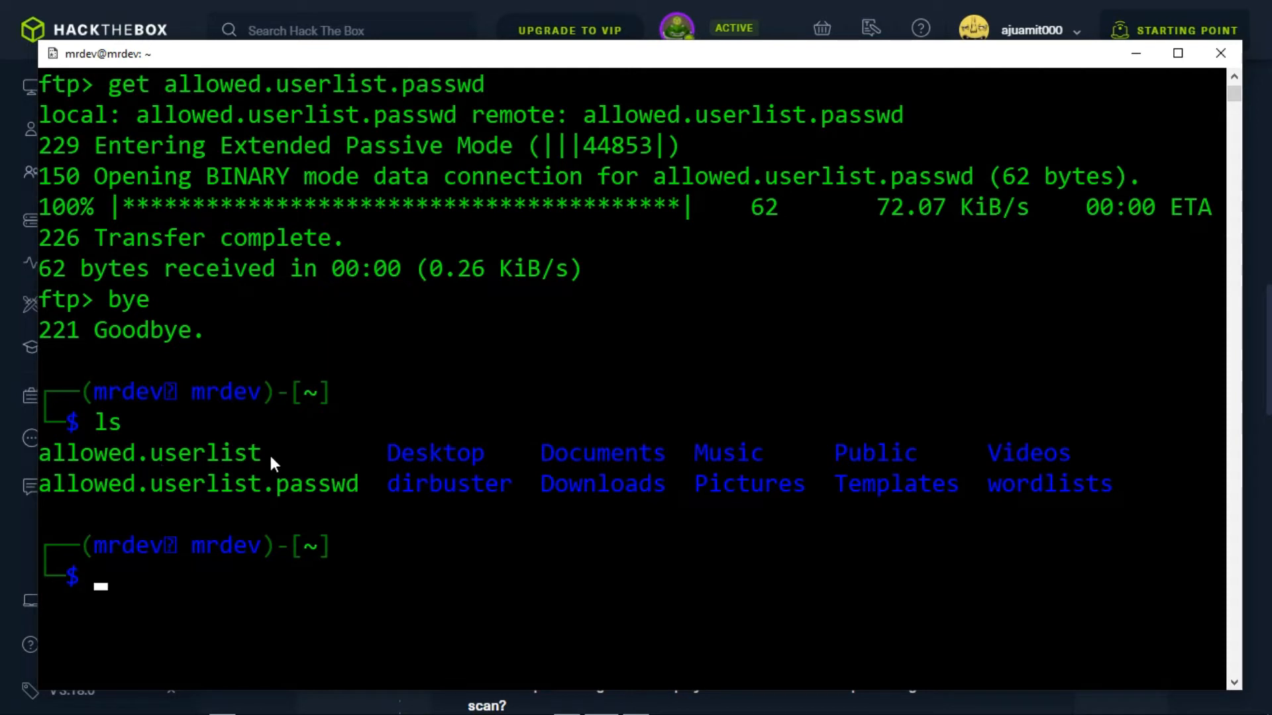
{"action": "double_click", "coordinate": [148, 452]}
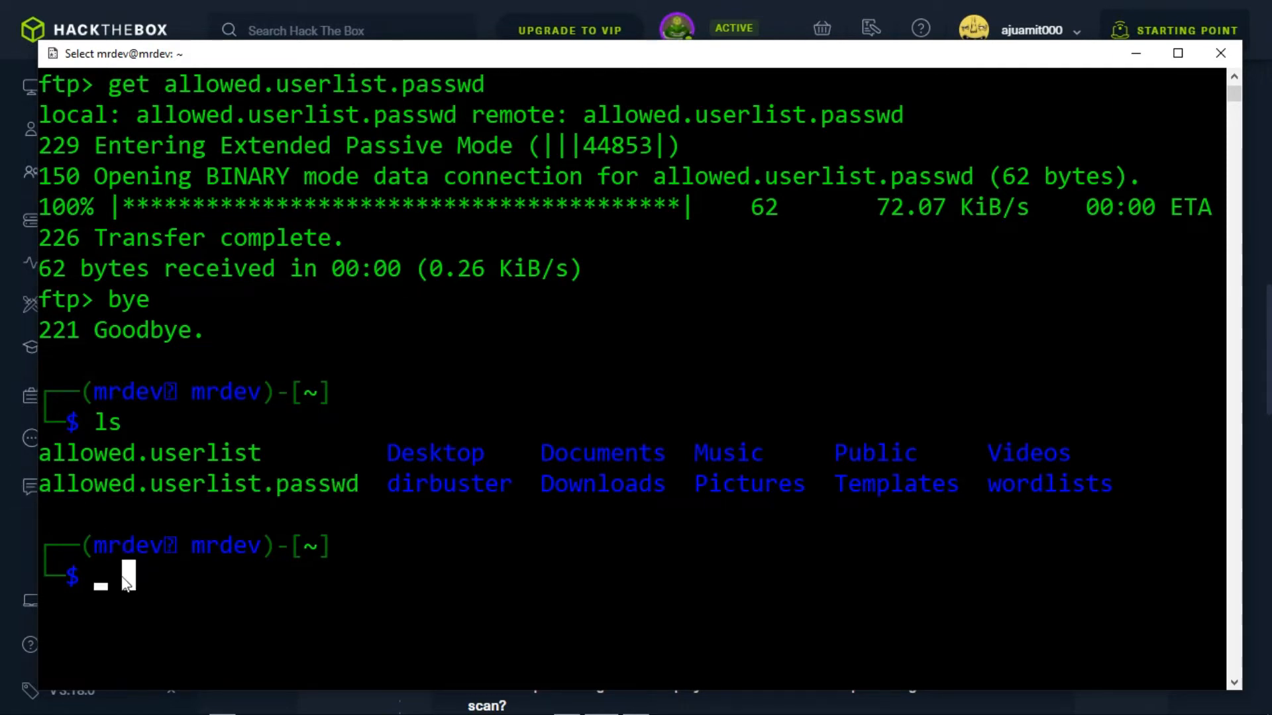
{"action": "type", "text": "cat allowed.userlist"}
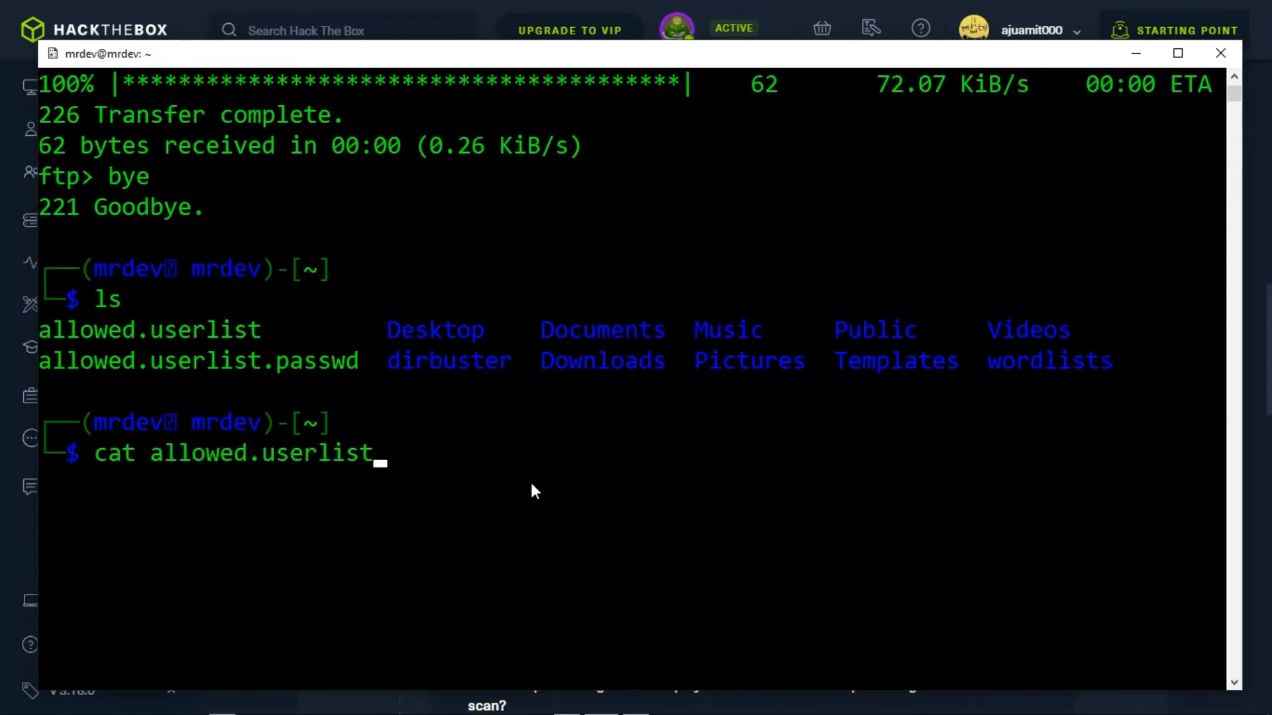
{"action": "key", "text": "Return"}
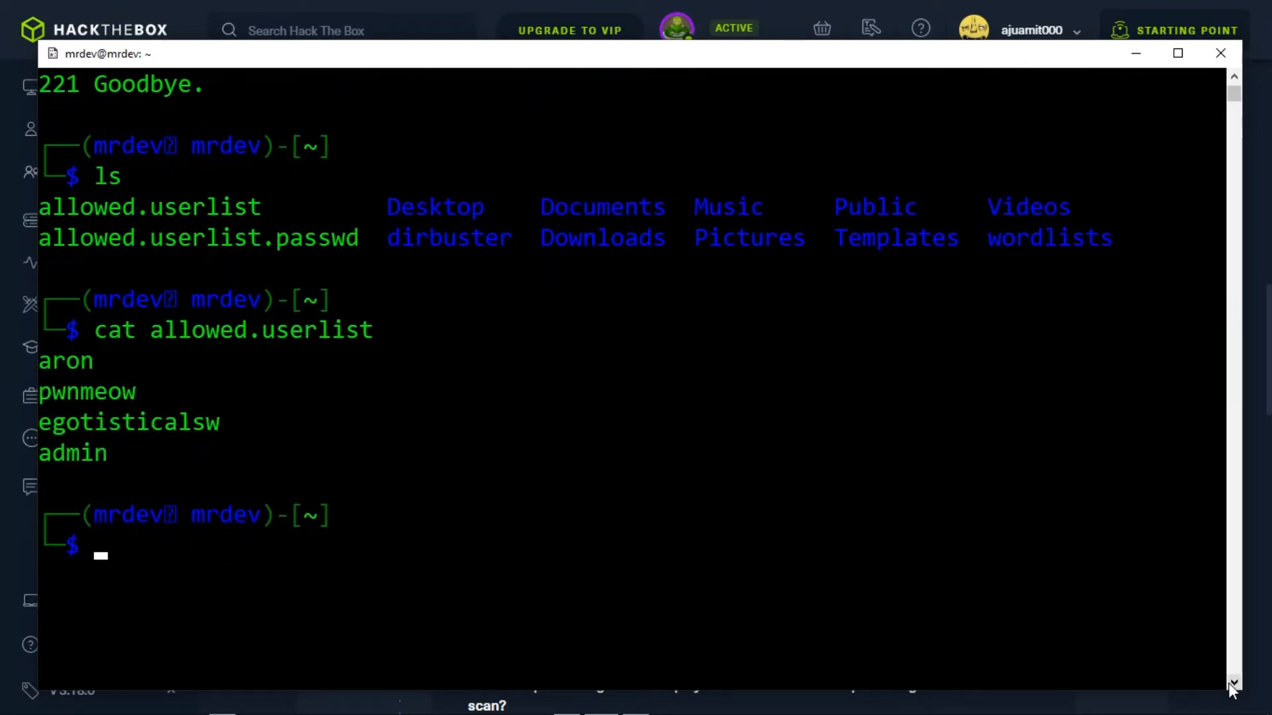
Cat allowed.userlist.passwd to show the four matching passwords.
{"action": "type", "text": "cat allowed.userlist"}
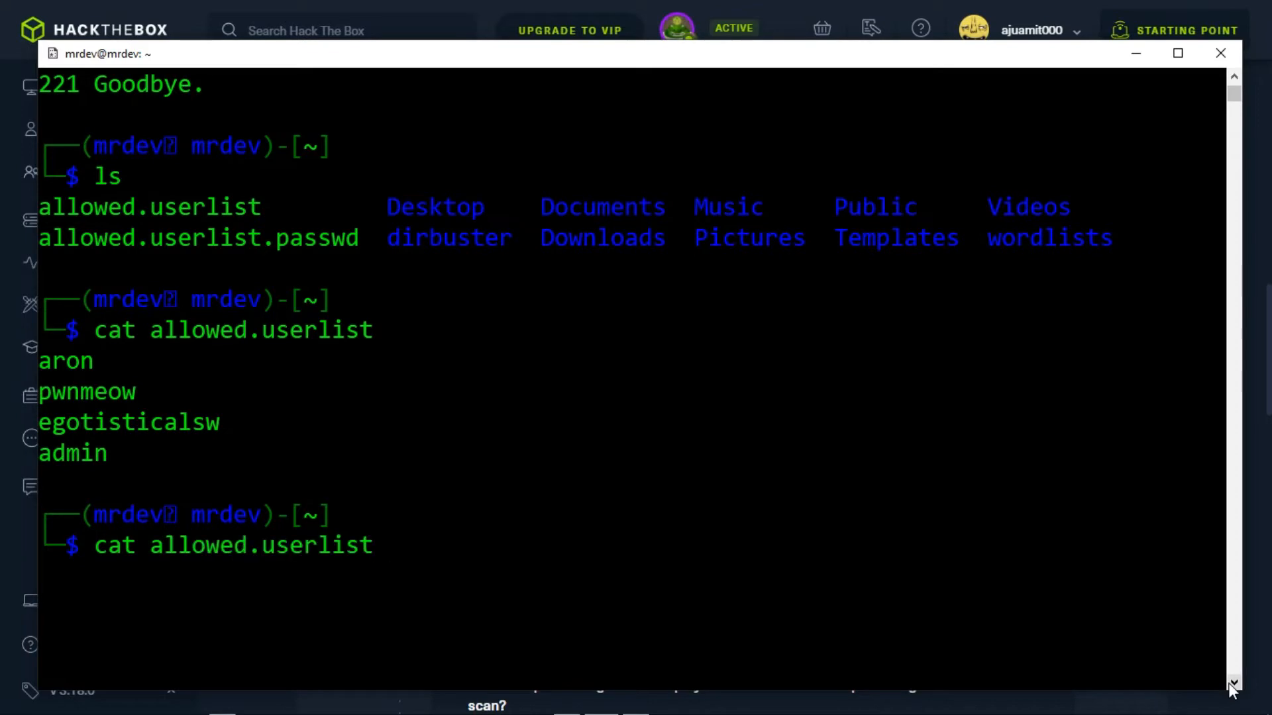
{"action": "key", "text": "Return"}
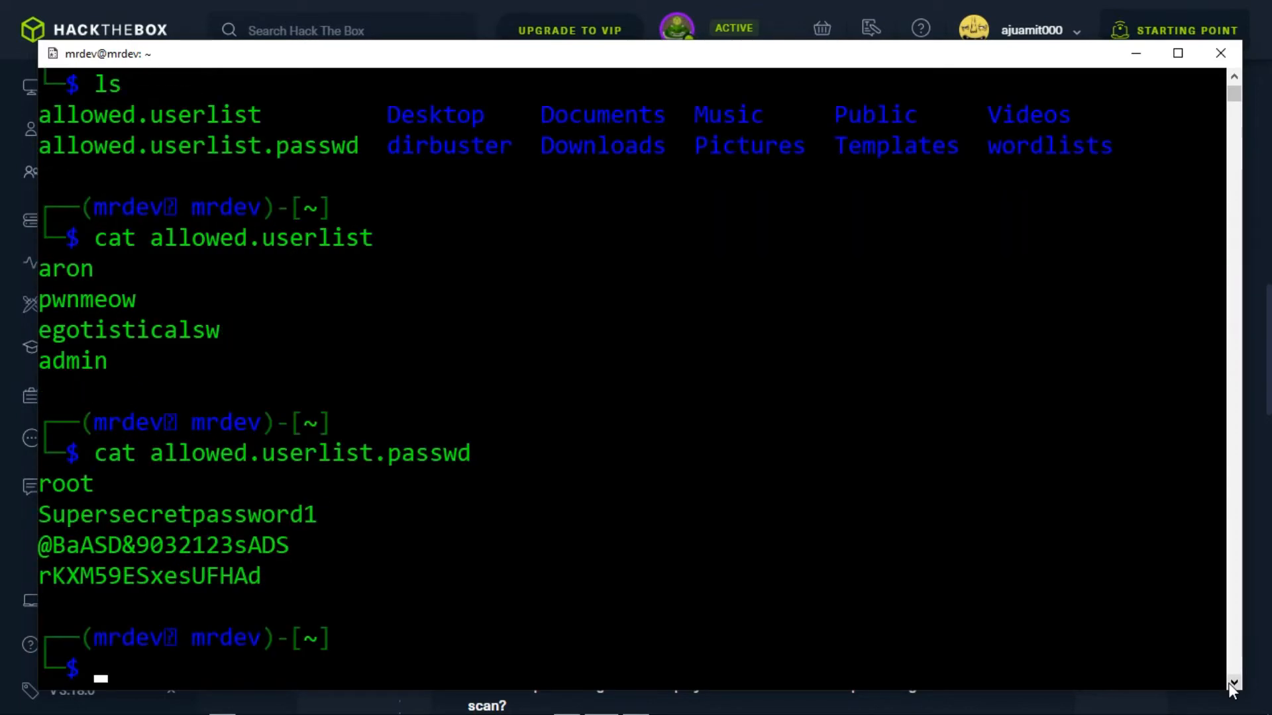
{"action": "scroll", "scroll_direction": "down", "scroll_amount": 3}
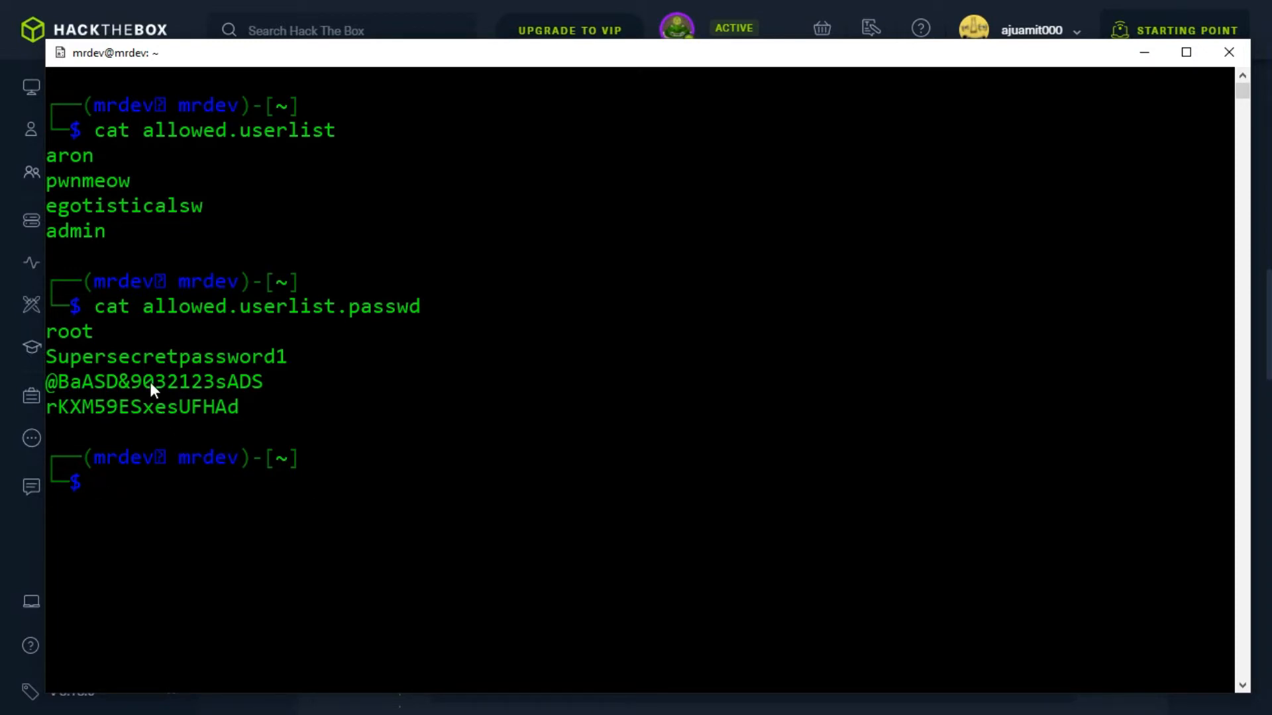
{"action": "mouse_move", "coordinate": [309, 486]}
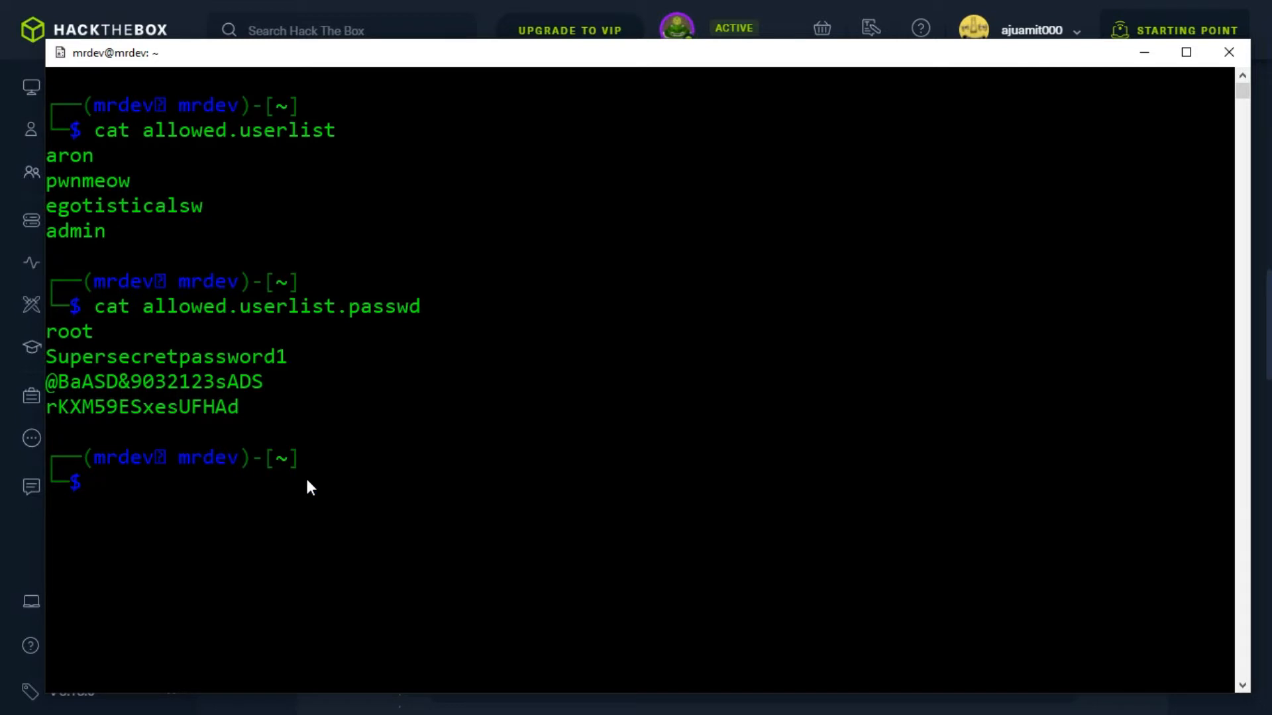
{"action": "type", "text": "ftp 10.129.245."}
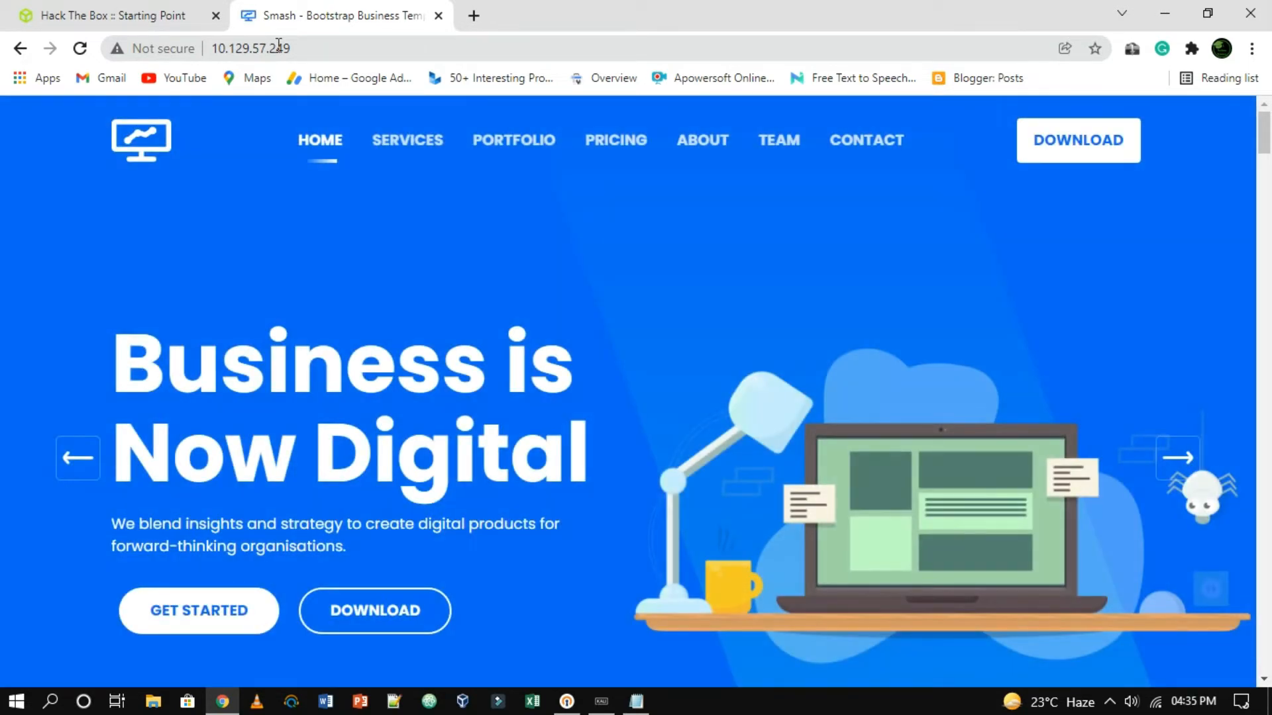
{"action": "mouse_move", "coordinate": [1215, 360]}
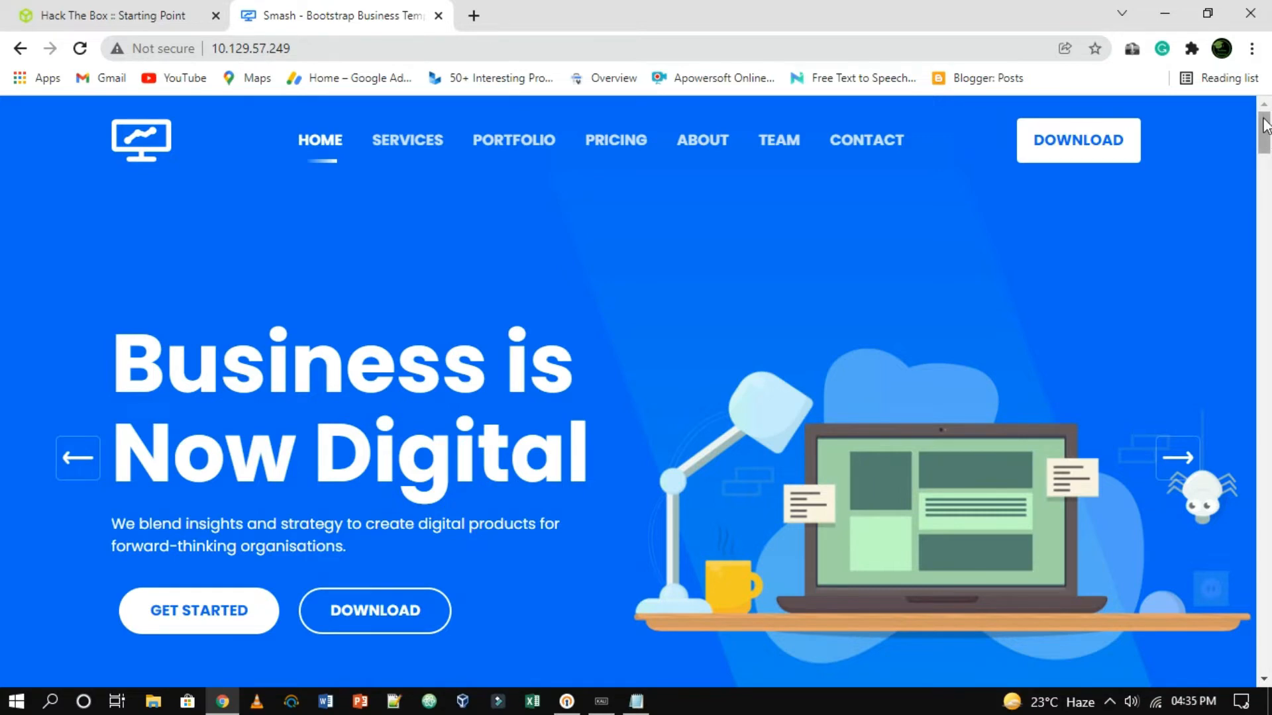
Look over the Smash business website at 10.129.57.249.
{"action": "scroll", "scroll_direction": "down", "scroll_amount": 3}
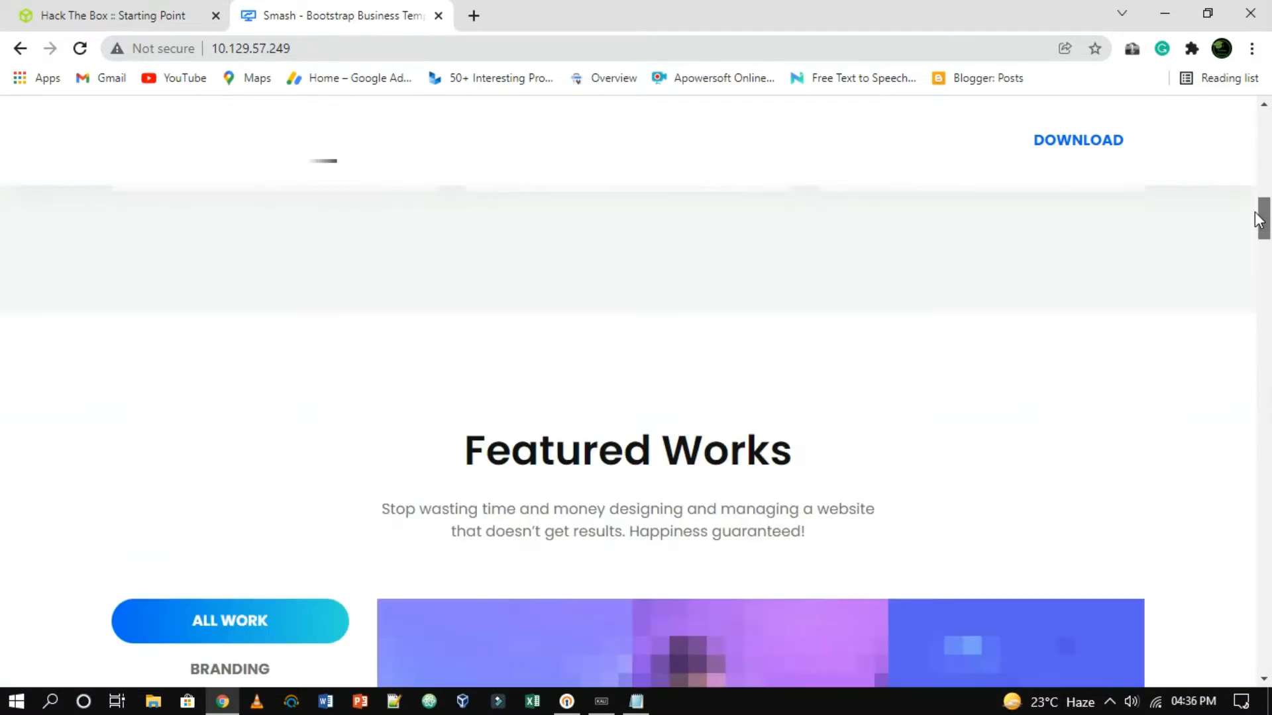
{"action": "scroll", "scroll_direction": "up", "scroll_amount": 3}
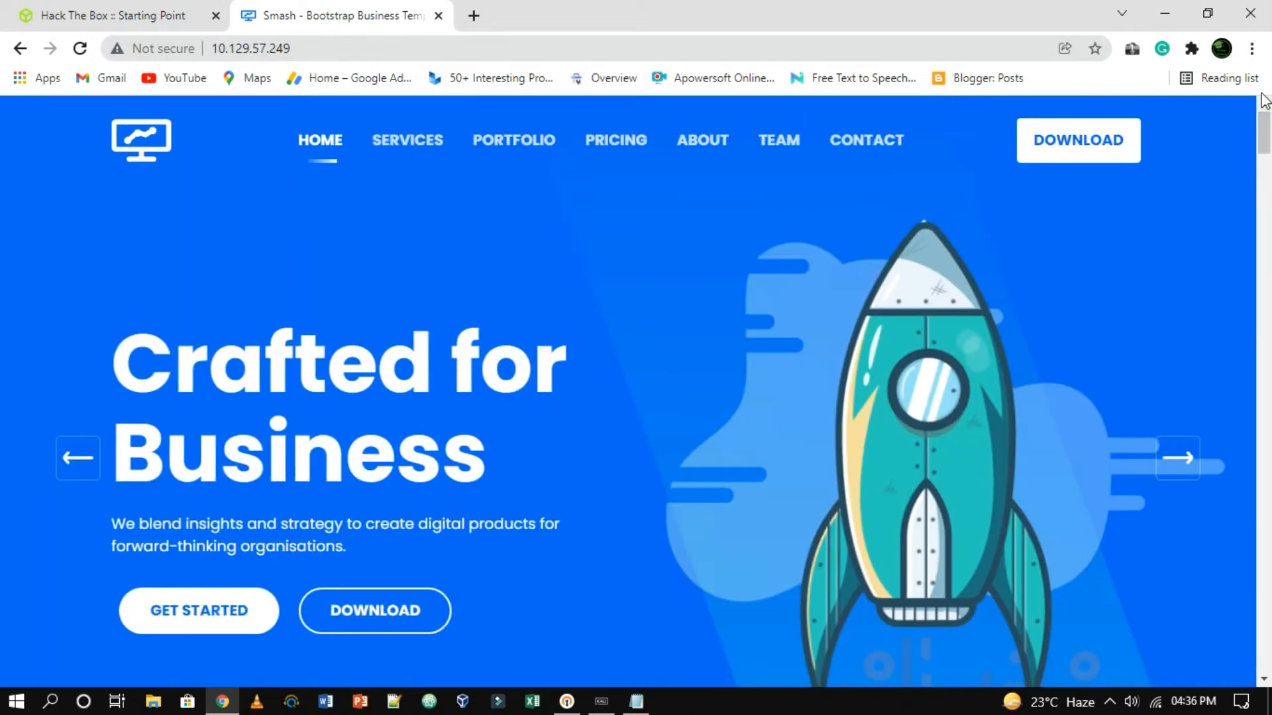
{"action": "left_click", "coordinate": [1176, 458]}
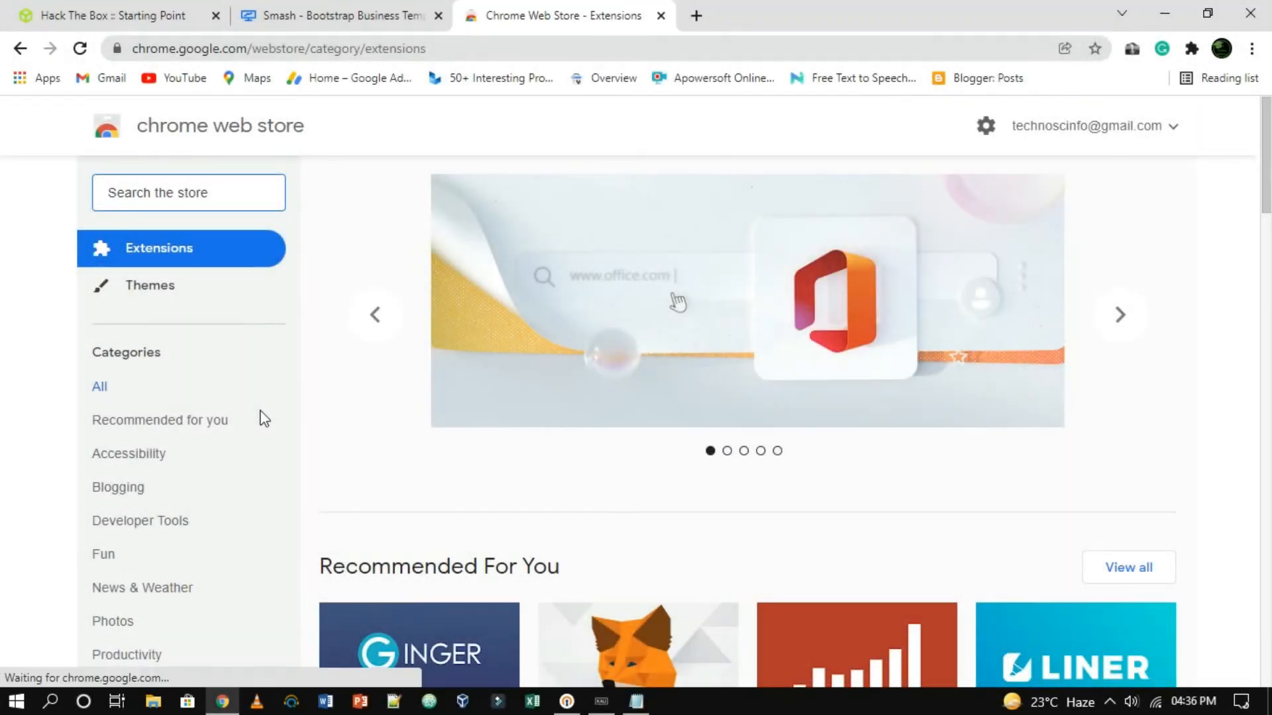
Search the store for wappalyzer and add the Wappalyzer extension to Chrome.
{"action": "type", "text": "wapp"}
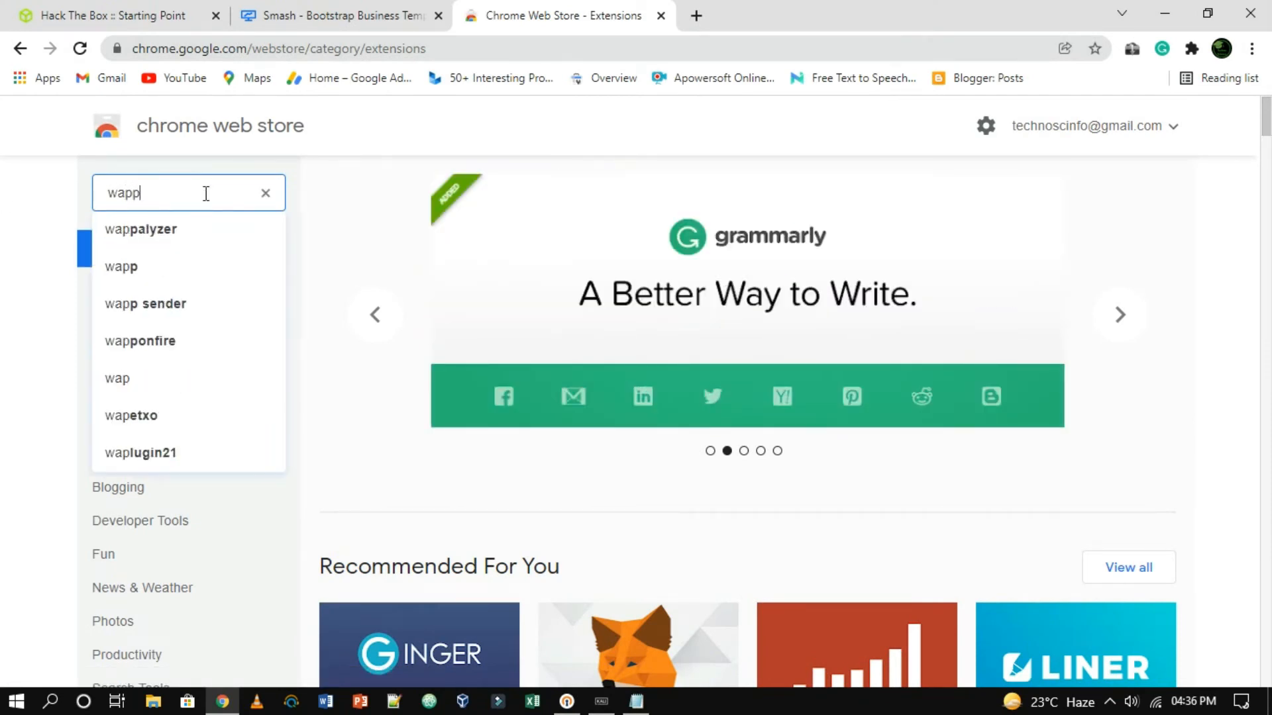
{"action": "left_click", "coordinate": [141, 229]}
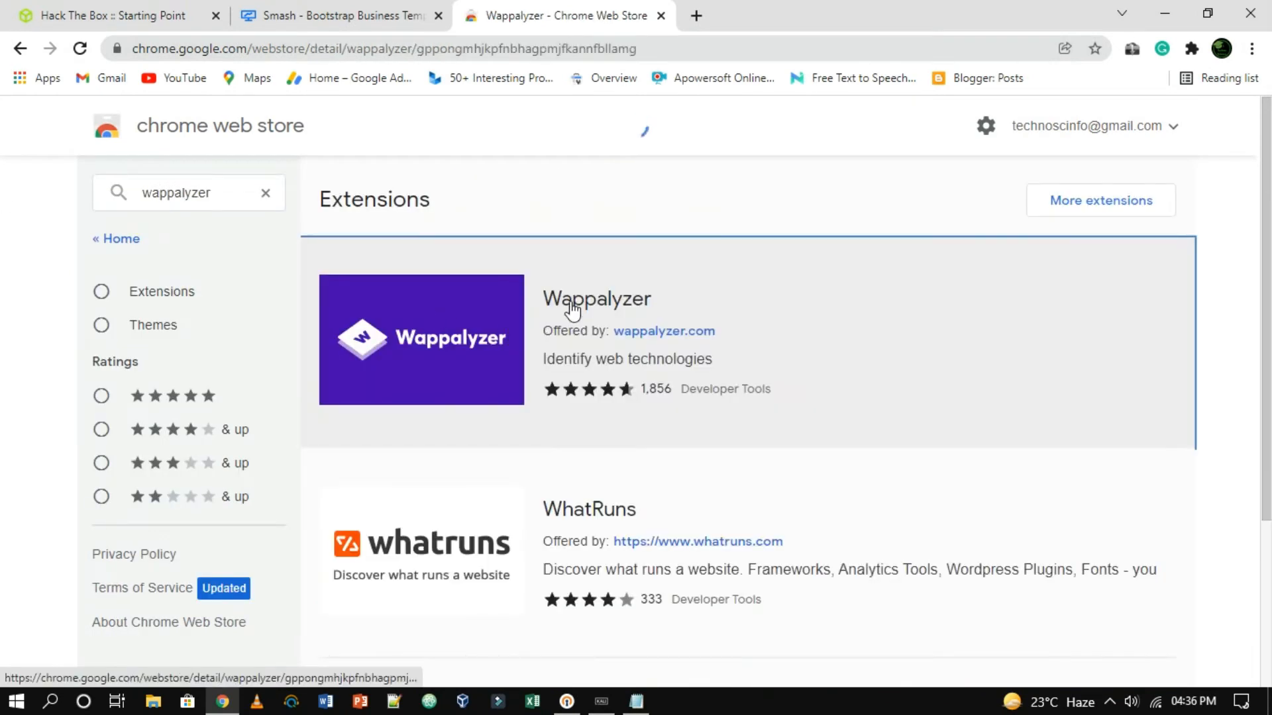
{"action": "left_click", "coordinate": [597, 299]}
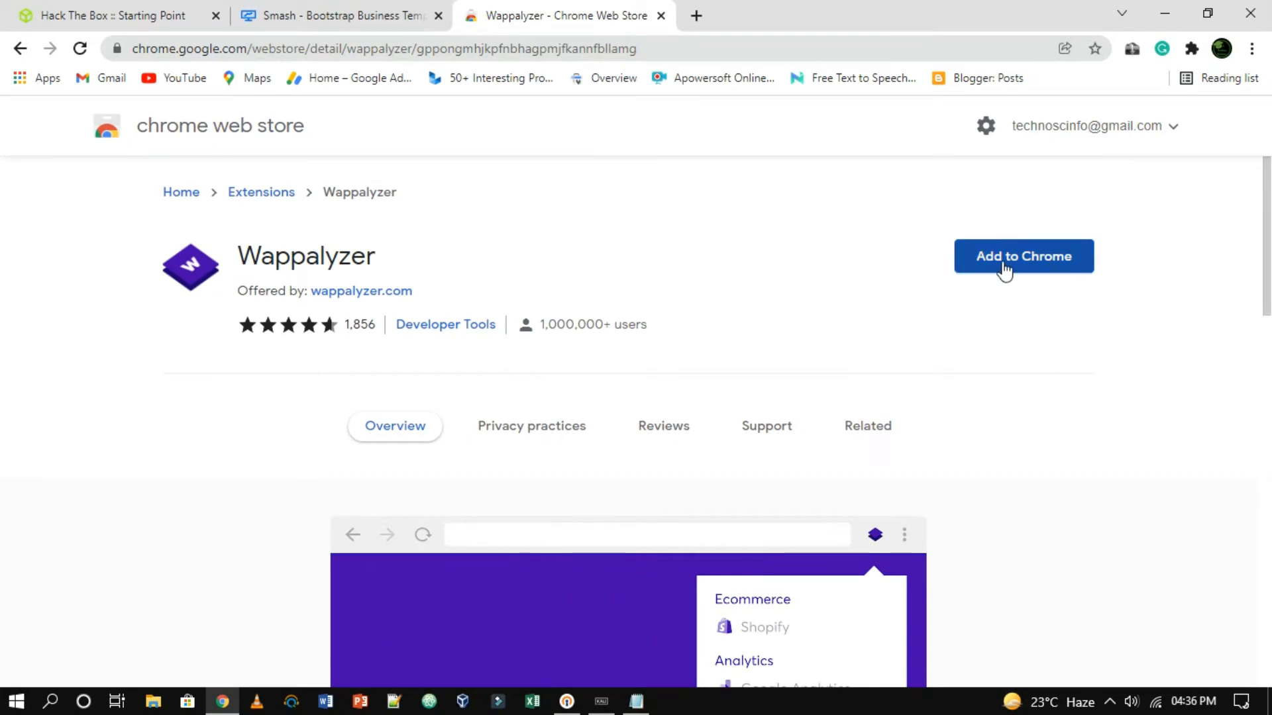
{"action": "left_click", "coordinate": [1022, 256]}
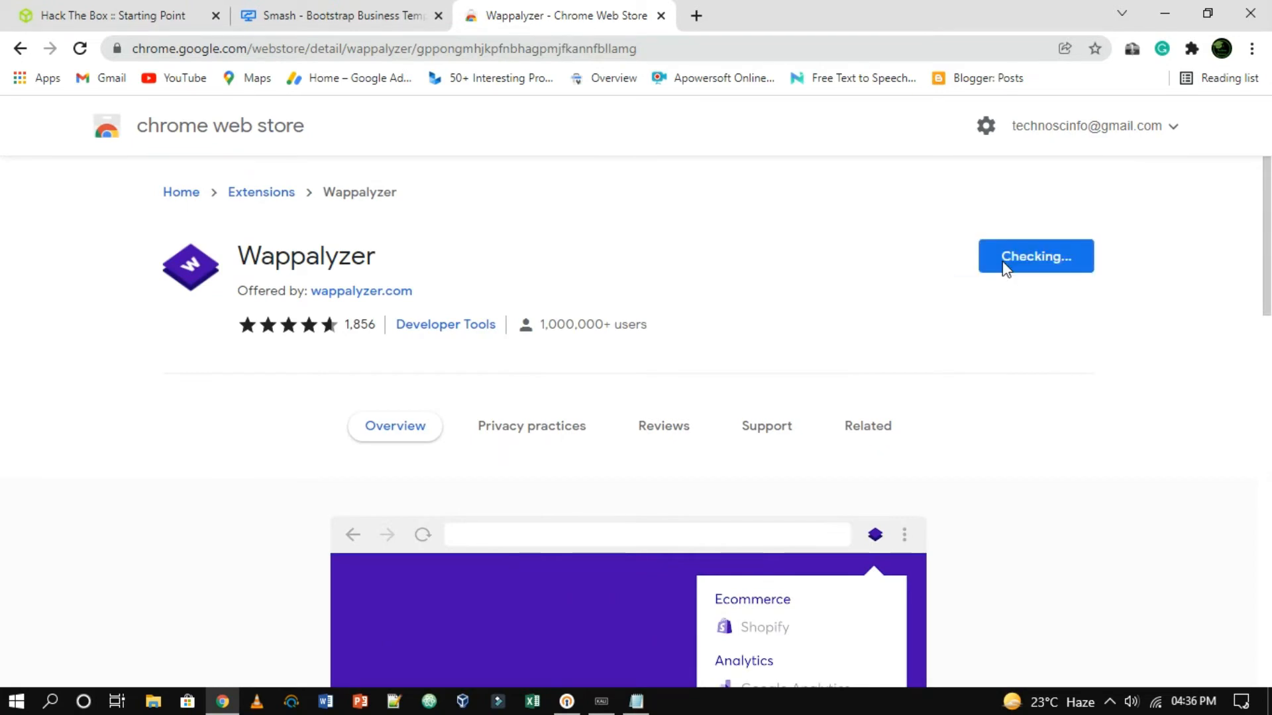
{"action": "left_click", "coordinate": [1035, 255]}
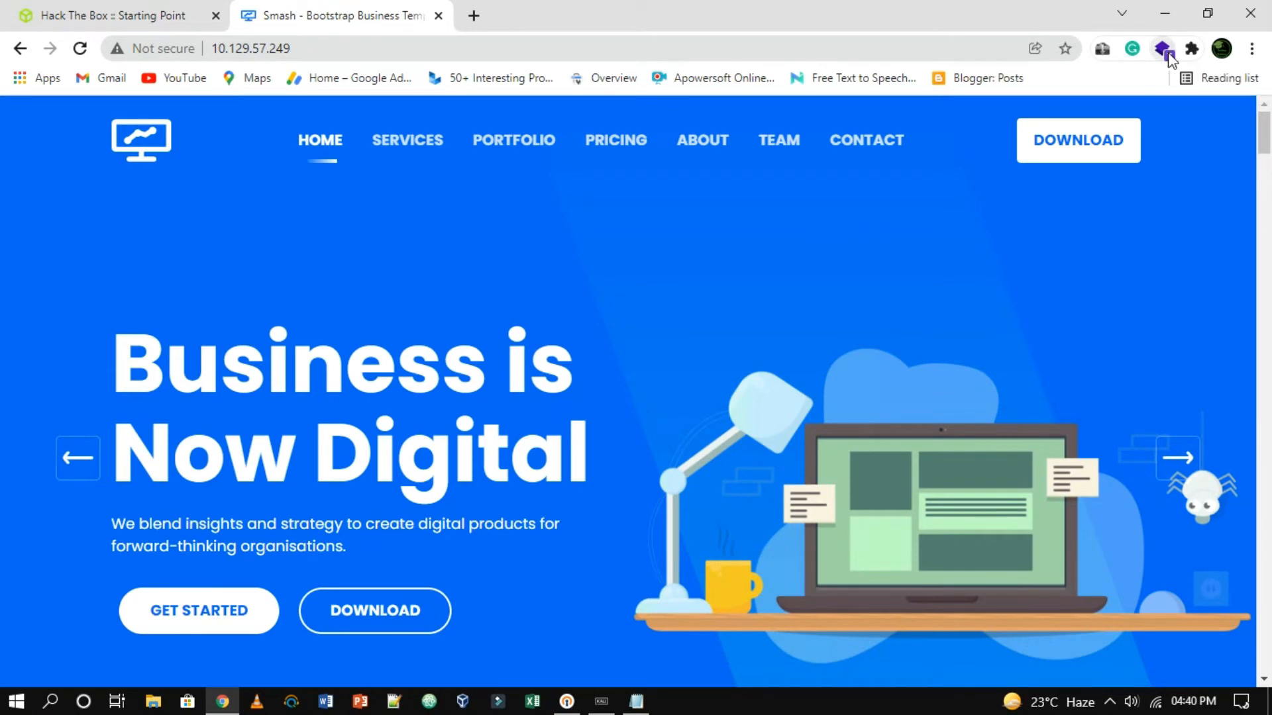
Check Wappalyzer's report: Apache 2.4.41 on Ubuntu with jQuery and Bootstrap.
{"action": "left_click", "coordinate": [1162, 49]}
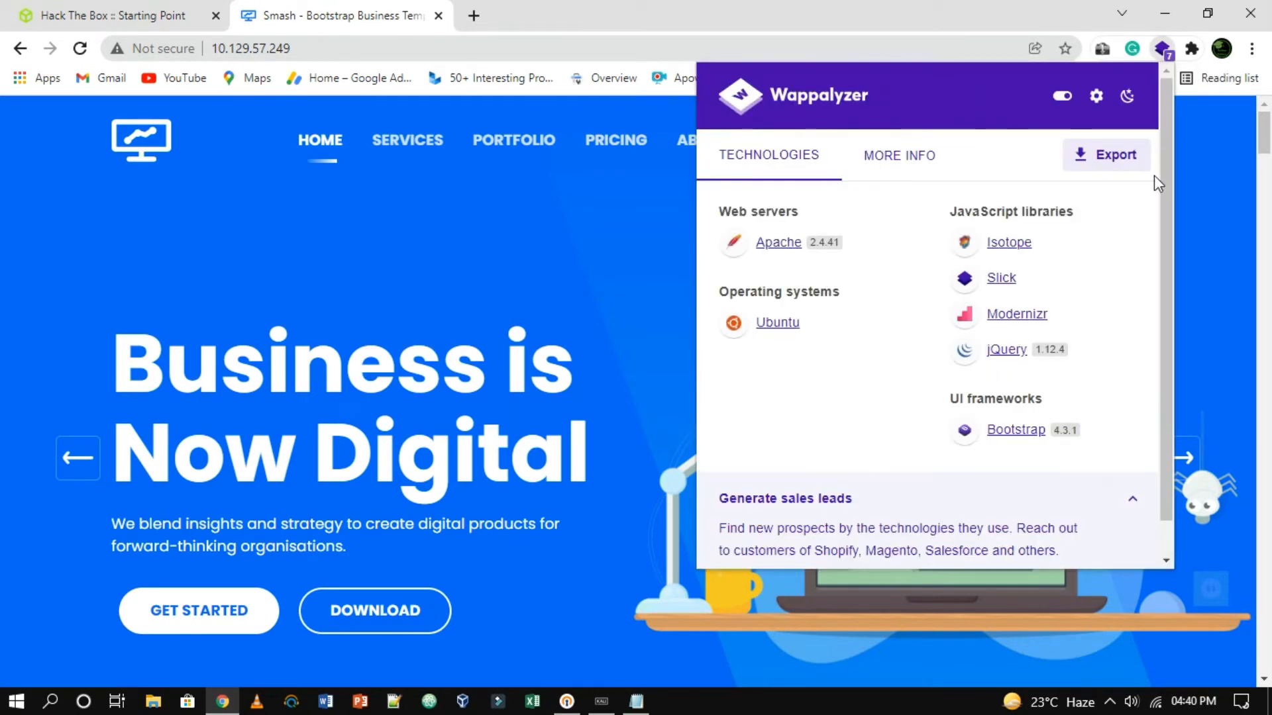
{"action": "scroll", "scroll_direction": "down", "scroll_amount": 3}
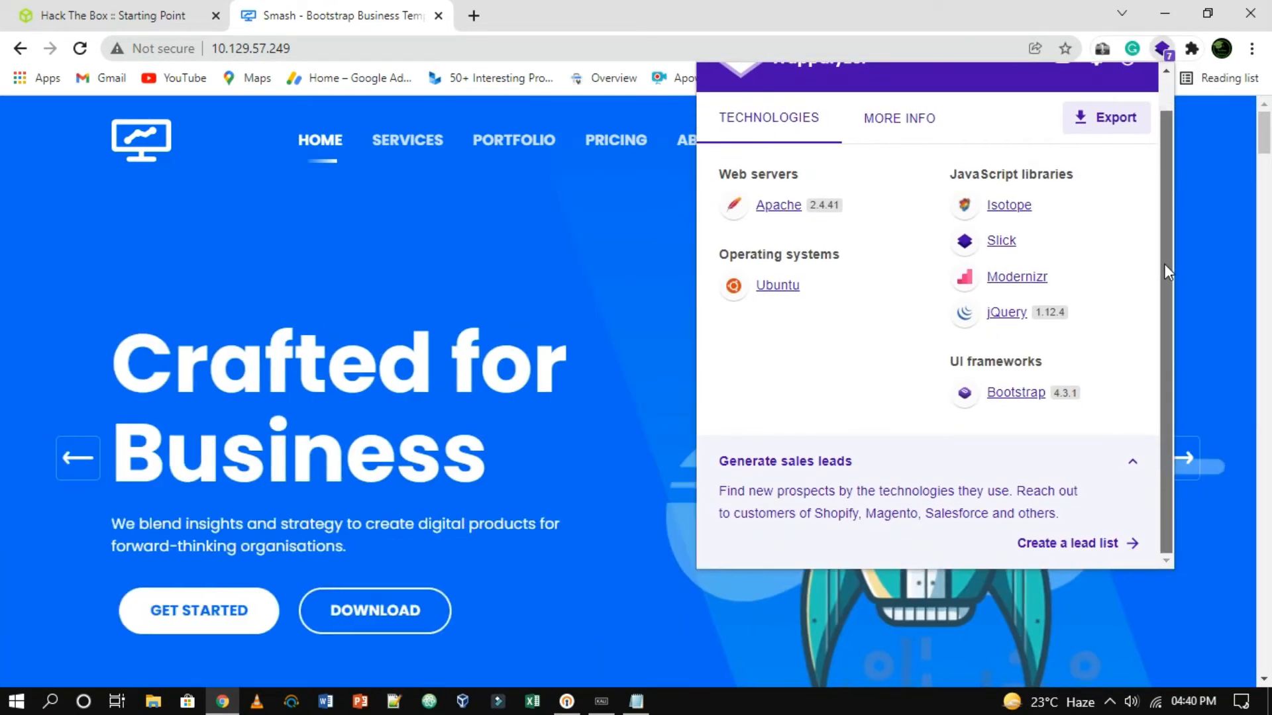
{"action": "scroll", "scroll_direction": "up", "scroll_amount": 3}
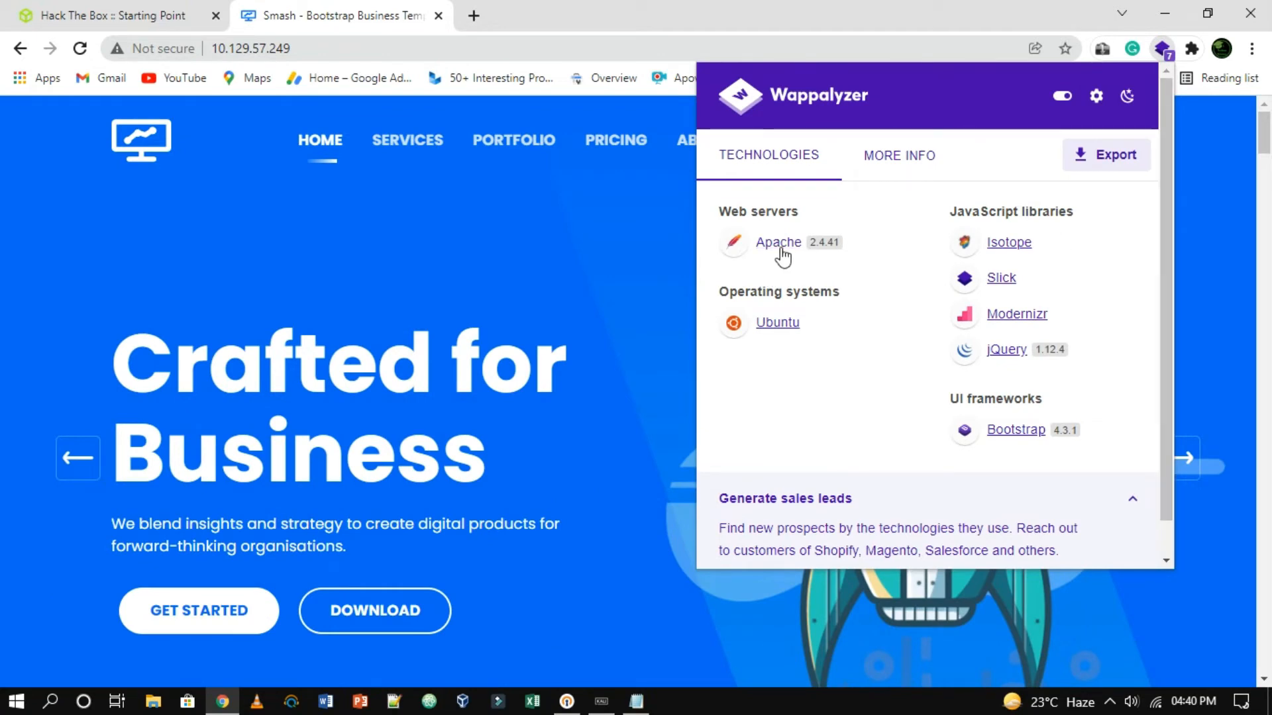
{"action": "mouse_move", "coordinate": [777, 329]}
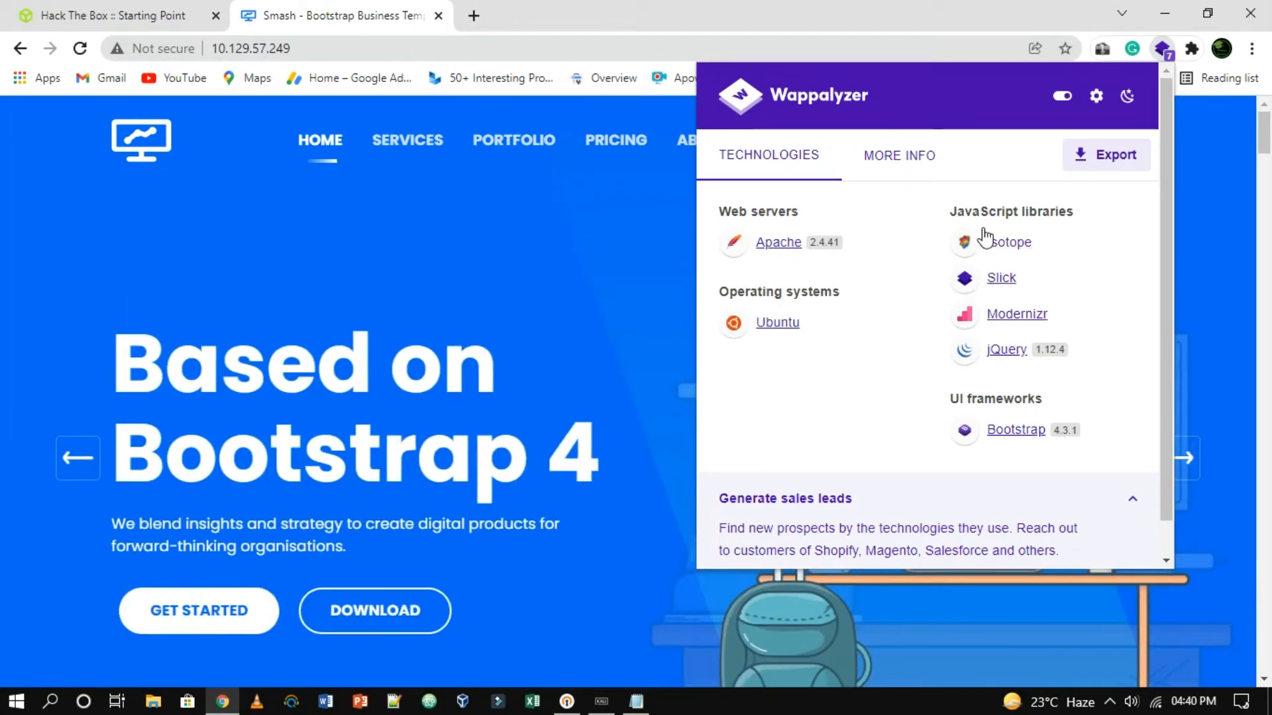
{"action": "mouse_move", "coordinate": [1011, 324]}
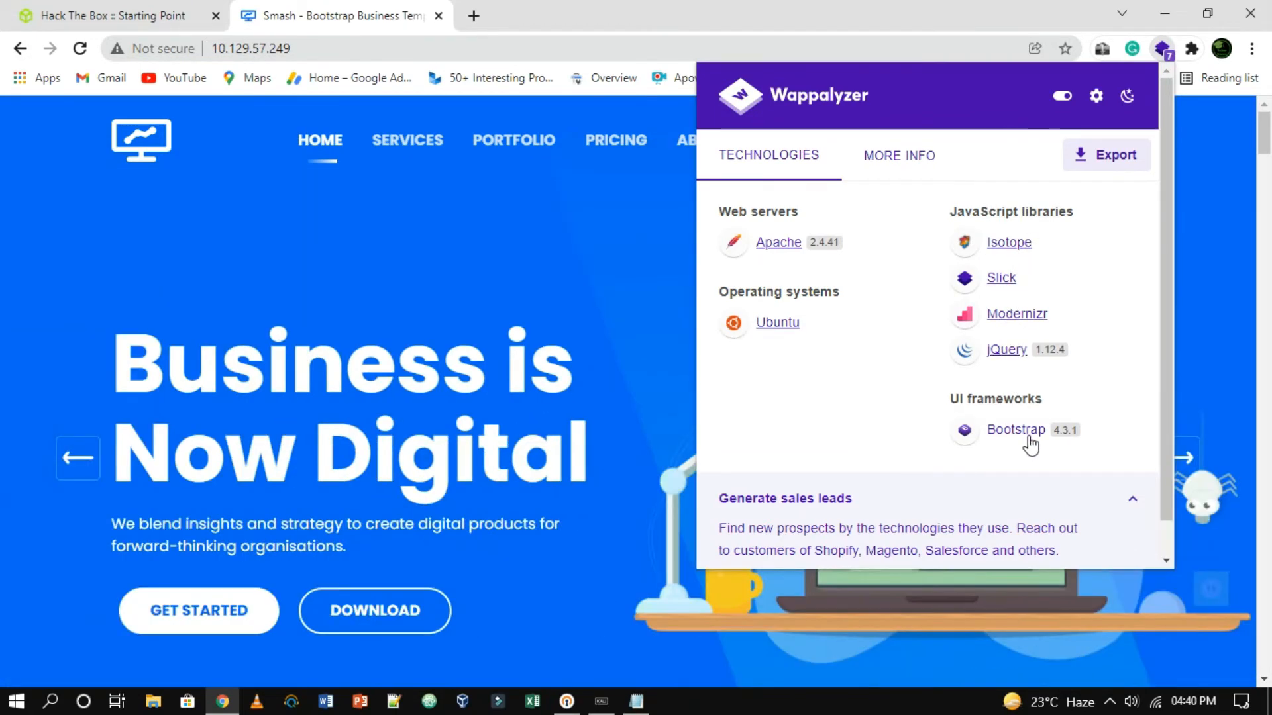
{"action": "mouse_move", "coordinate": [1132, 460]}
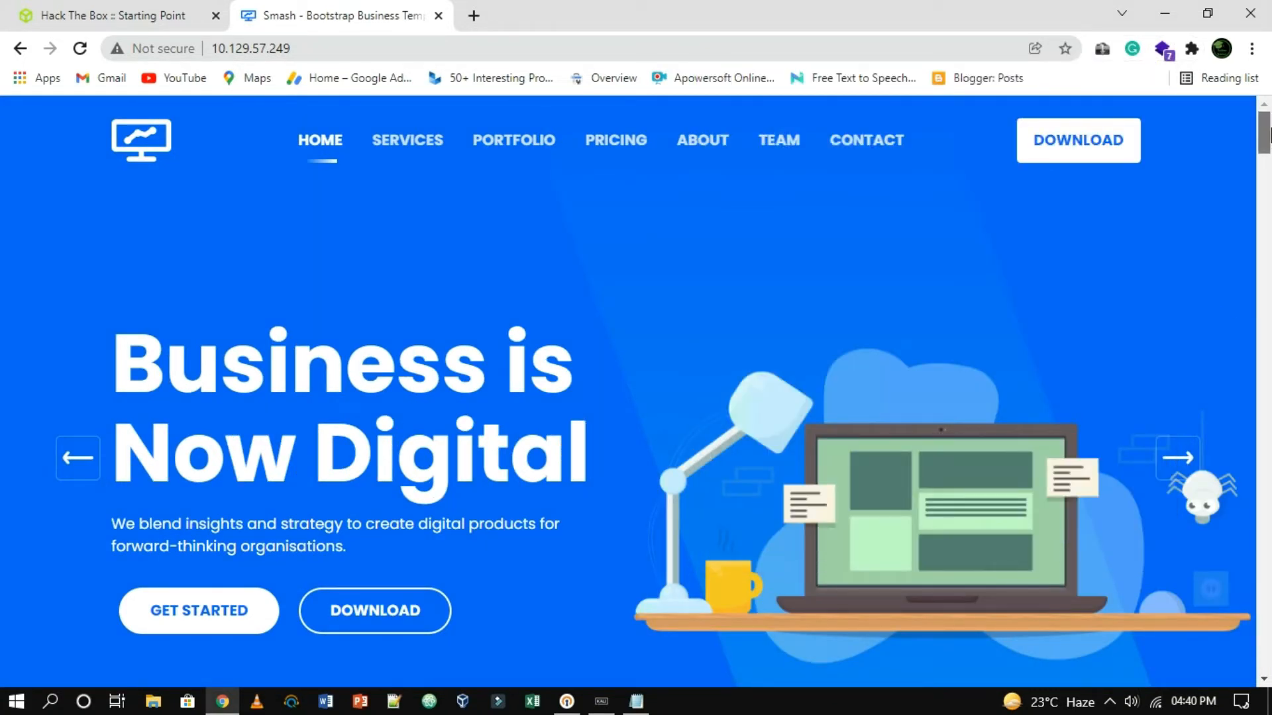
{"action": "mouse_move", "coordinate": [702, 337]}
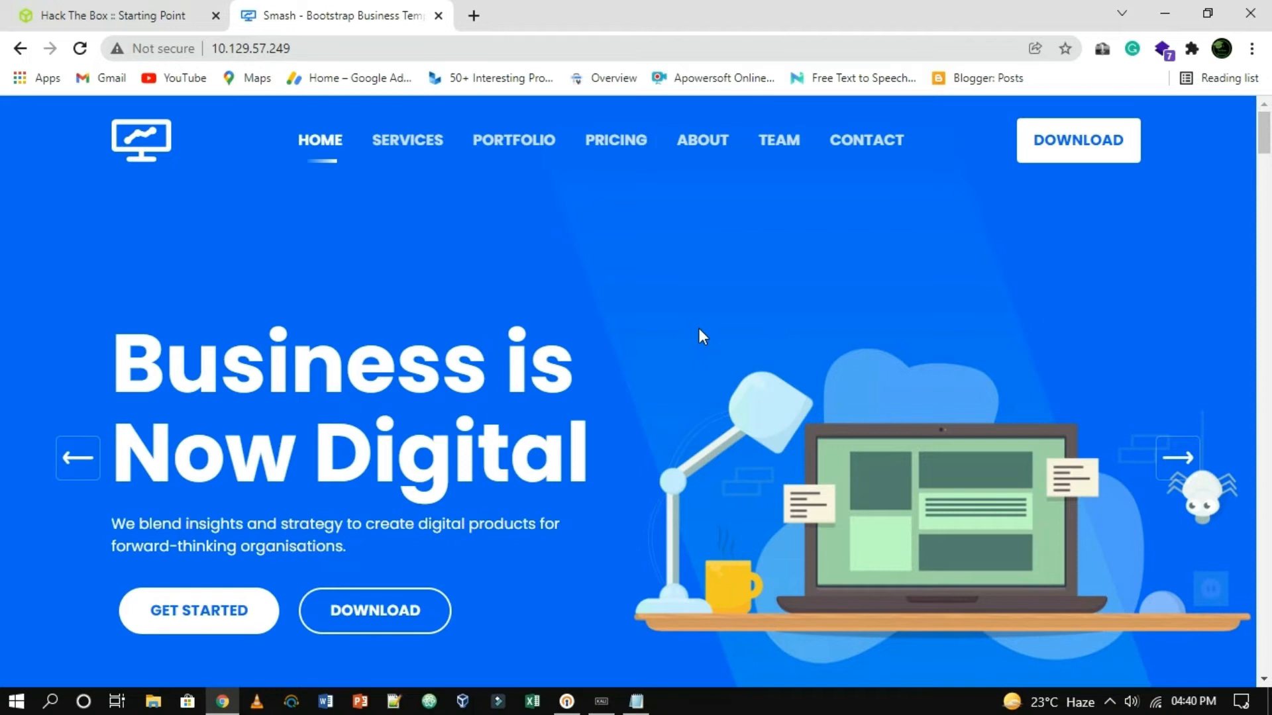
Run sudo gobuster dir -u 10.129.57.249 with directory-list-2.3-small.txt and extensions php,html.
{"action": "left_click", "coordinate": [600, 702]}
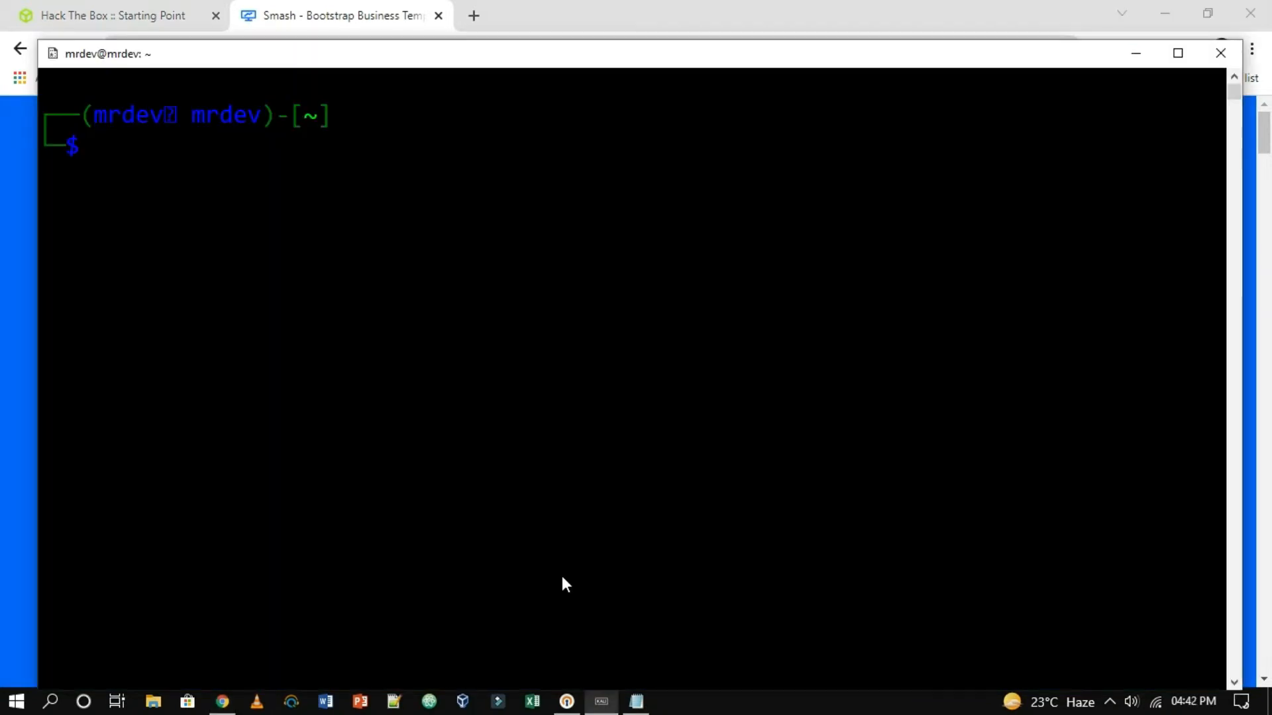
{"action": "type", "text": "sudo gobuster dir -u"}
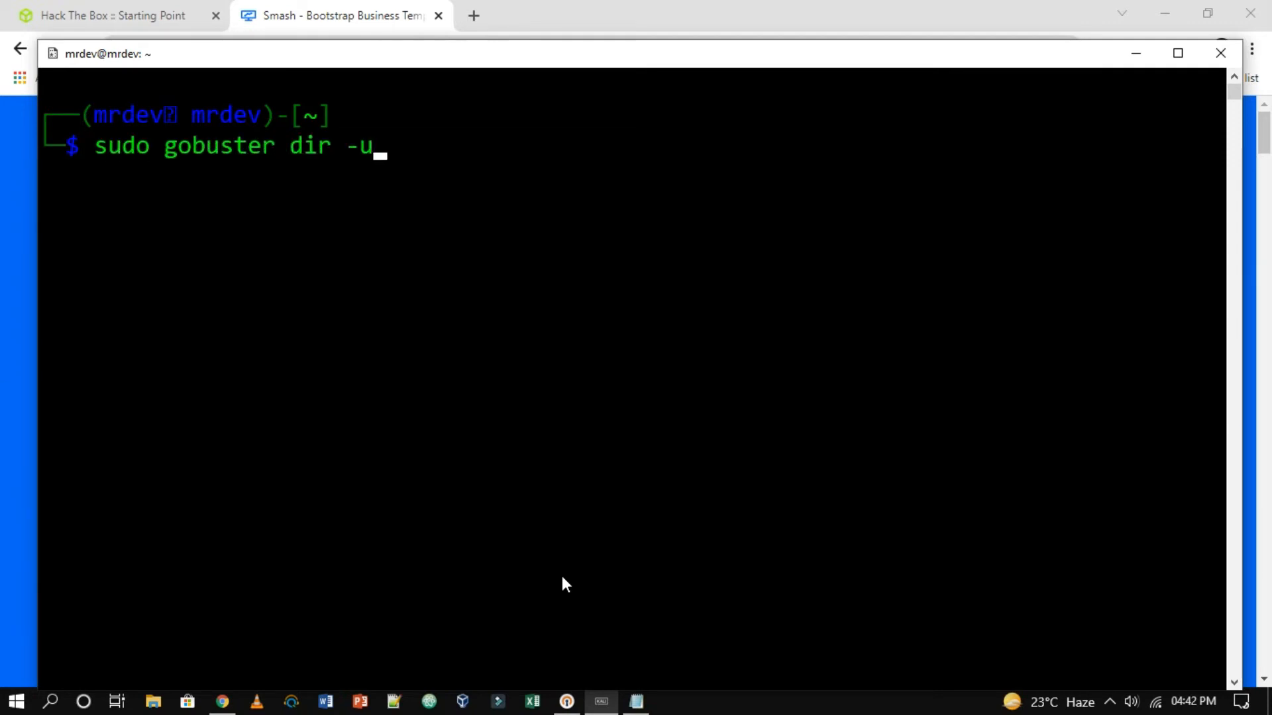
{"action": "type", "text": "10.129.57.24"}
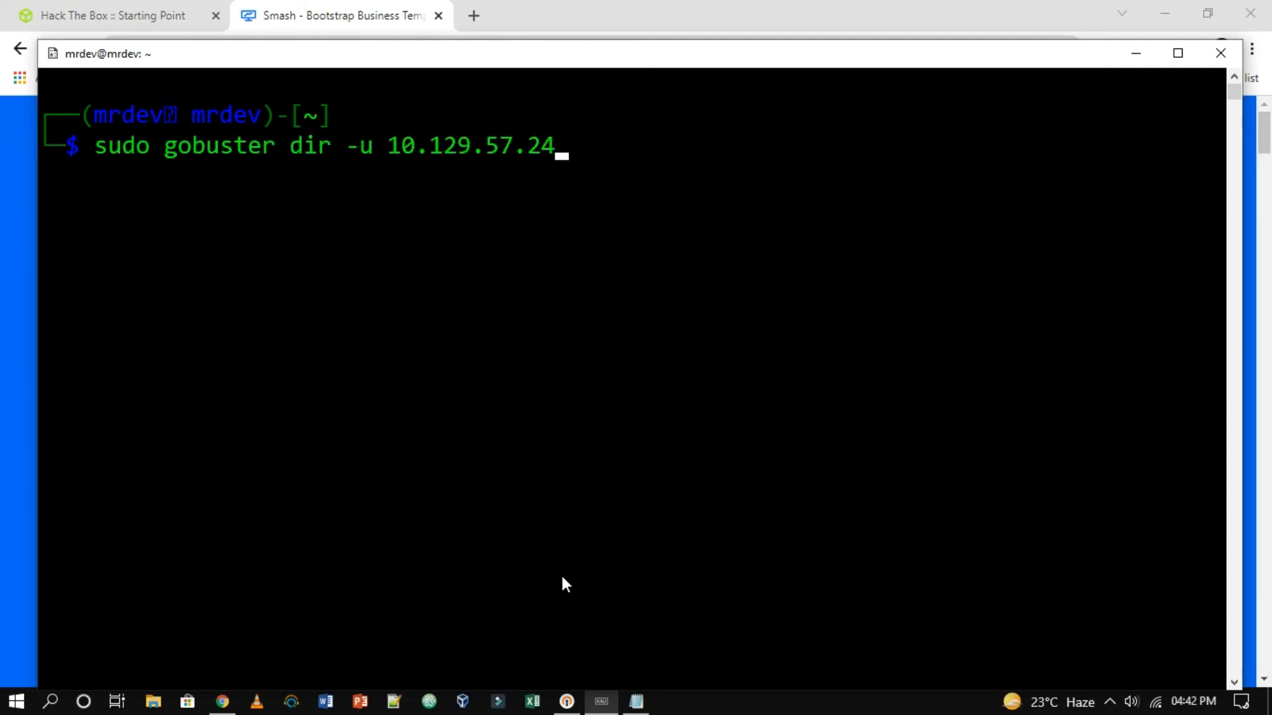
{"action": "type", "text": "9 -w d"}
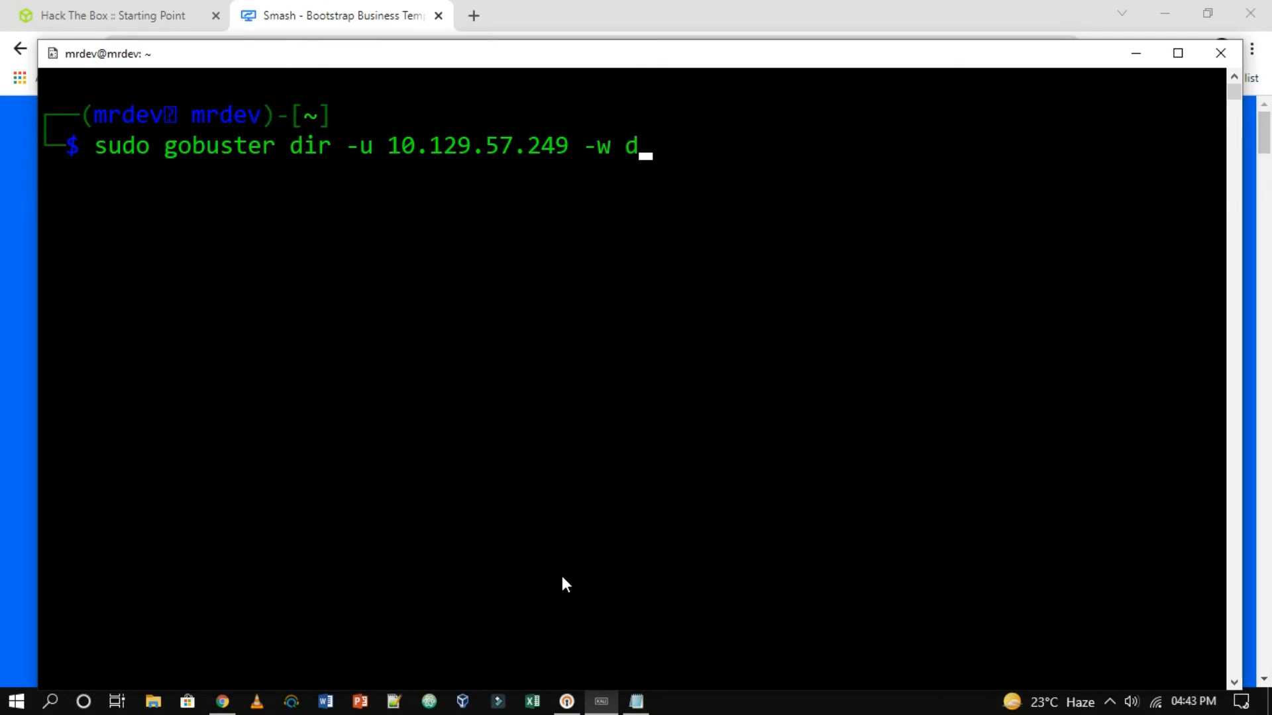
{"action": "type", "text": "irbuster/directory-list-"}
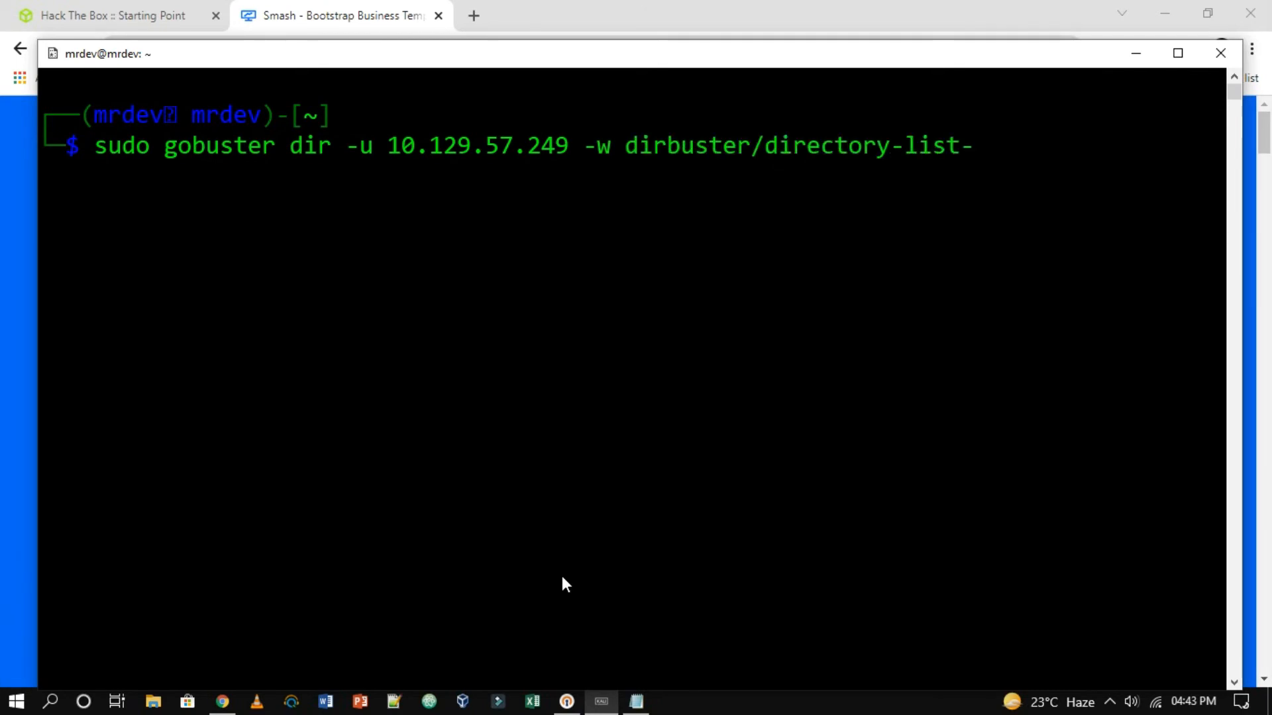
{"action": "type", "text": "2.3-small.txt"}
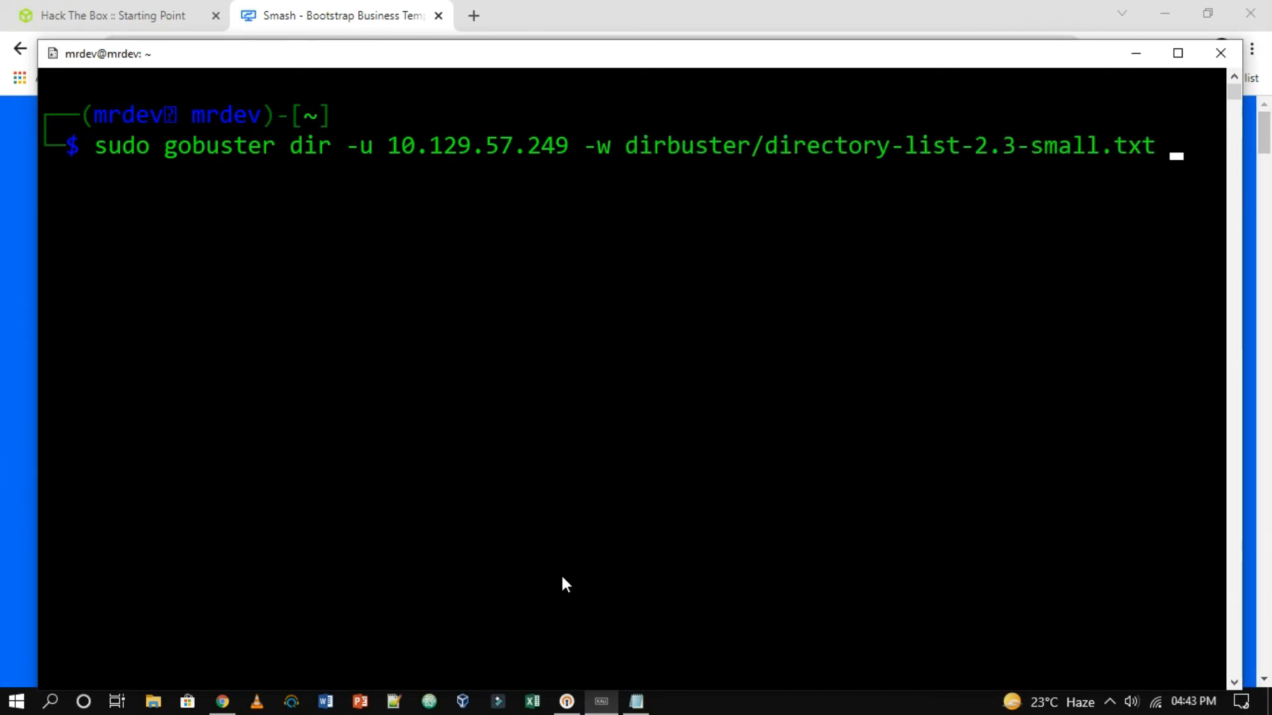
{"action": "type", "text": "-x"}
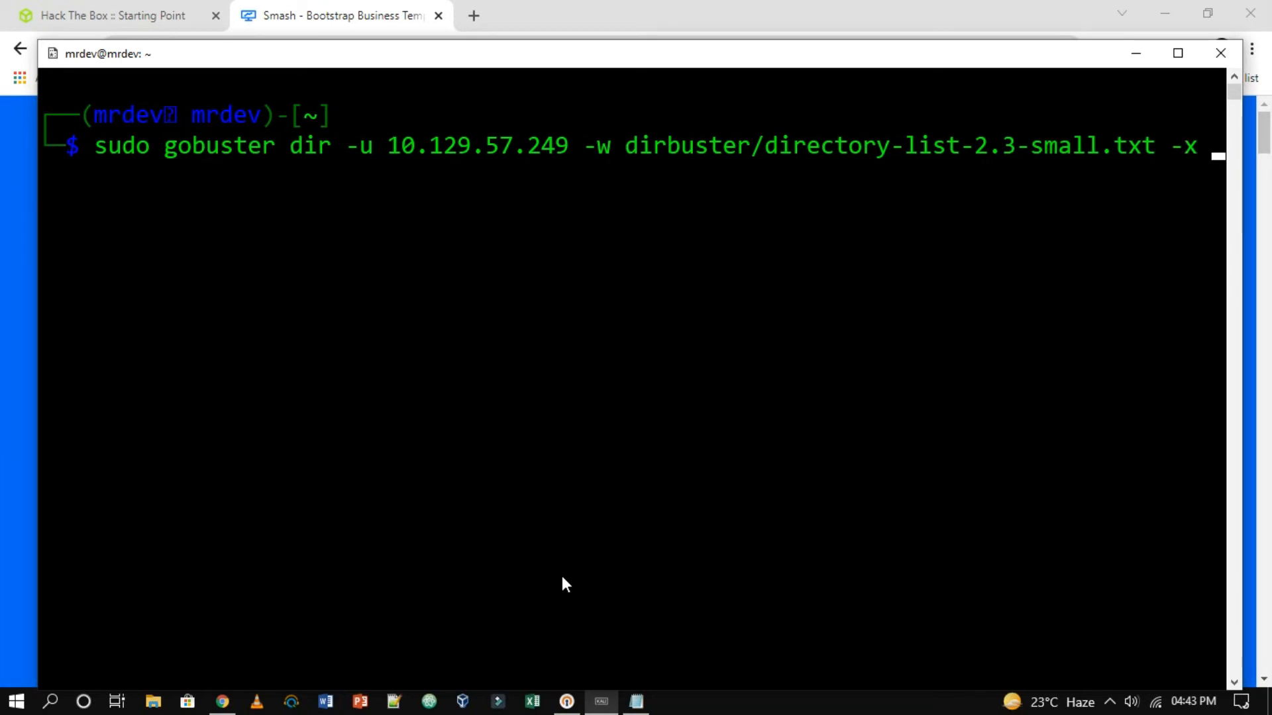
{"action": "type", "text": "ph"}
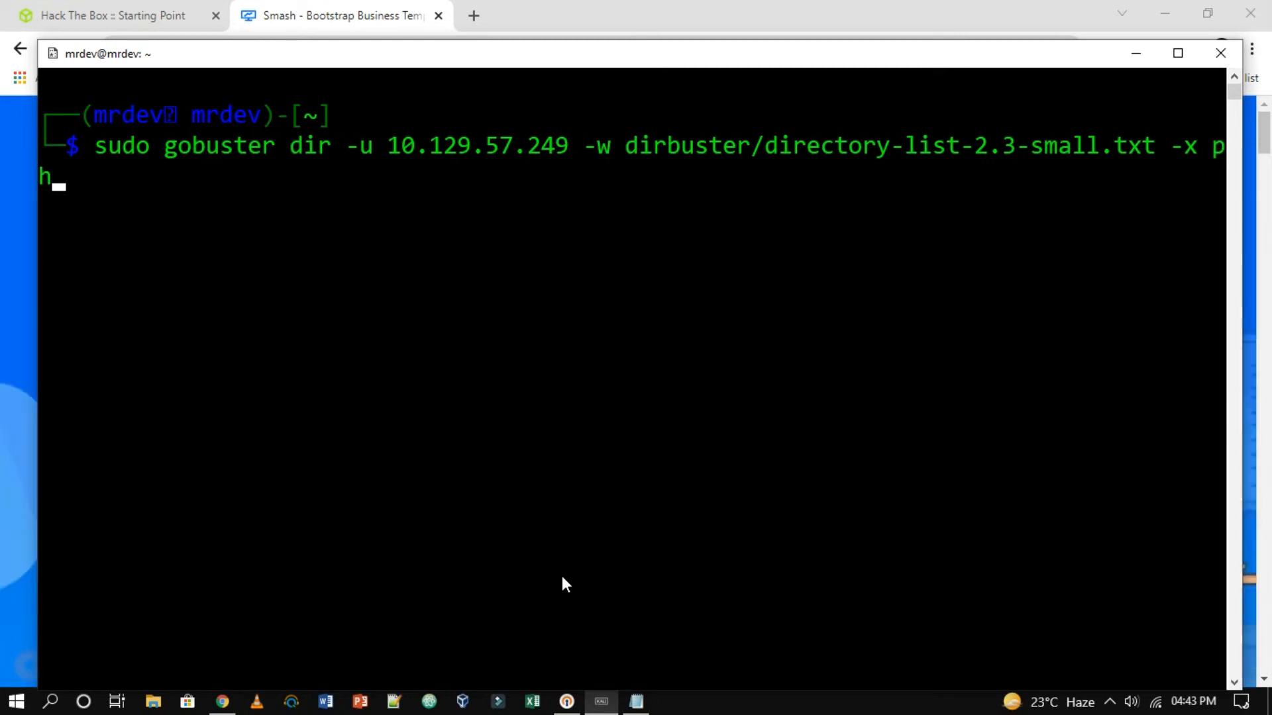
{"action": "type", "text": "p,html"}
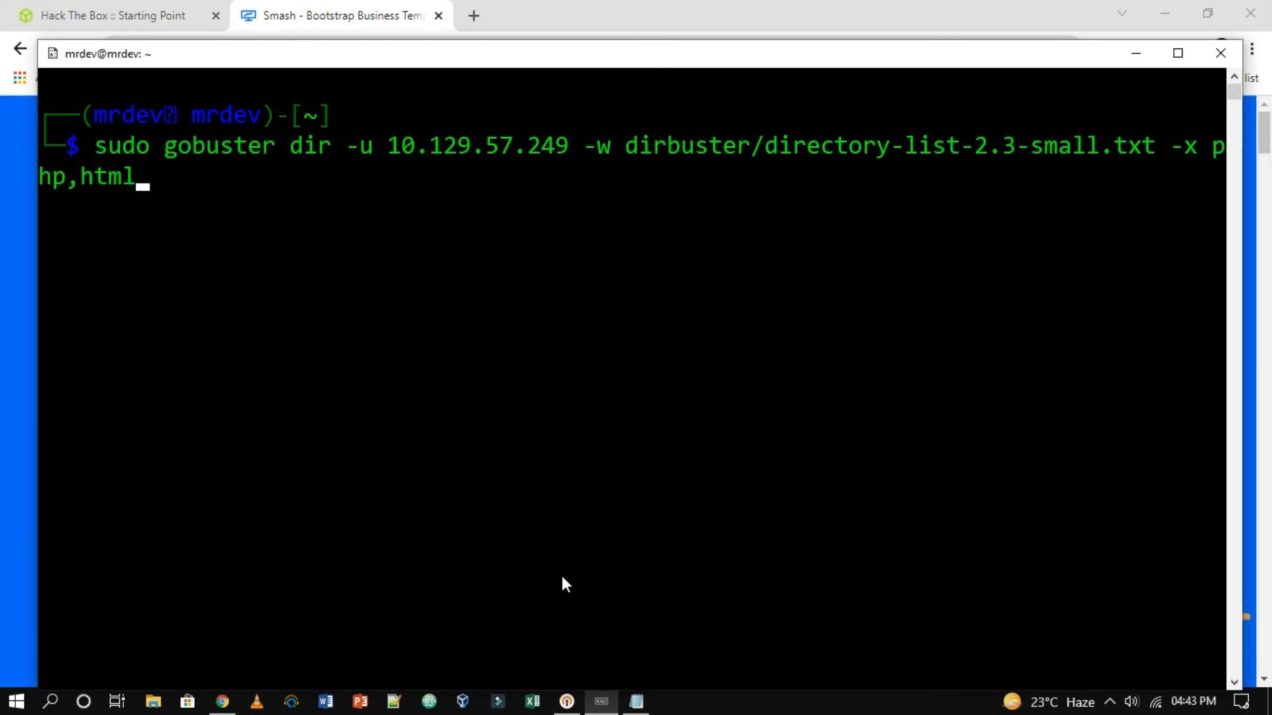
{"action": "key", "text": "Return"}
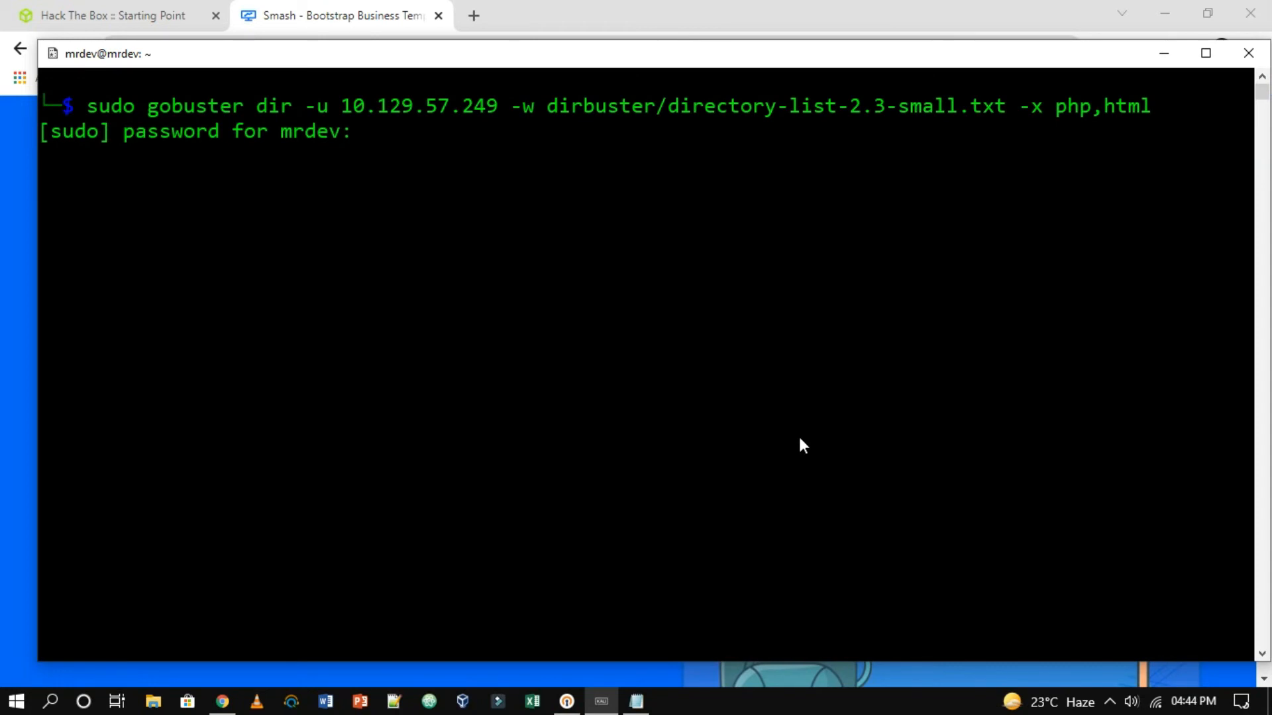
{"action": "key", "text": "Return"}
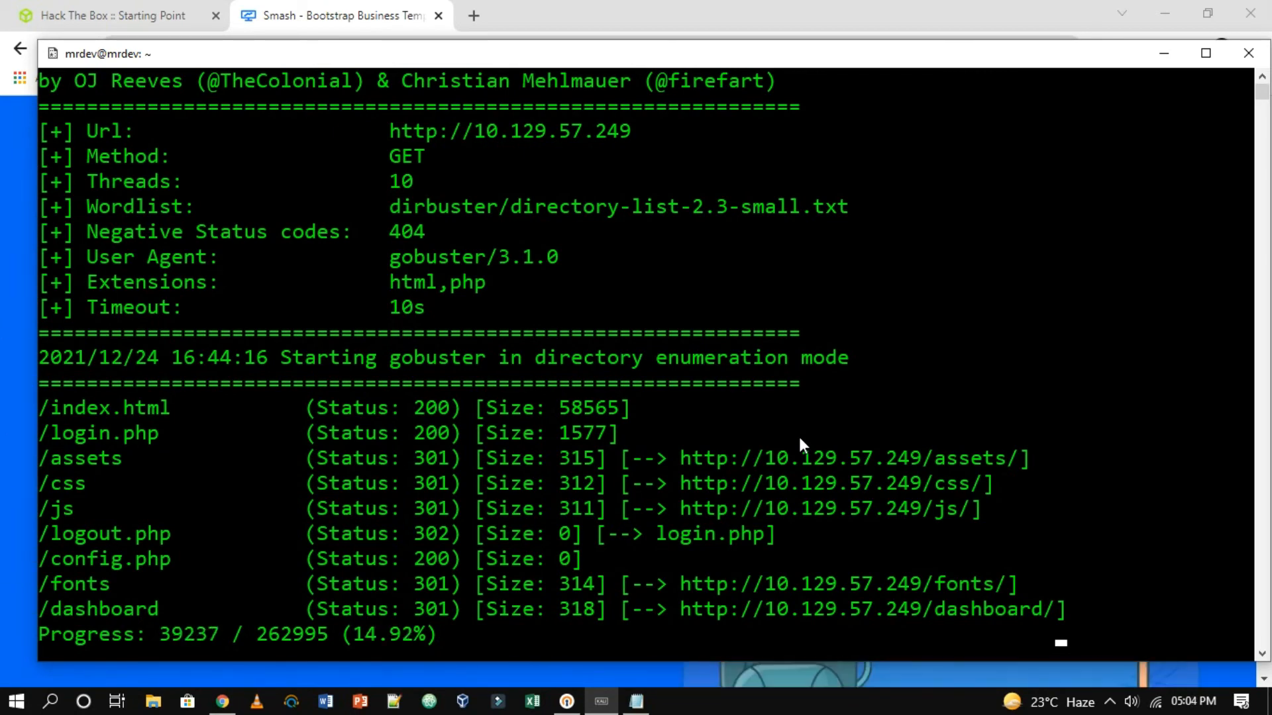
Stop gobuster with Ctrl+C and pick login.php from the scan results.
{"action": "key", "text": "ctrl+c"}
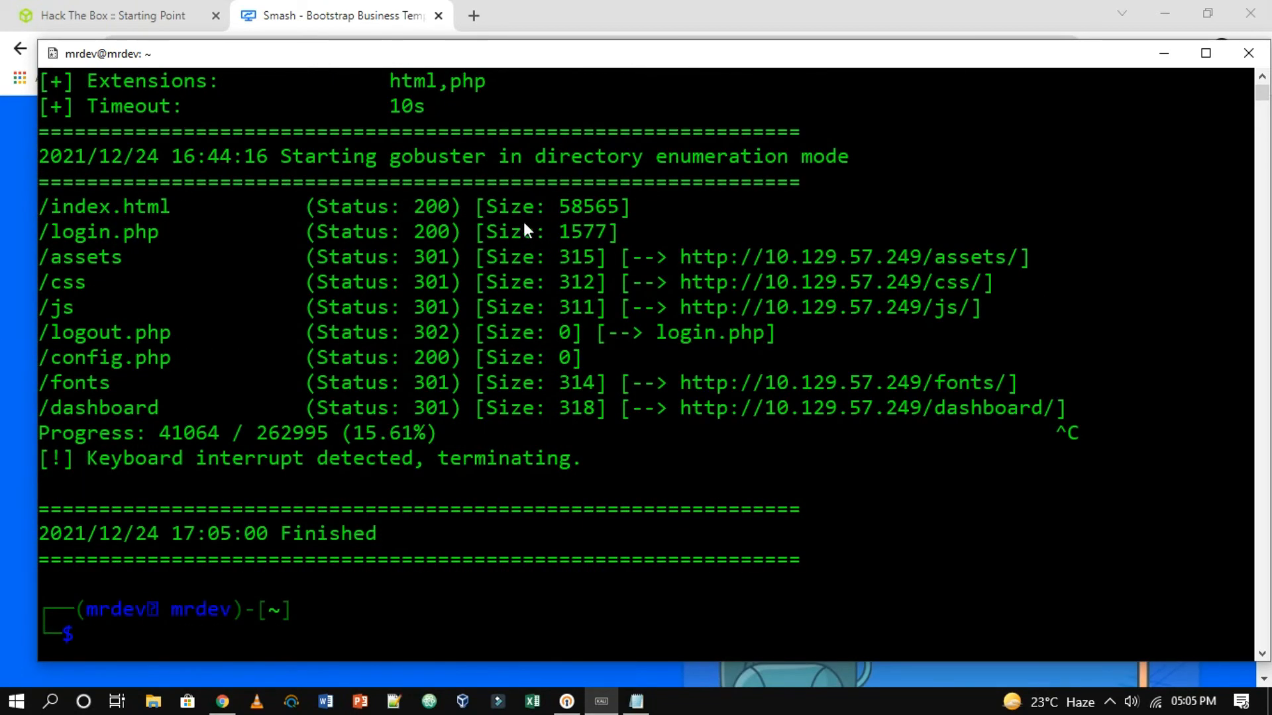
{"action": "double_click", "coordinate": [122, 232]}
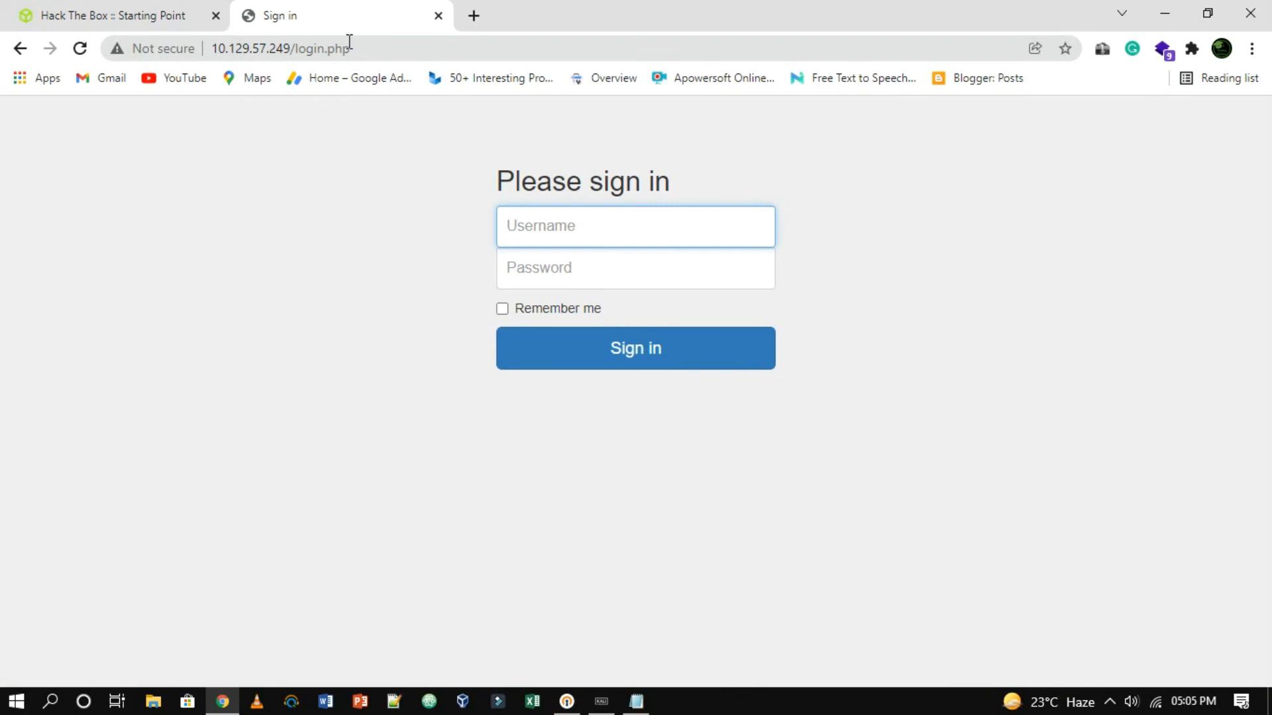
Sign in as admin using the password read via cat allowed.userlist.passwd.
{"action": "left_click", "coordinate": [635, 227]}
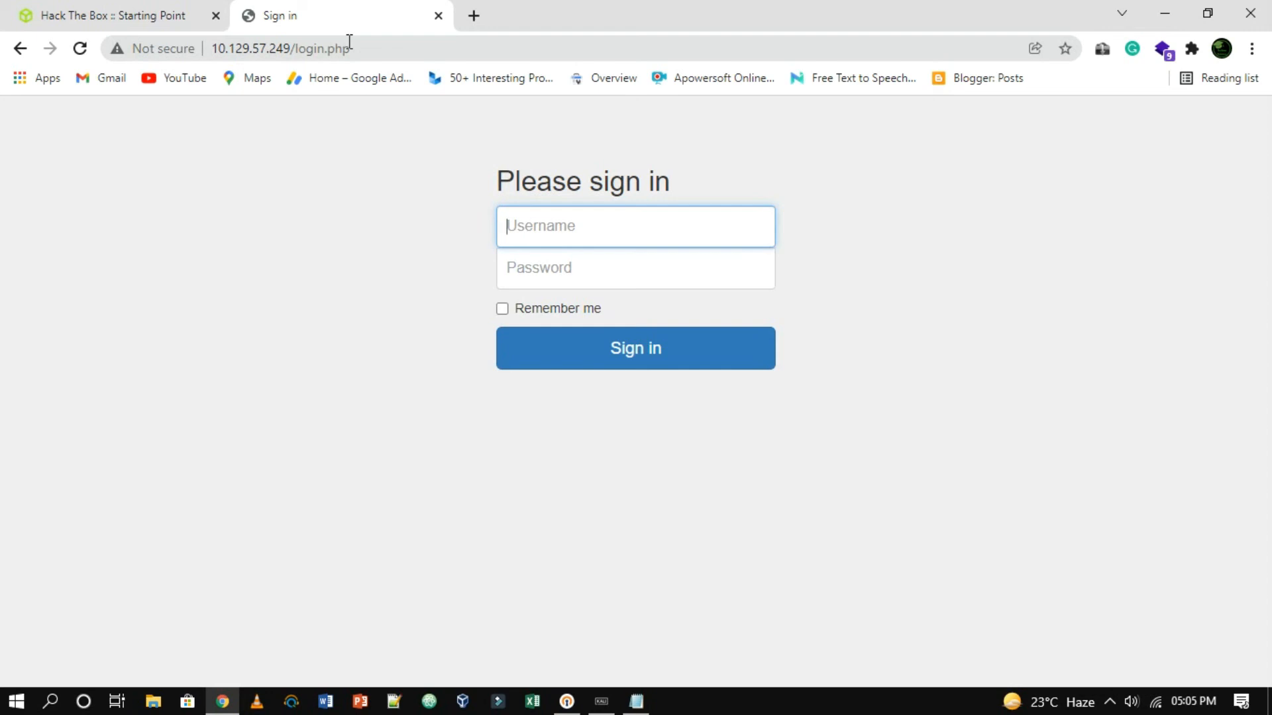
{"action": "left_click", "coordinate": [600, 701]}
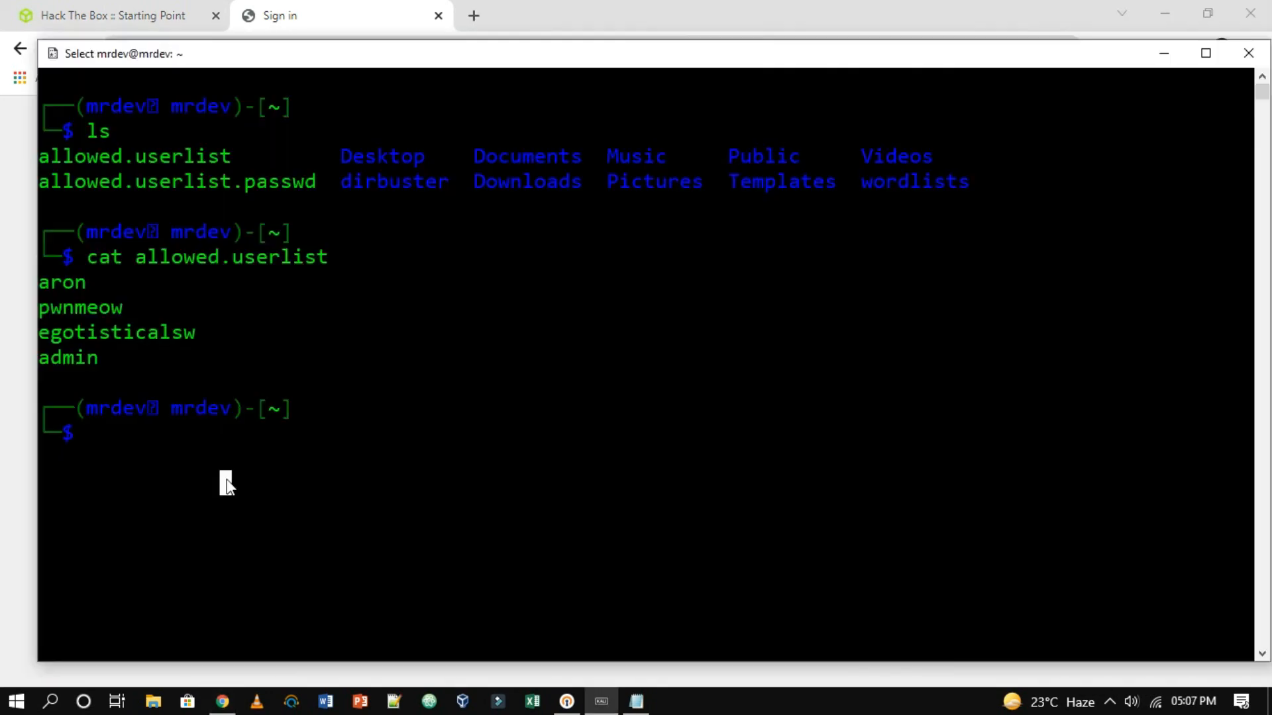
{"action": "type", "text": "cat allowed.userlist.passwd"}
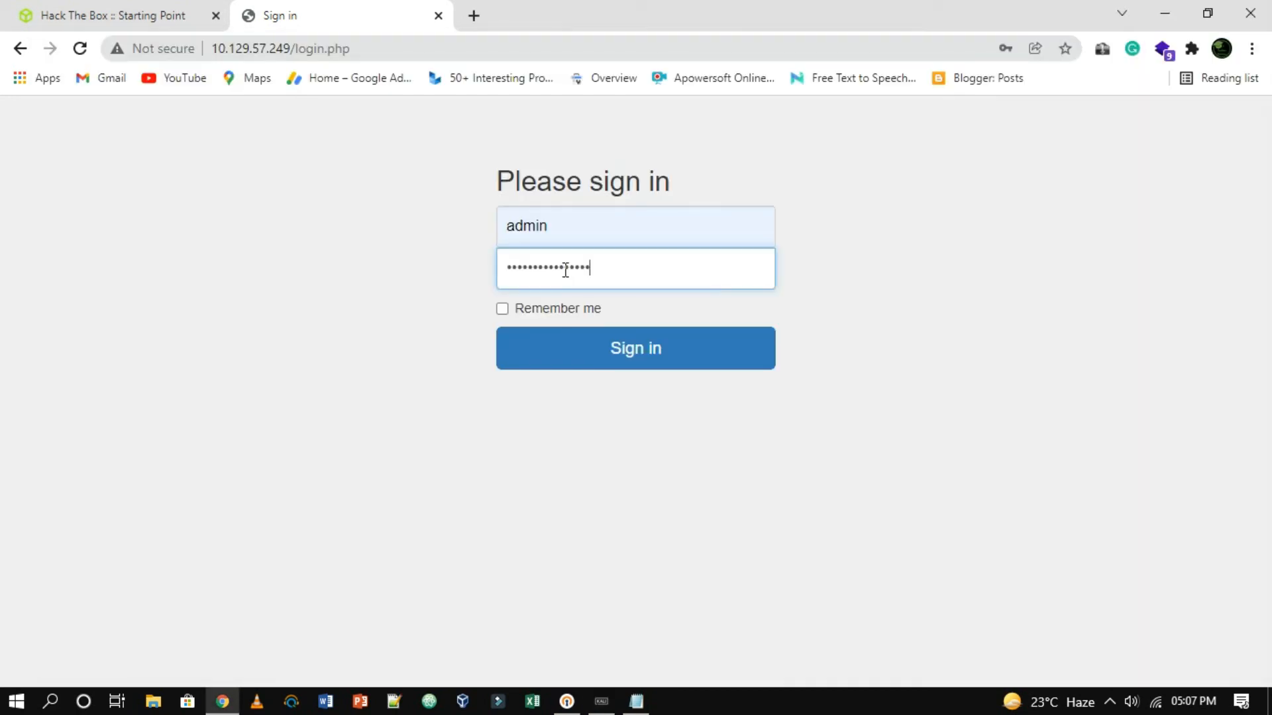
{"action": "left_click", "coordinate": [635, 349]}
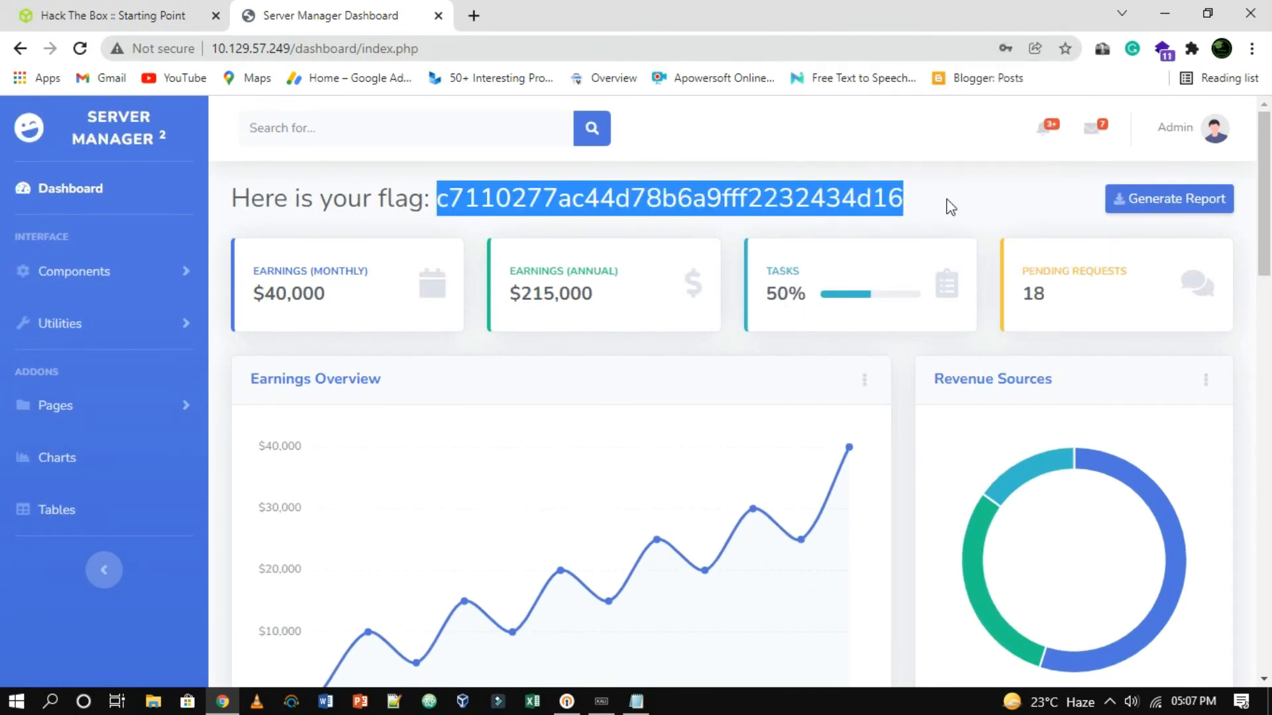
{"action": "mouse_move", "coordinate": [703, 228]}
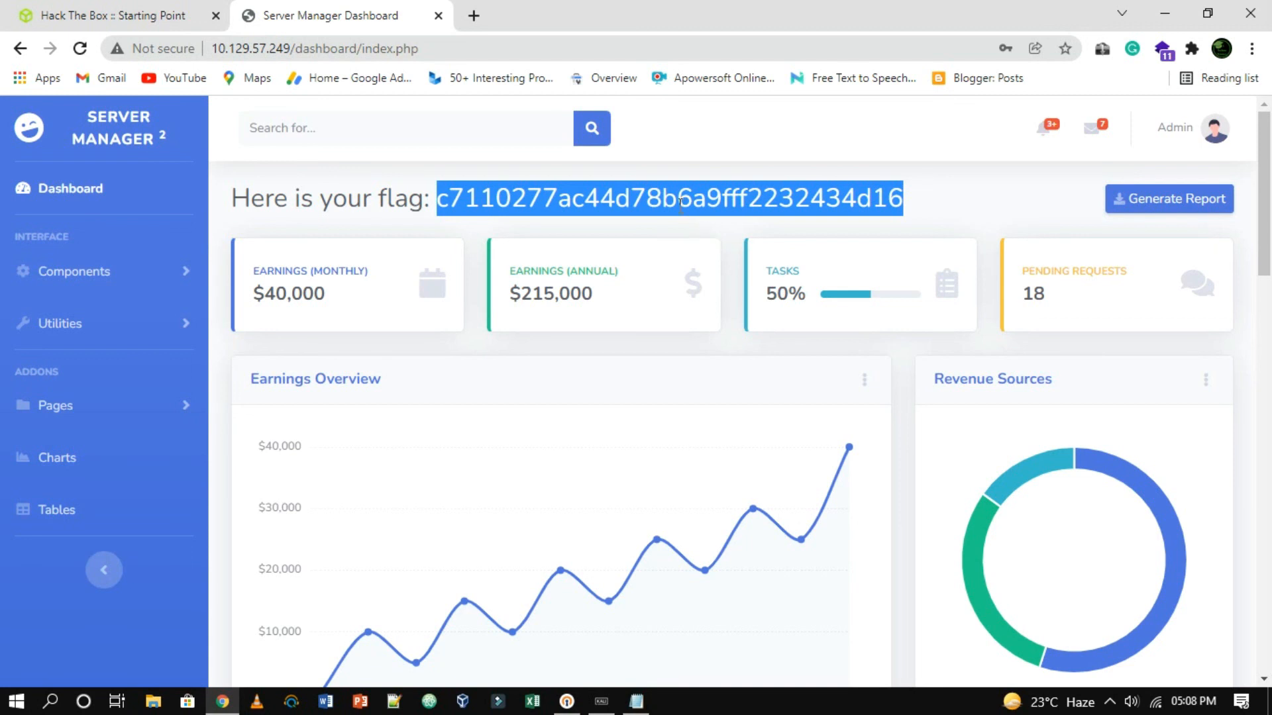
Copy the flag text displayed on the admin dashboard.
{"action": "right_click", "coordinate": [673, 199]}
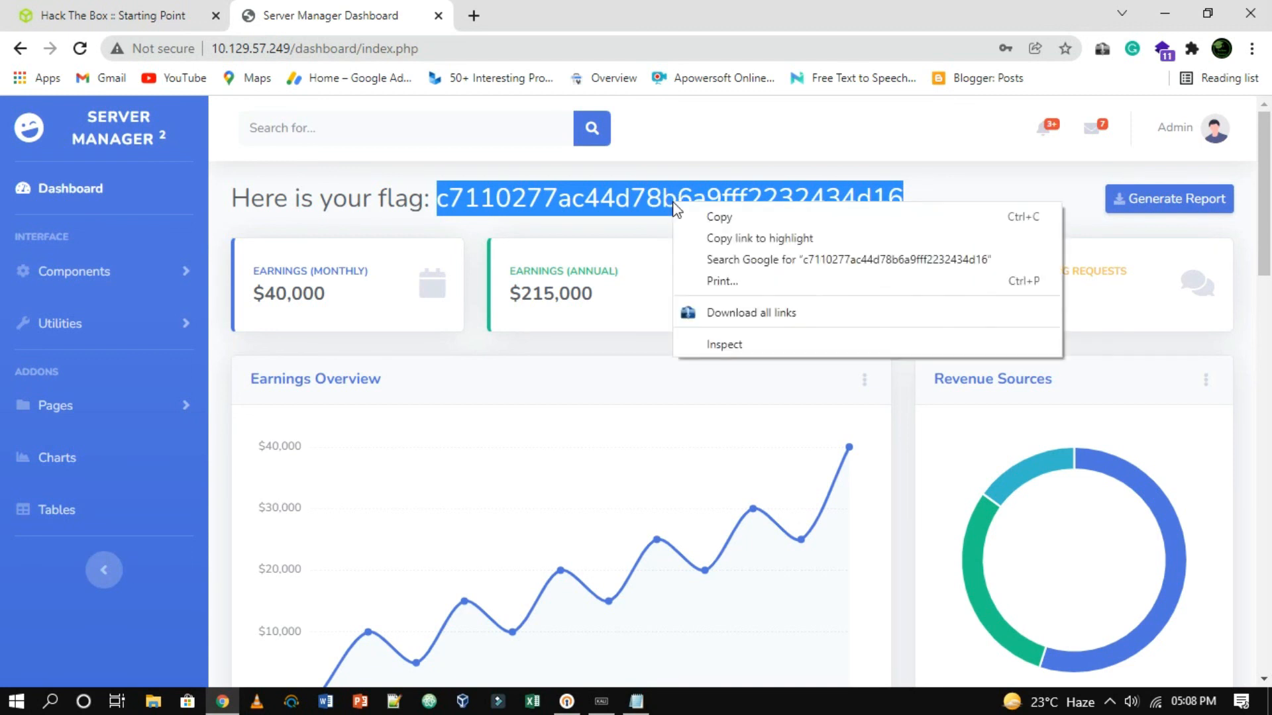
{"action": "left_click", "coordinate": [110, 16]}
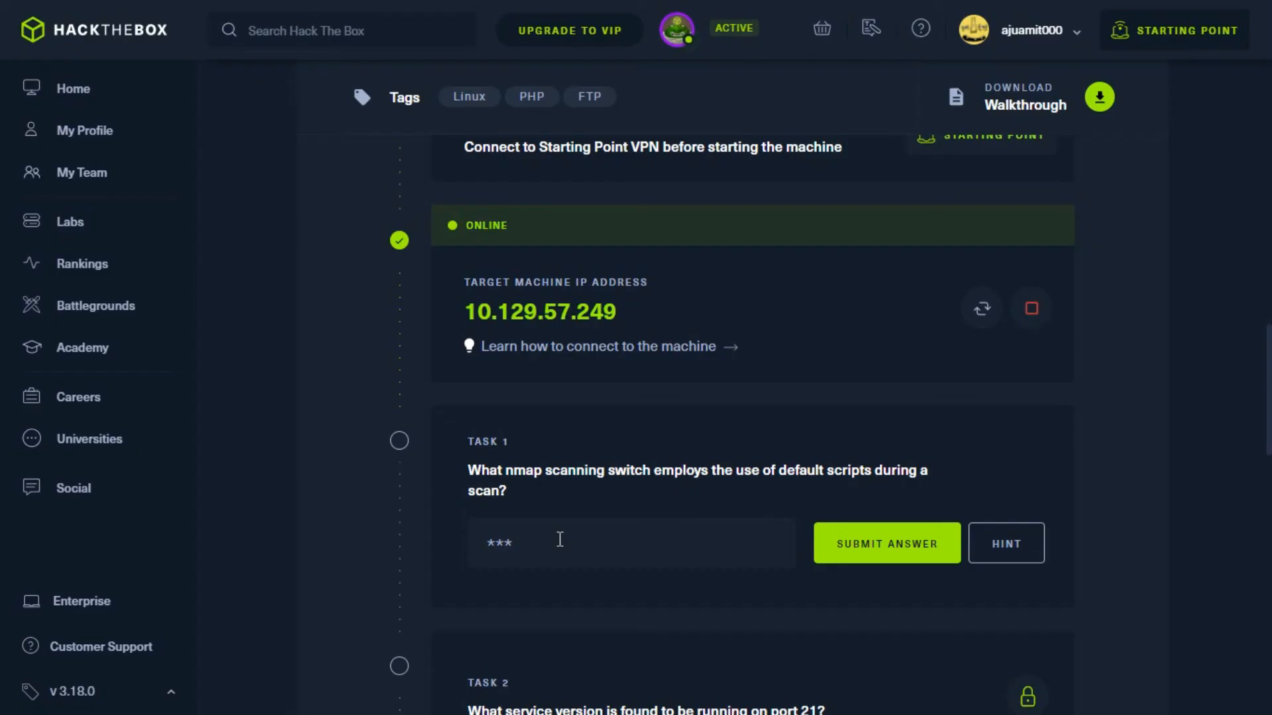
Submit the copied root flag and dismiss the Crocodile pwned congratulations.
{"action": "scroll", "scroll_direction": "down", "scroll_amount": 3}
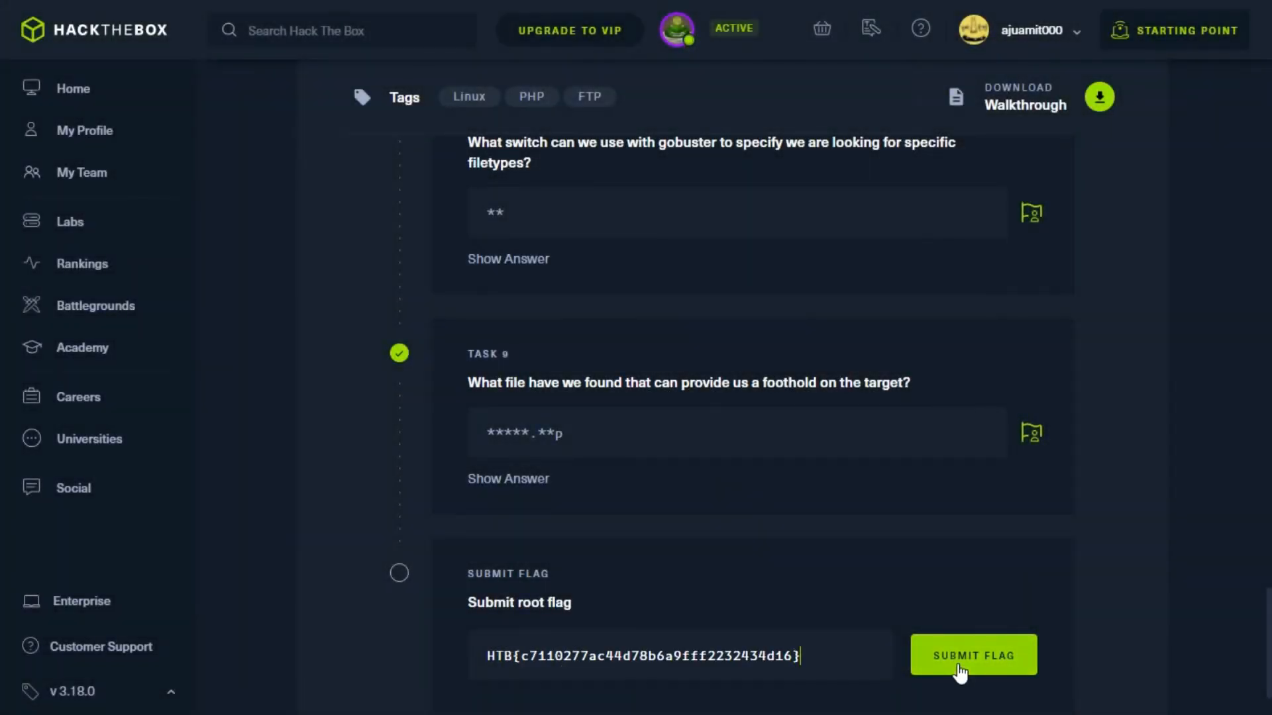
{"action": "left_click", "coordinate": [973, 656]}
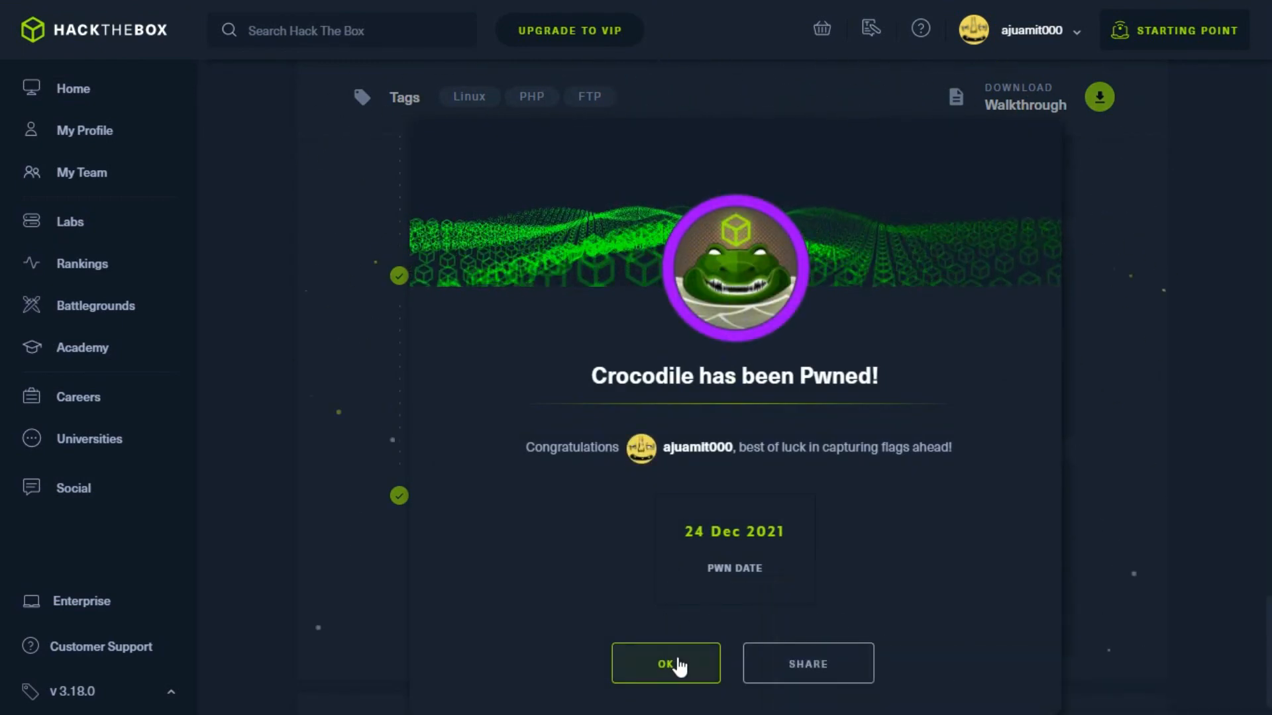
{"action": "left_click", "coordinate": [665, 664]}
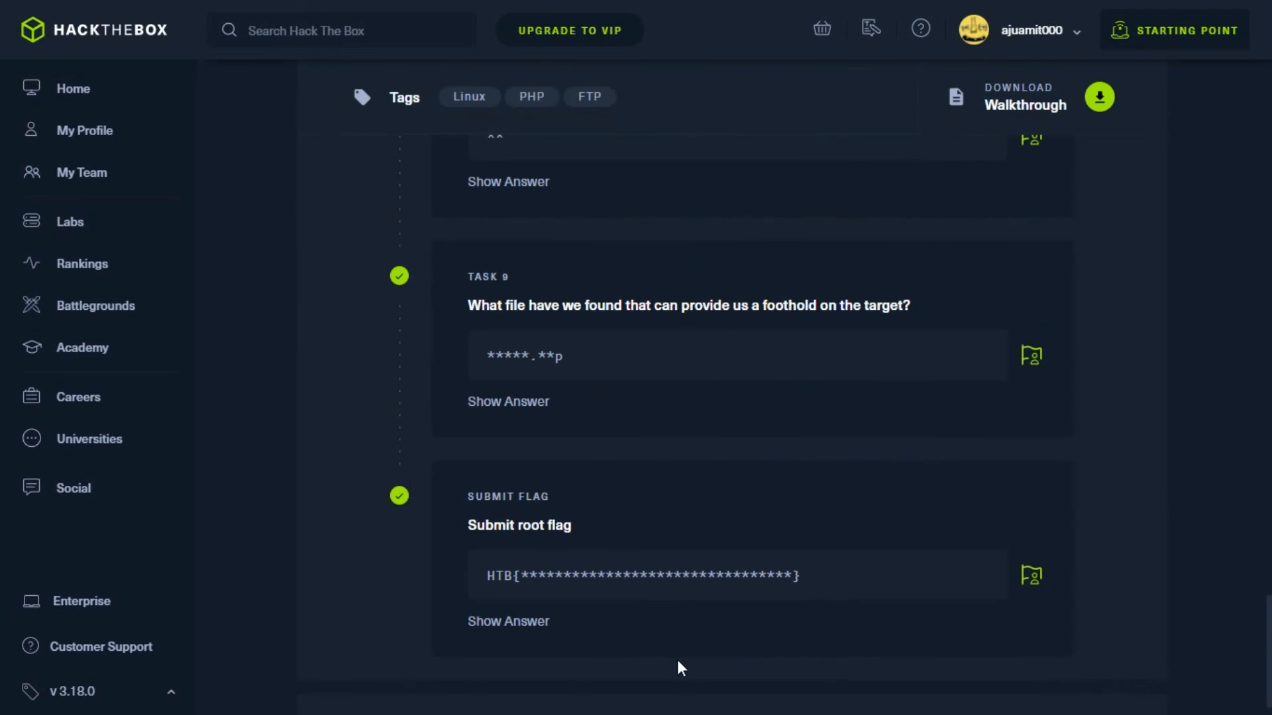